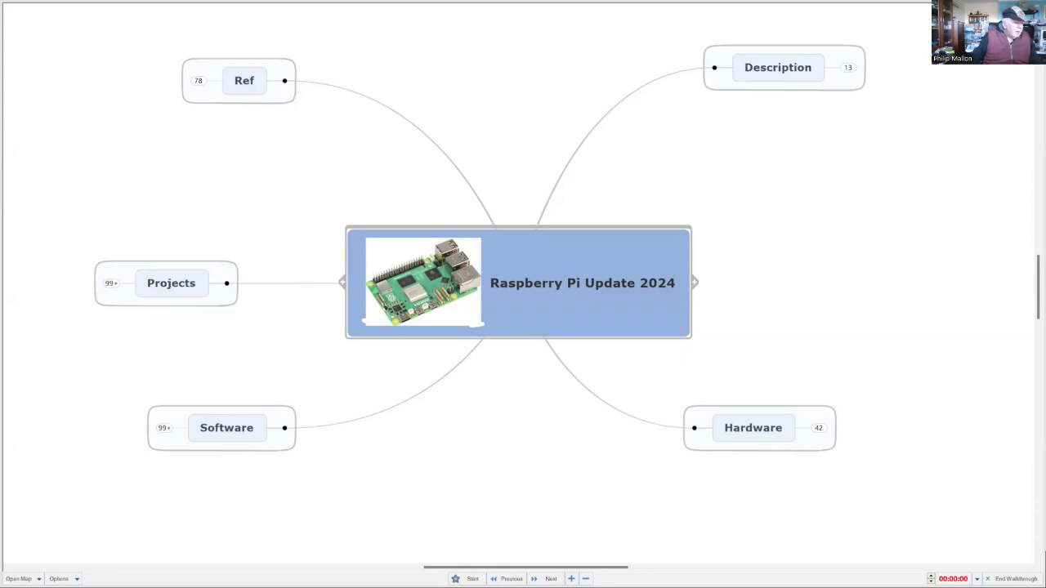
mouse_move(814, 106)
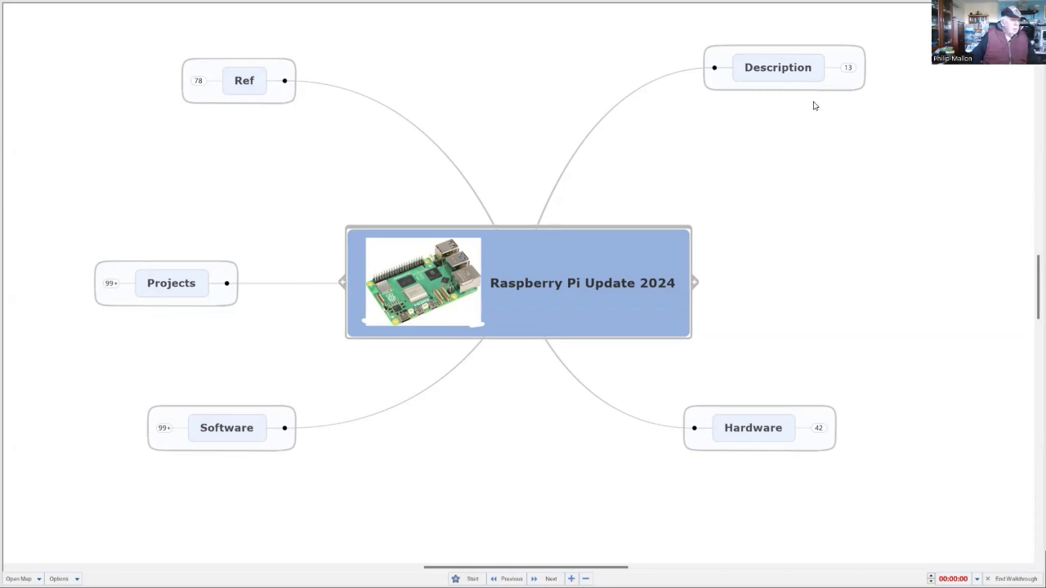
Step: Expand Description and Support Legacy Versions, then bring the Hardware subtopics into view
left_click(518, 283)
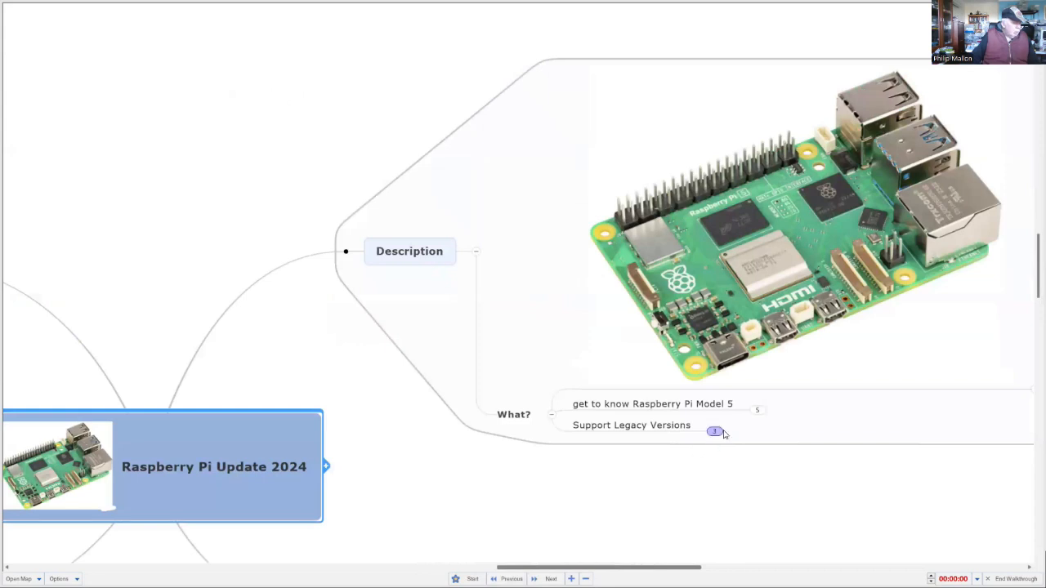
left_click(712, 431)
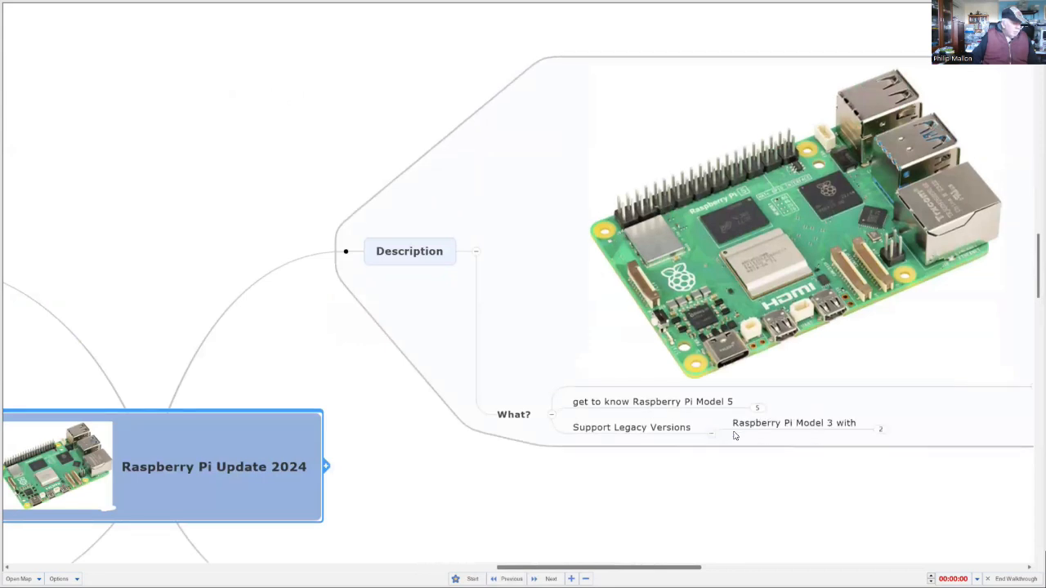
scroll("down", 3)
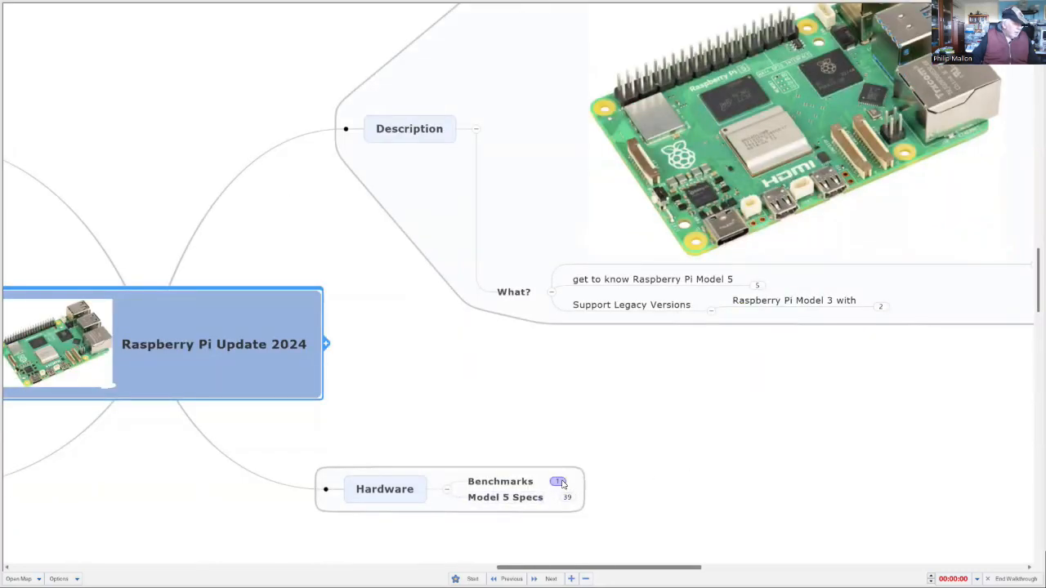
Step: Expand Benchmarks to reveal the Raspberry Pi 4 vs Pi 5 performance table
left_click(559, 480)
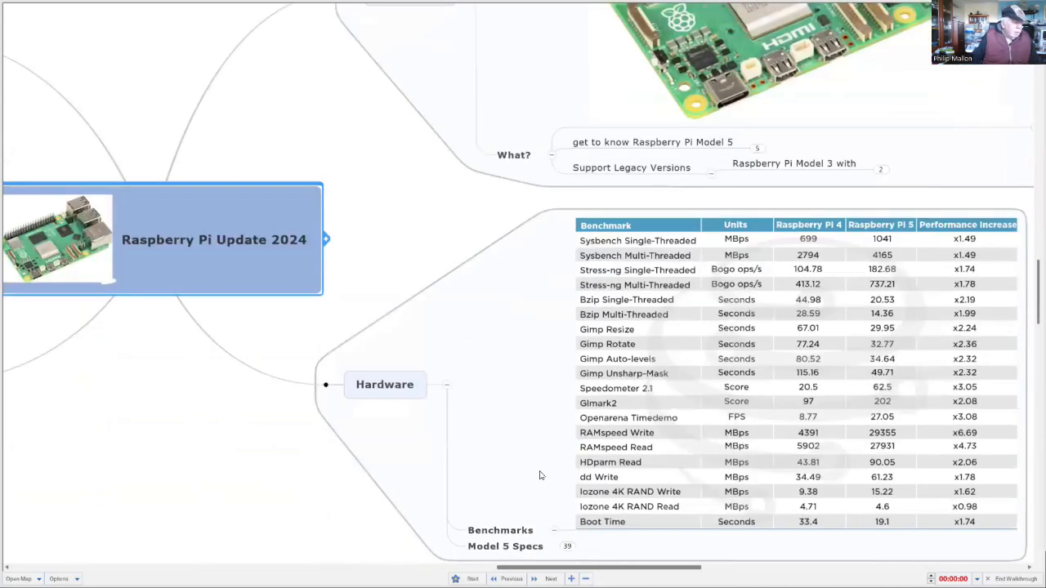
mouse_move(517, 464)
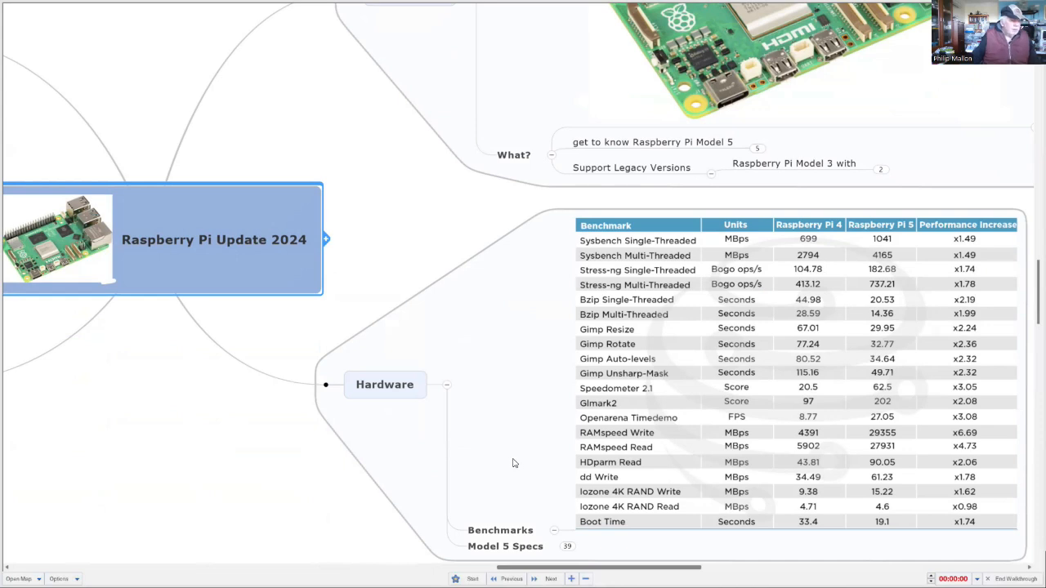
mouse_move(500, 458)
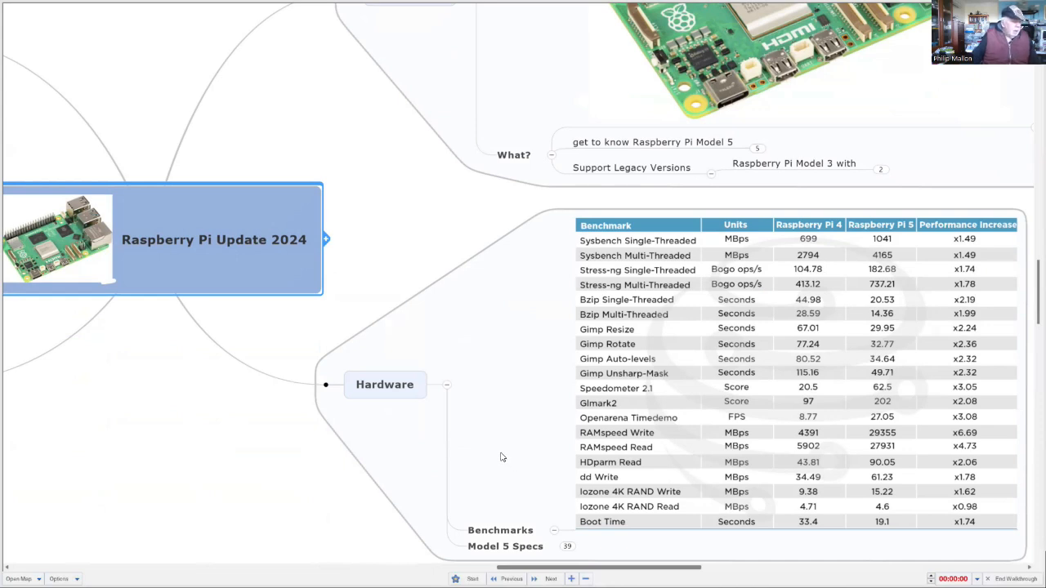
mouse_move(492, 454)
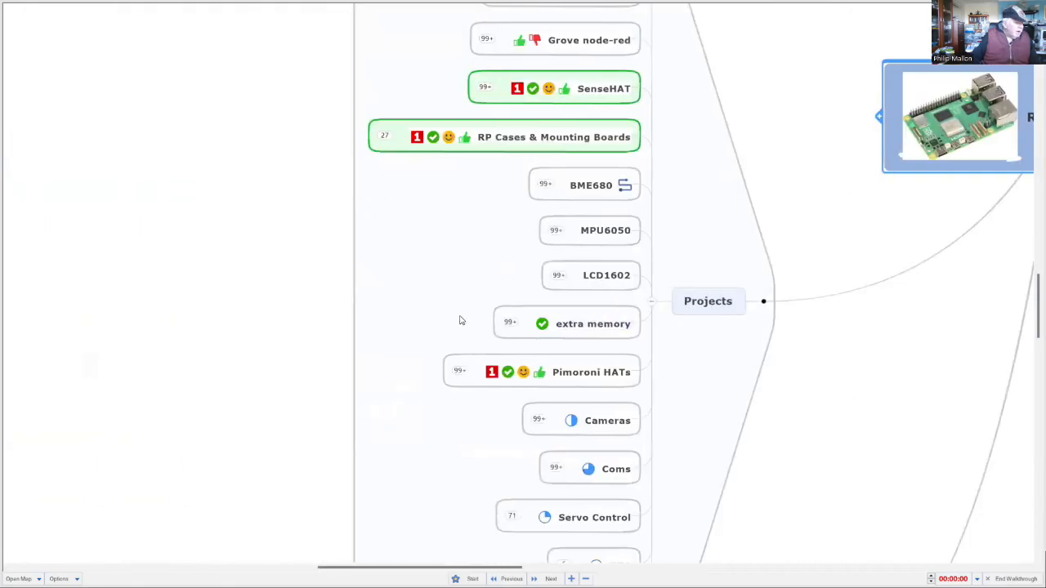
Step: Scroll to Projects and expand Pimoroni HATs to show Automation Hat and Explorer Hat
scroll("down", 3)
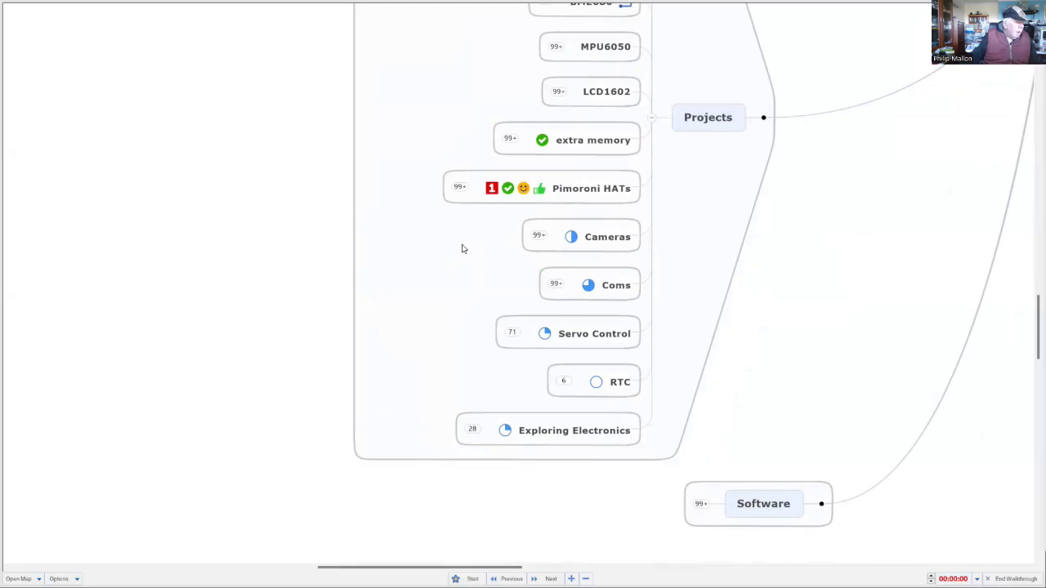
mouse_move(460, 245)
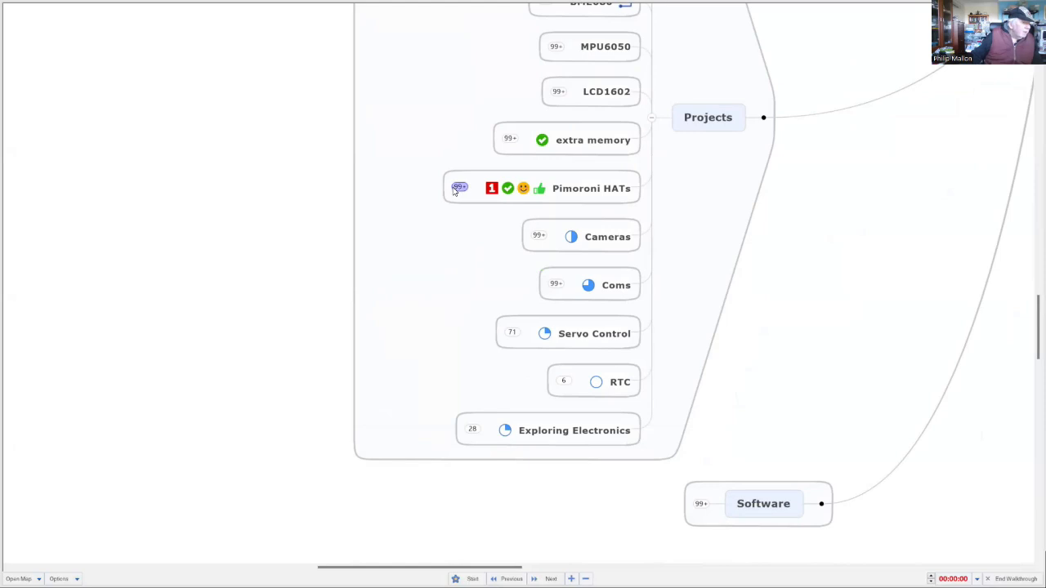
left_click(459, 188)
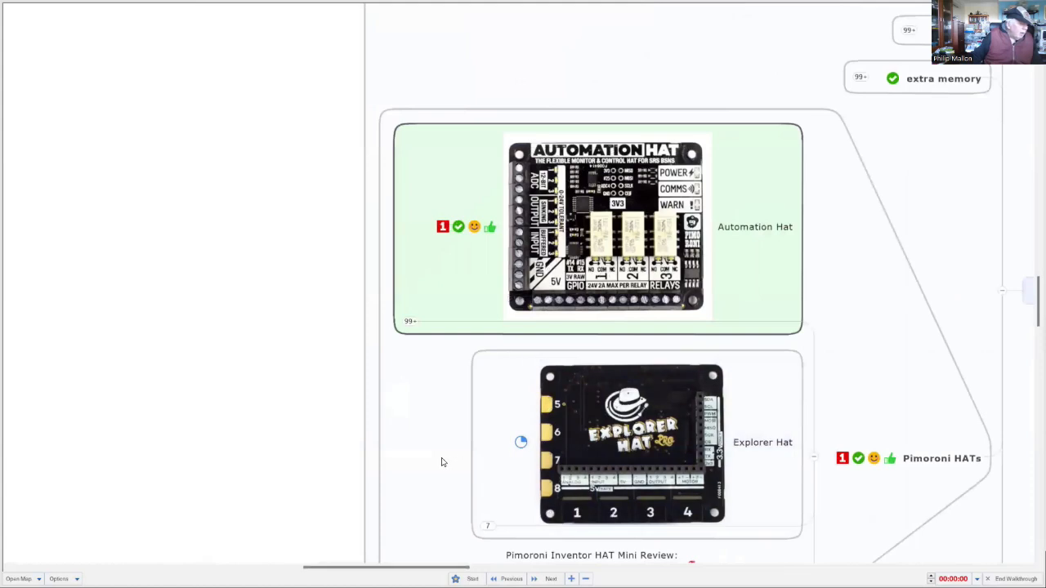
mouse_move(444, 434)
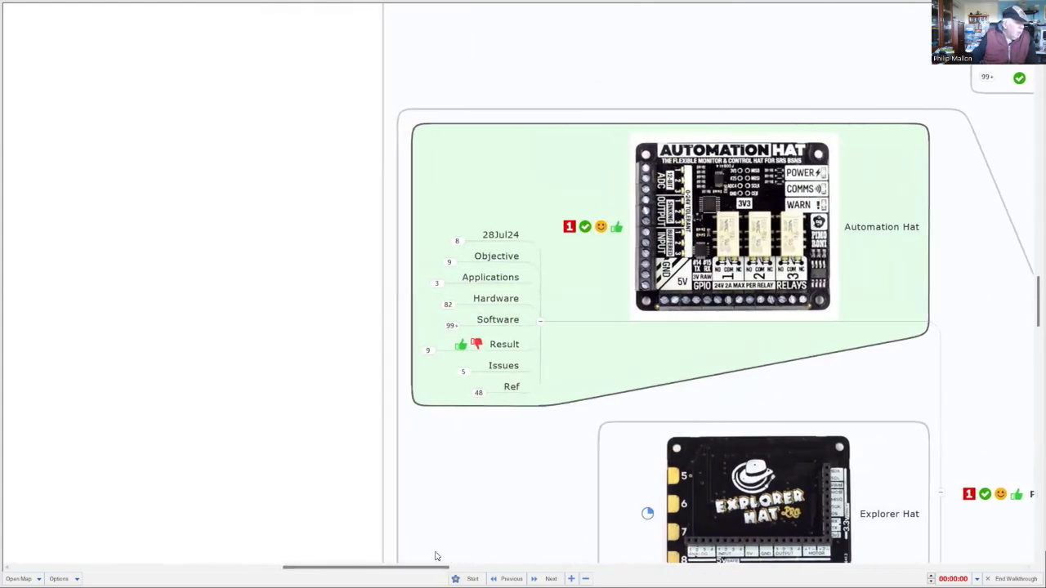
mouse_move(412, 543)
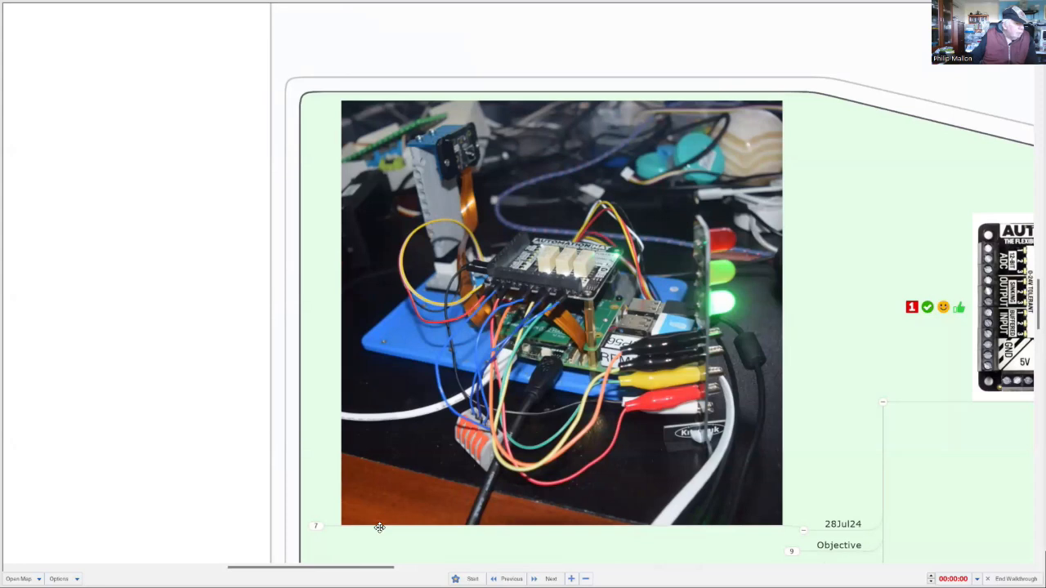
mouse_move(397, 536)
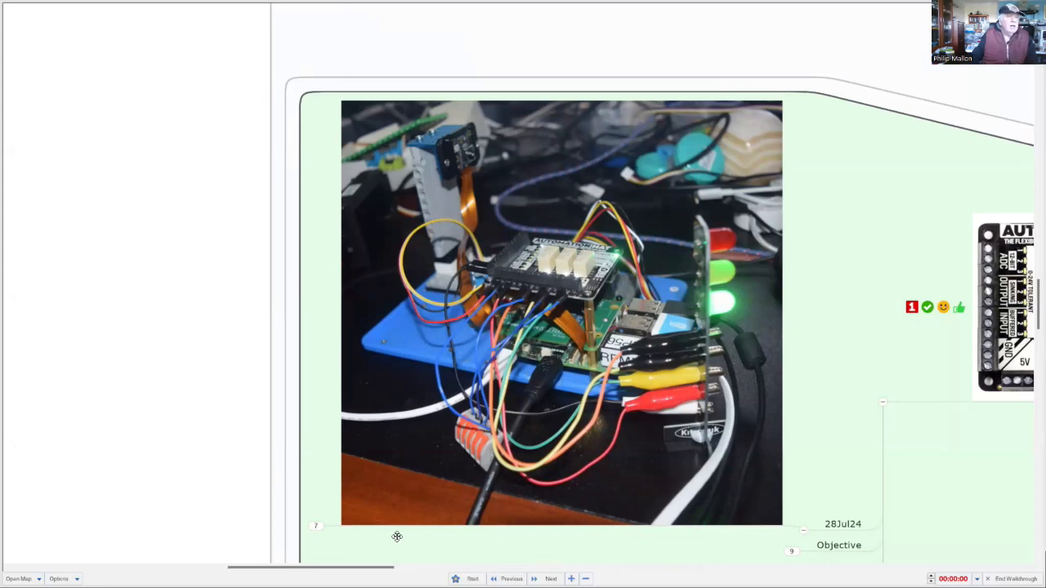
mouse_move(393, 526)
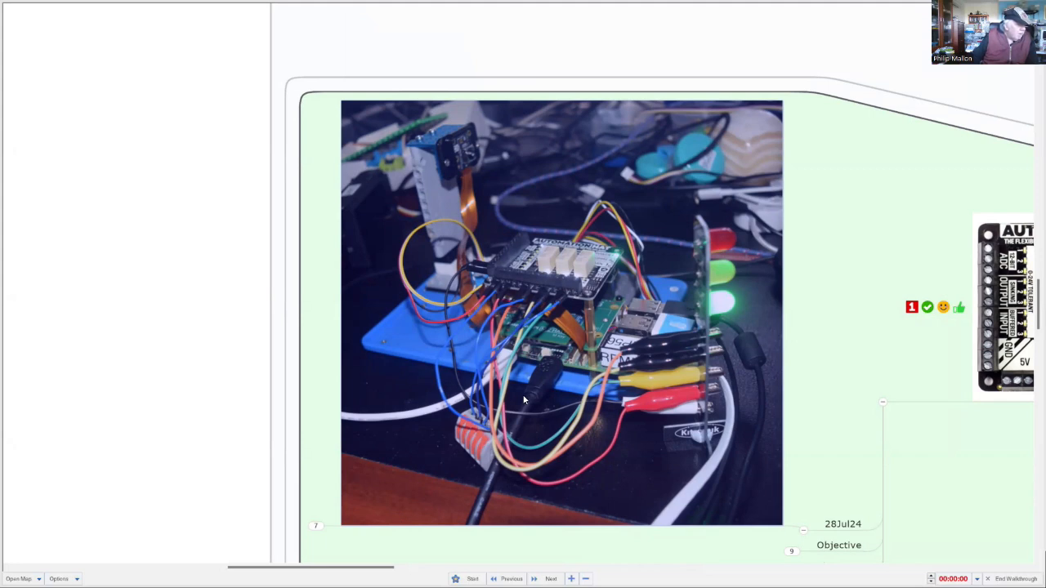
mouse_move(405, 416)
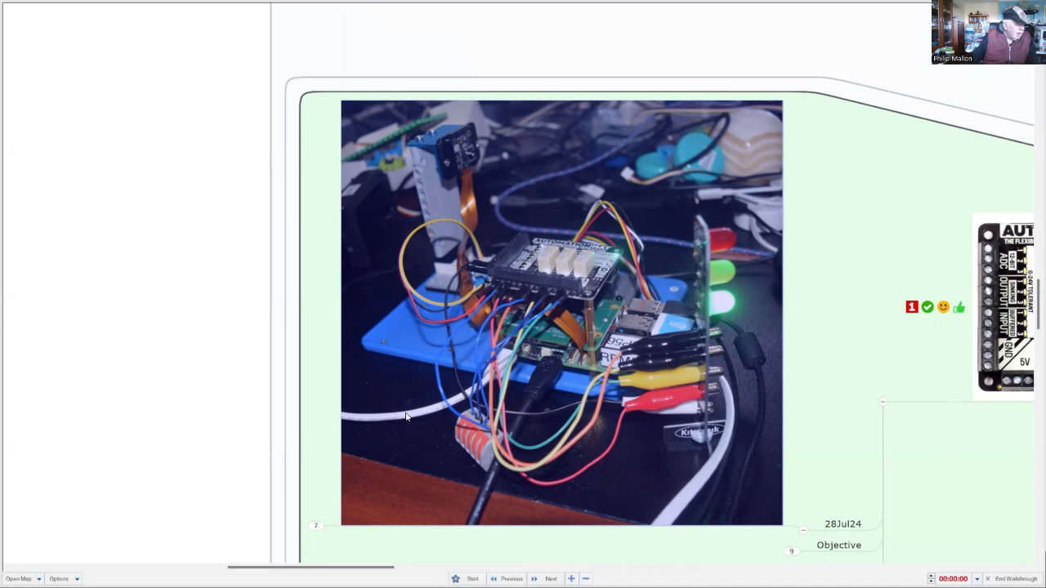
mouse_move(268, 407)
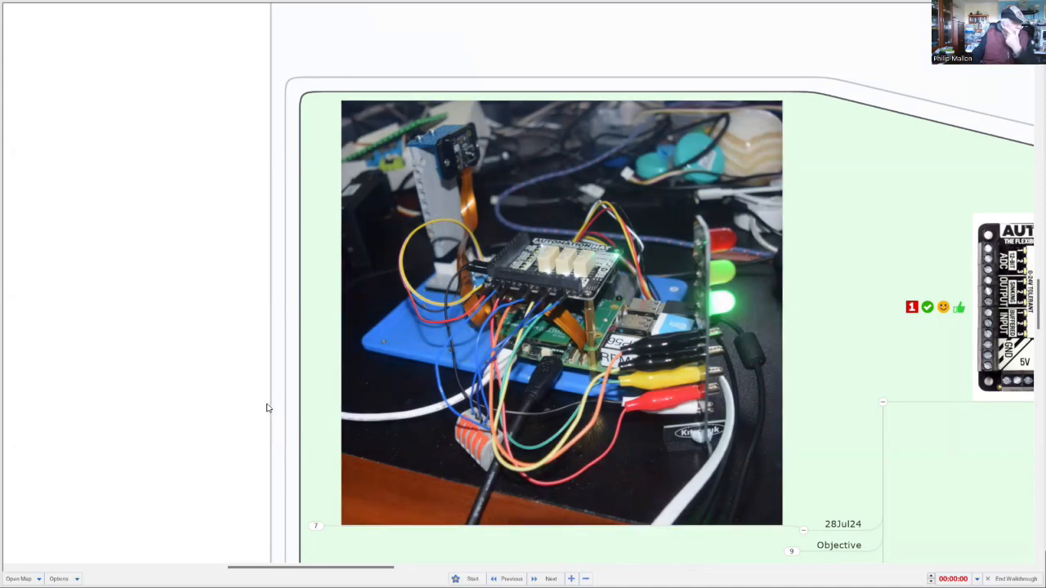
mouse_move(859, 412)
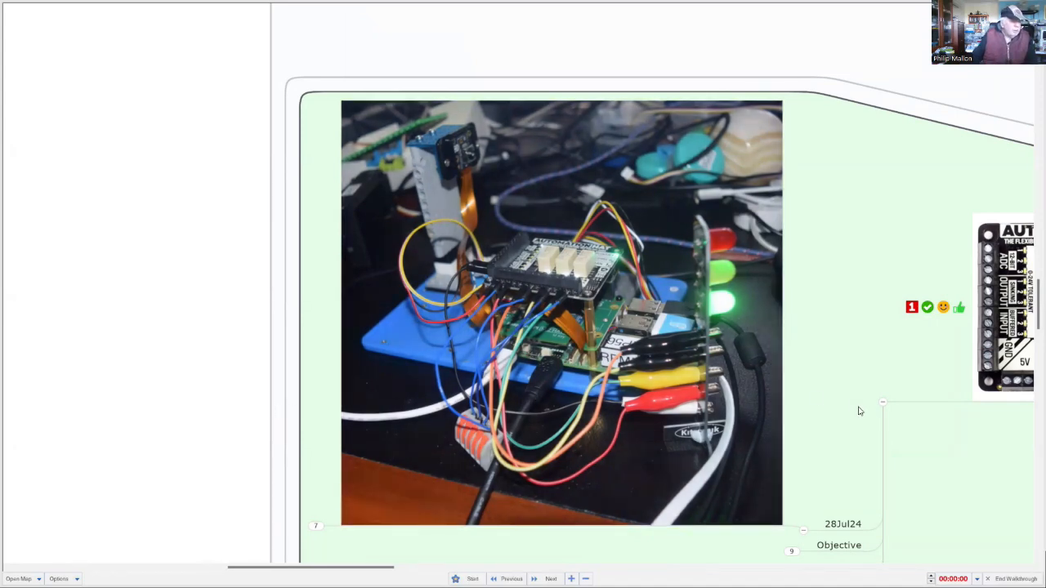
mouse_move(802, 428)
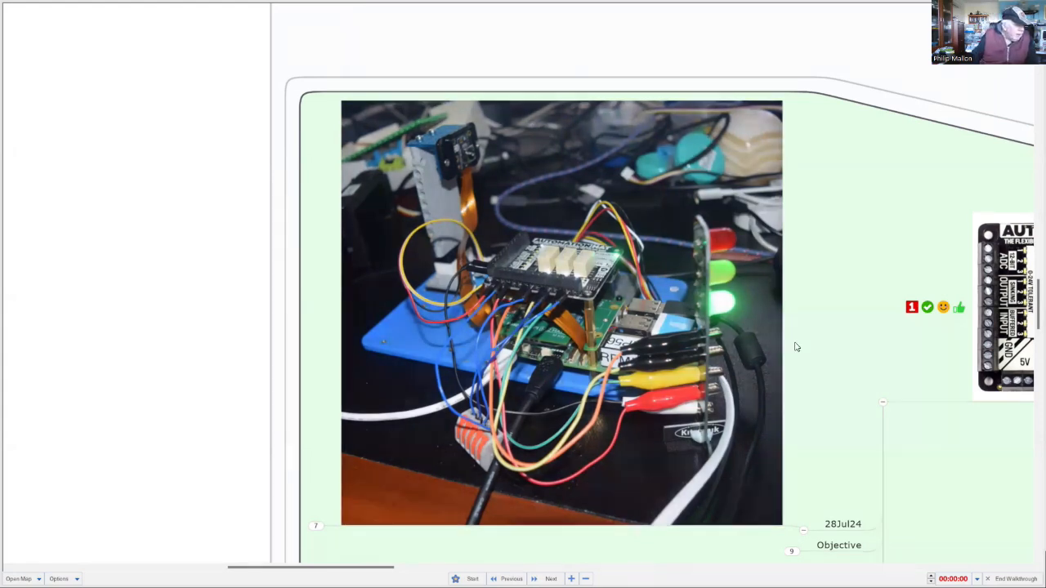
mouse_move(824, 363)
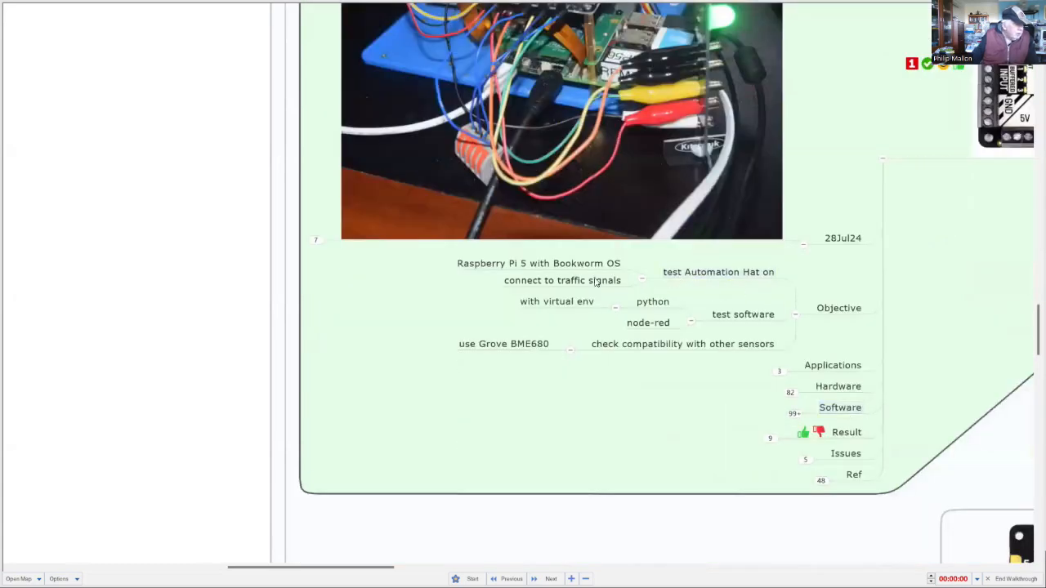
Step: Expand Objective to show the Pi 5 Bookworm, Python, Node-RED and BME680 test goals
left_click(539, 263)
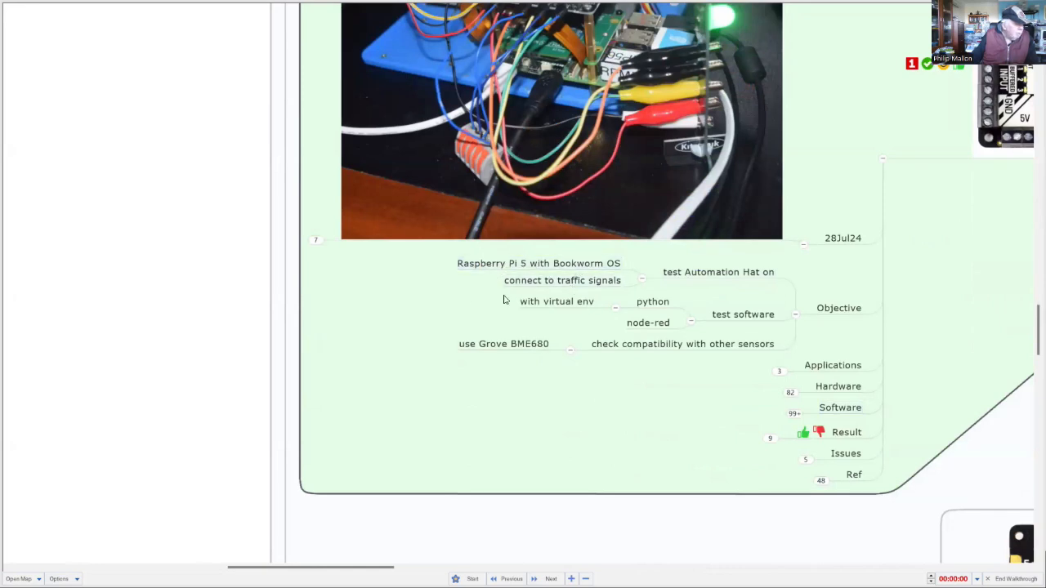
mouse_move(469, 299)
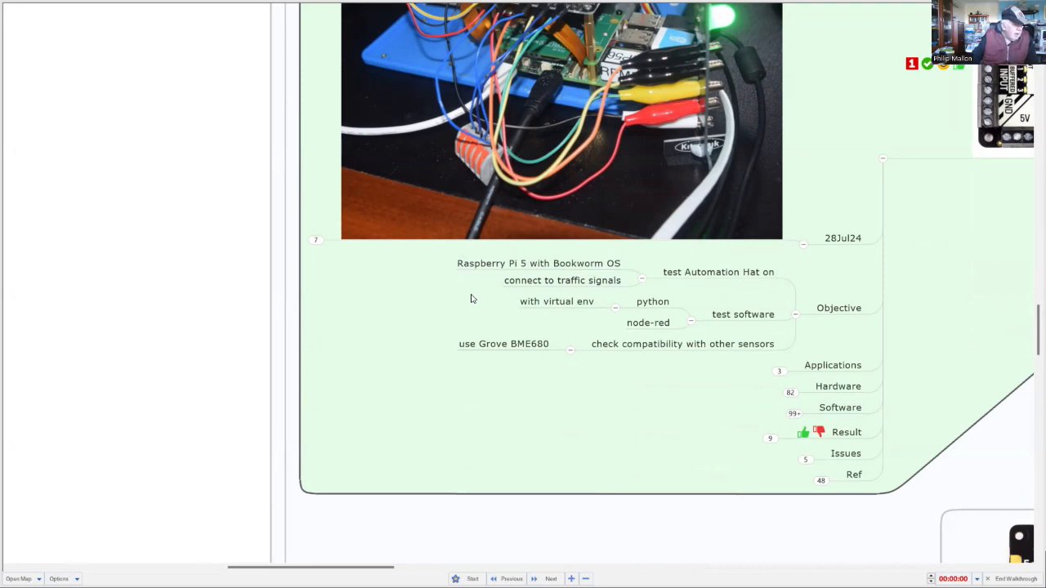
mouse_move(641, 386)
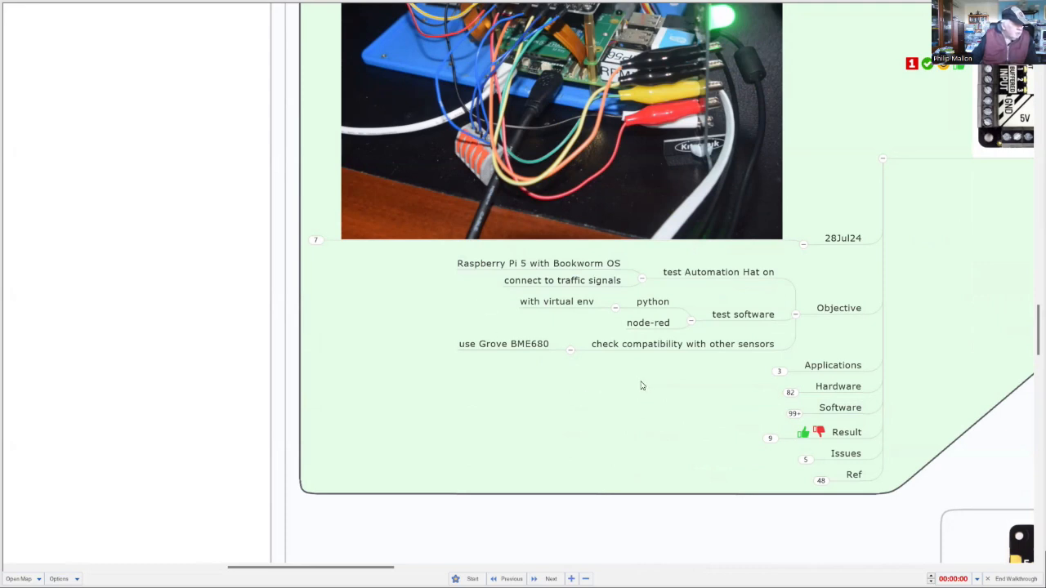
mouse_move(628, 385)
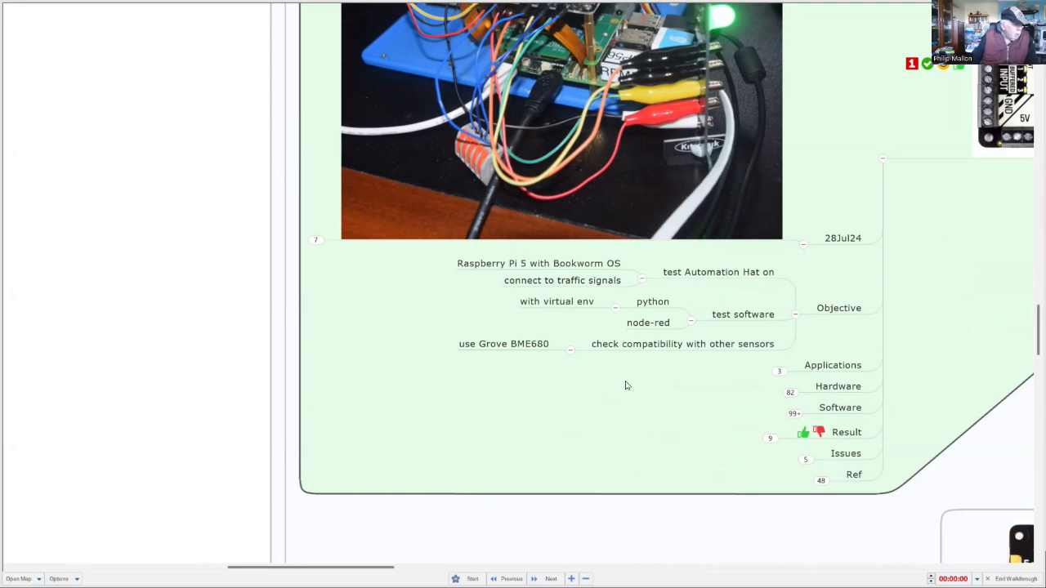
mouse_move(628, 387)
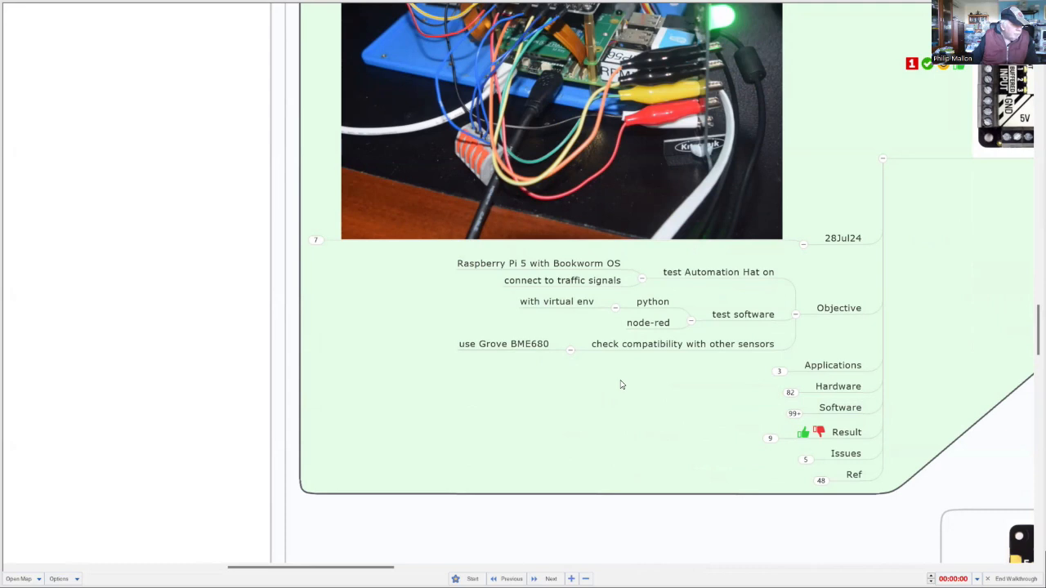
mouse_move(618, 385)
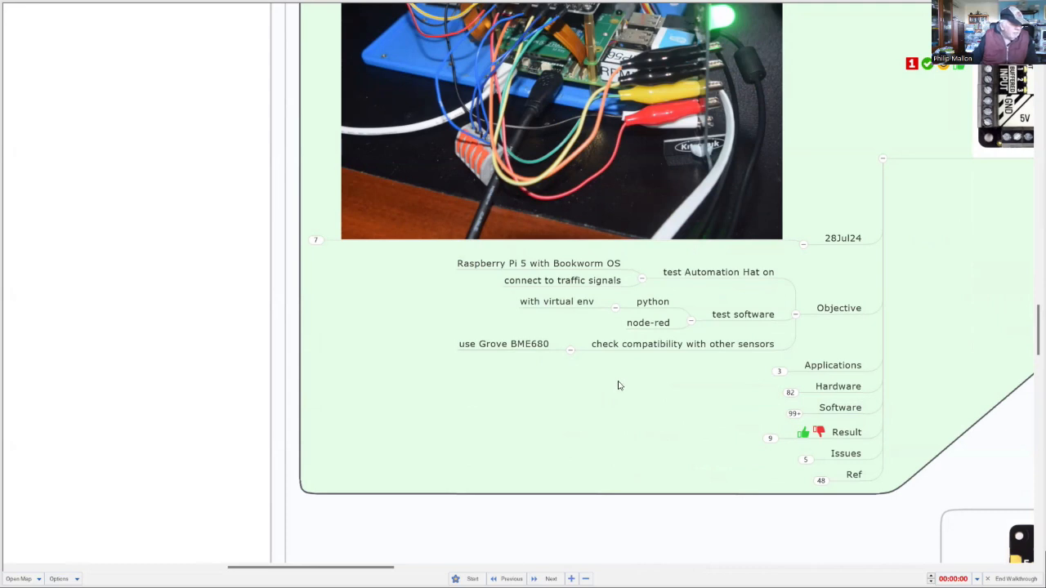
mouse_move(664, 384)
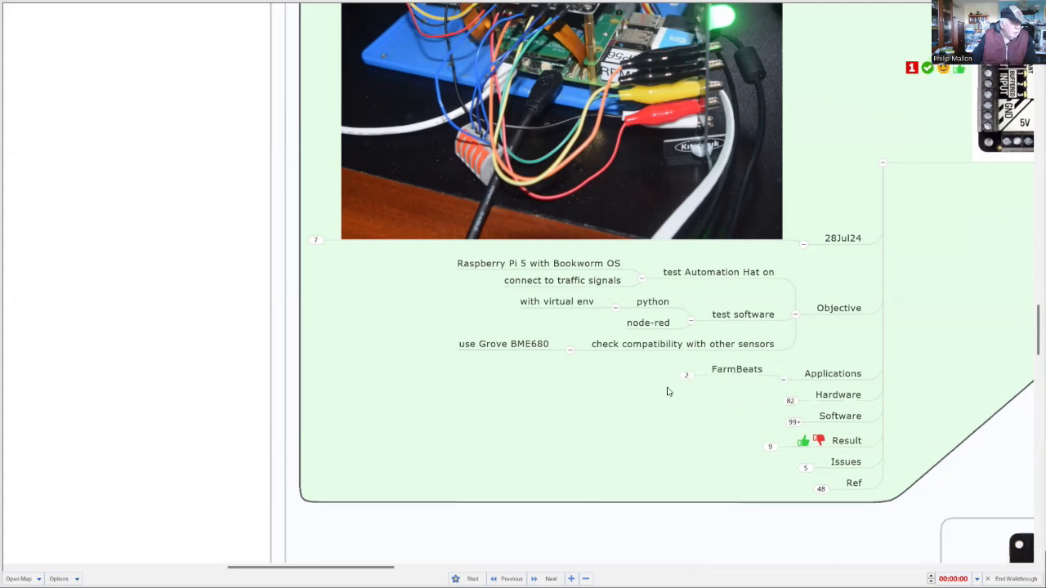
Step: Scroll past the 5V Pump diagram to the Solar Pump FarmBeats application and lower branches
scroll("down", 3)
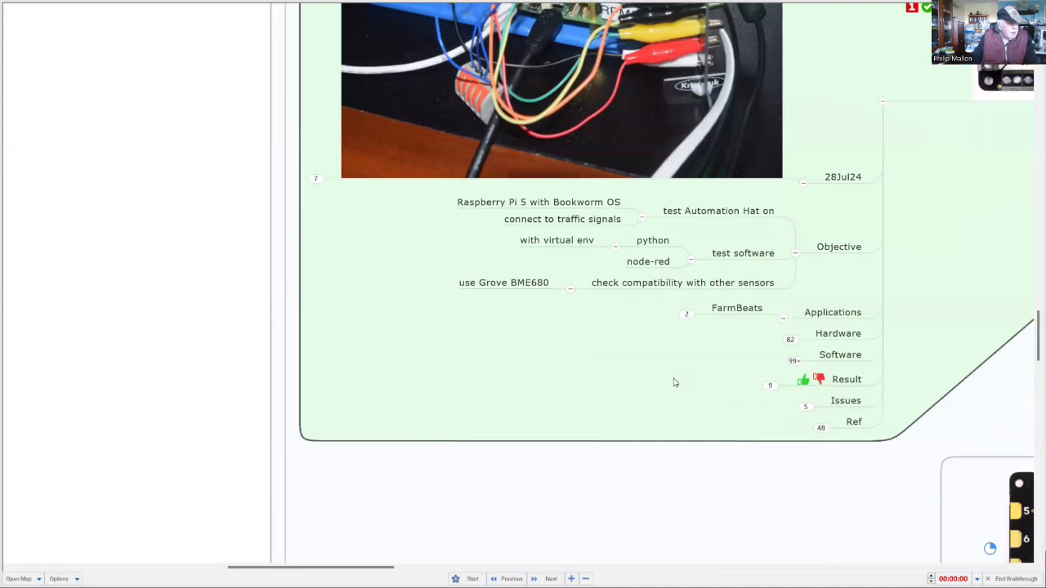
mouse_move(673, 382)
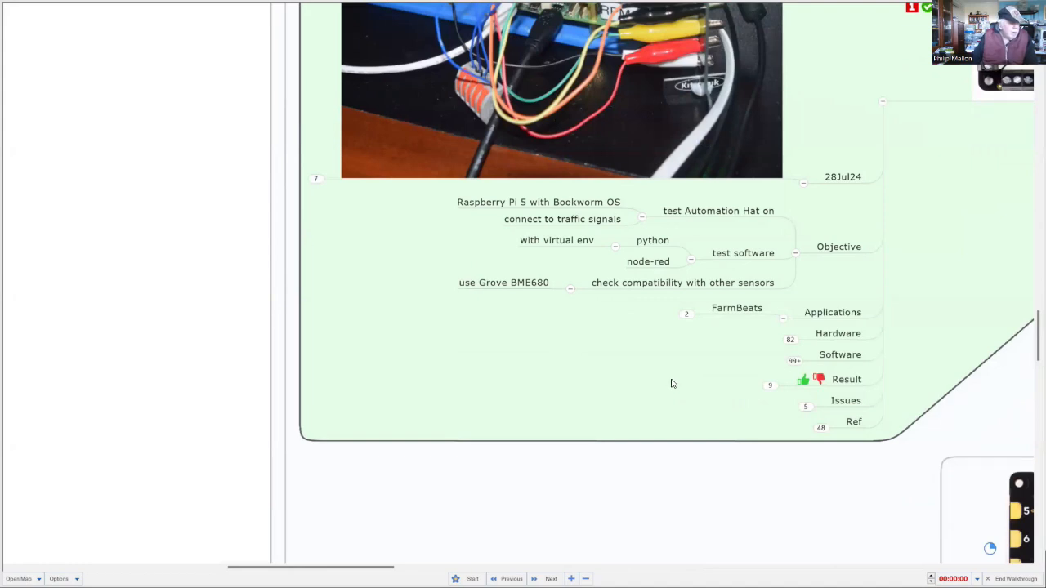
mouse_move(670, 354)
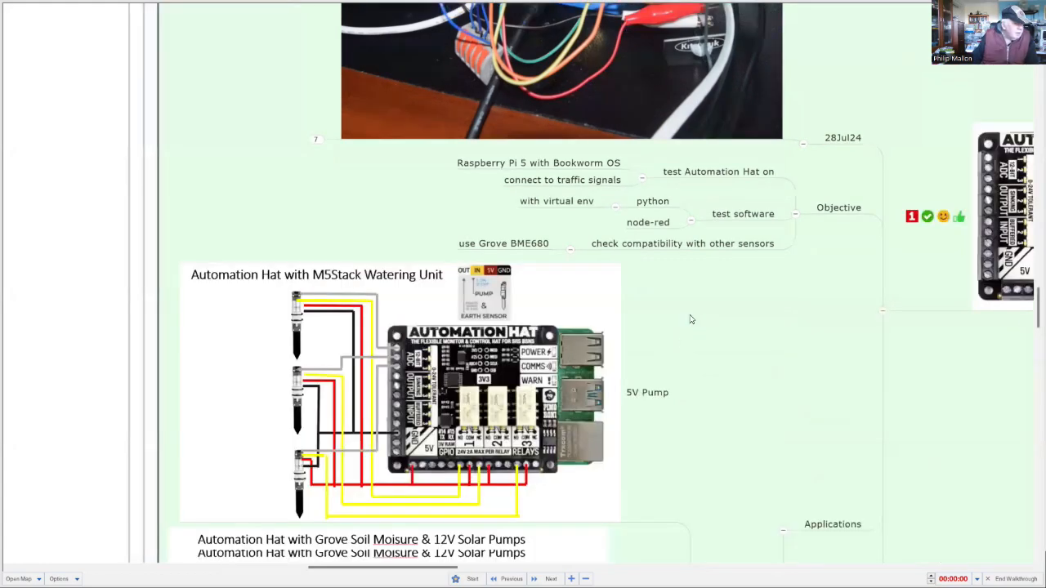
scroll("down", 3)
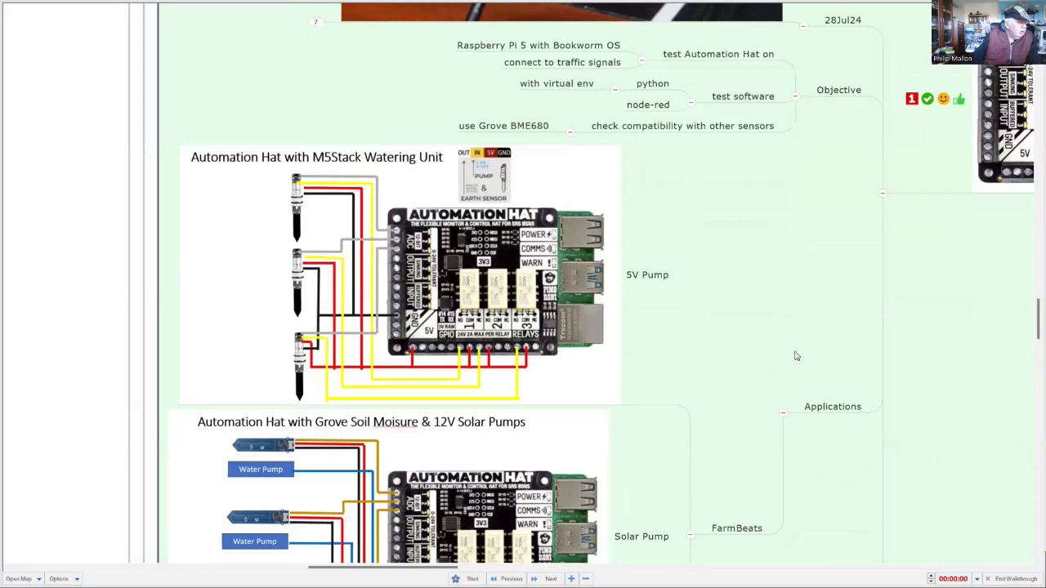
mouse_move(788, 350)
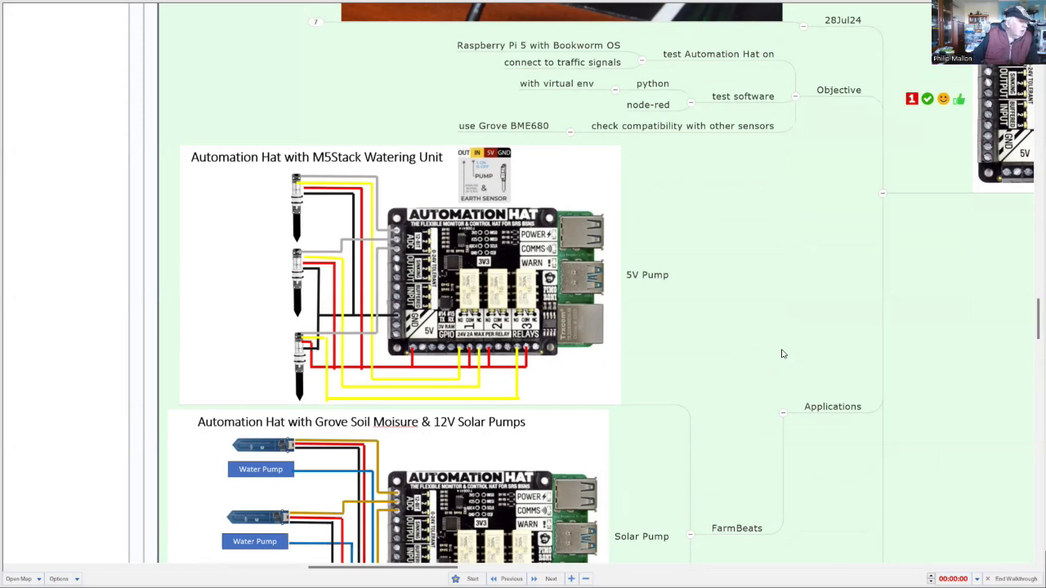
mouse_move(776, 353)
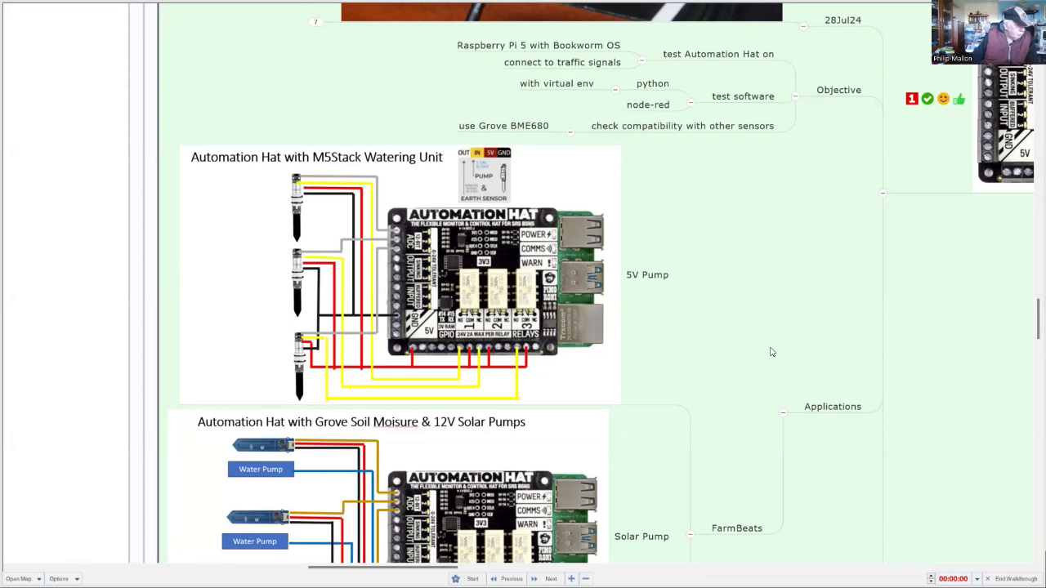
scroll("down", 3)
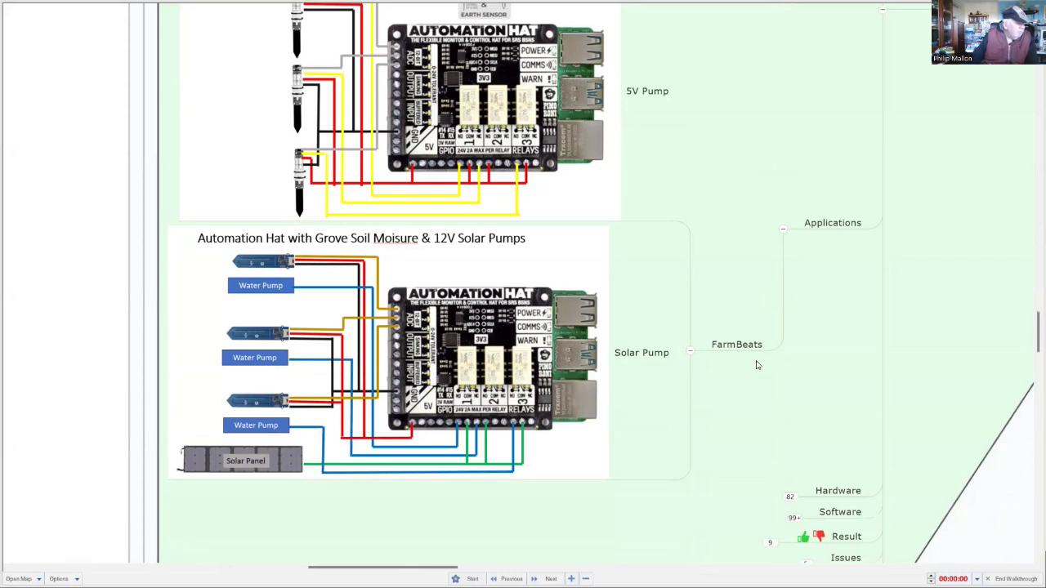
mouse_move(754, 363)
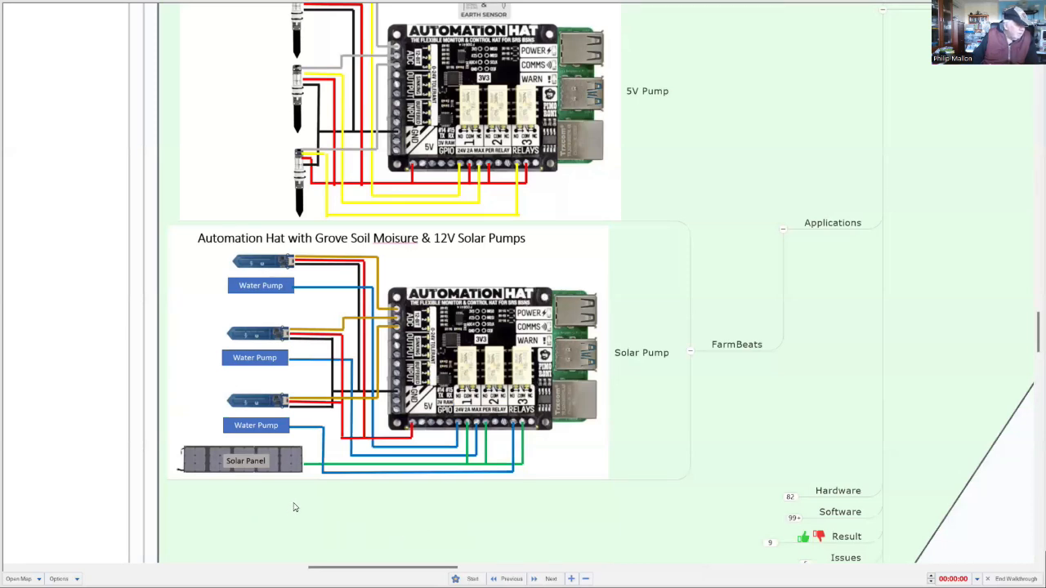
mouse_move(418, 497)
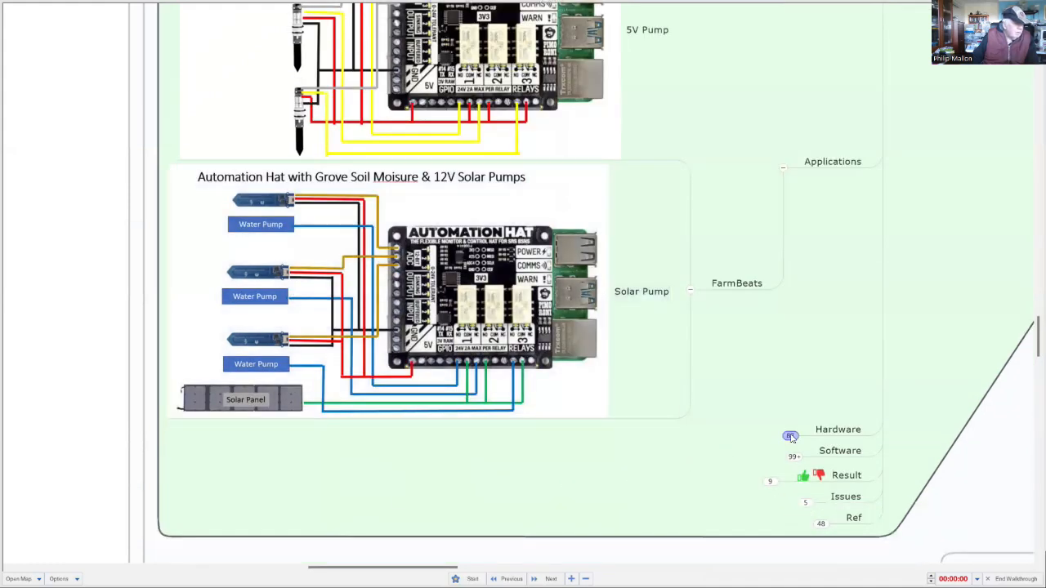
Step: Scroll through the Hardware branch showing inputs, outputs, UART, connectors and the anatomy image
left_click(788, 435)
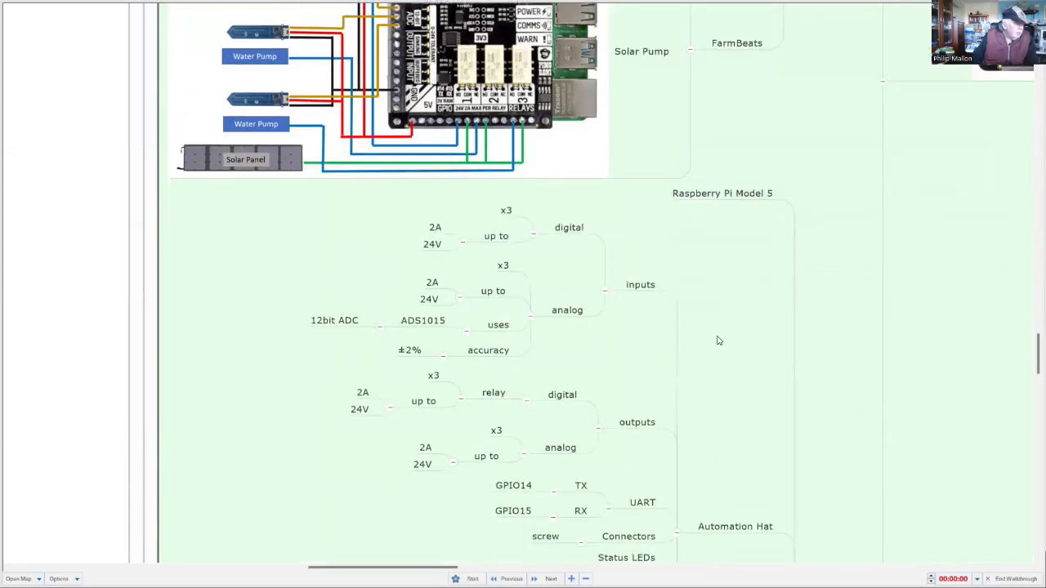
scroll("down", 3)
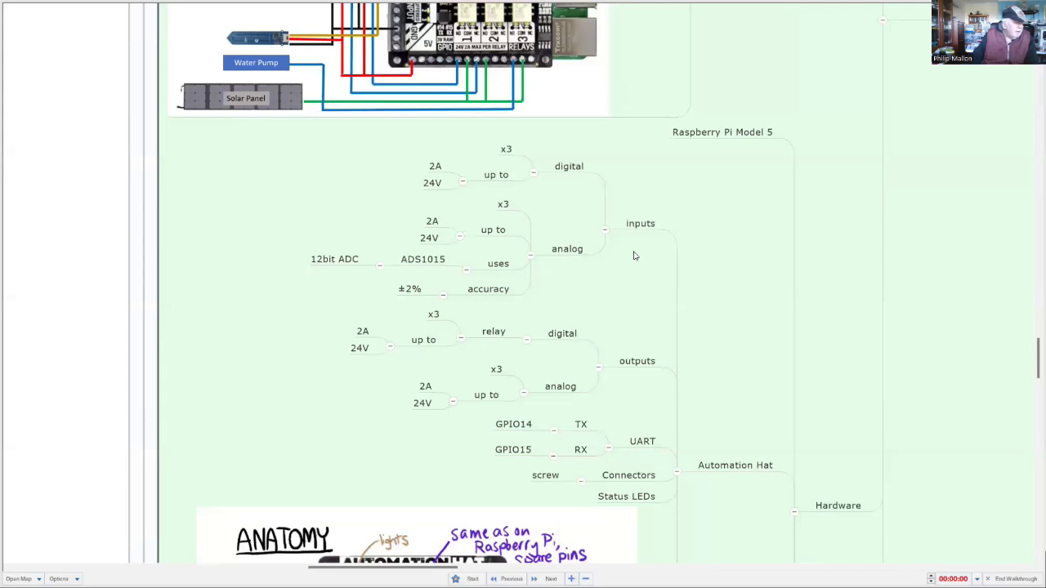
scroll("down", 3)
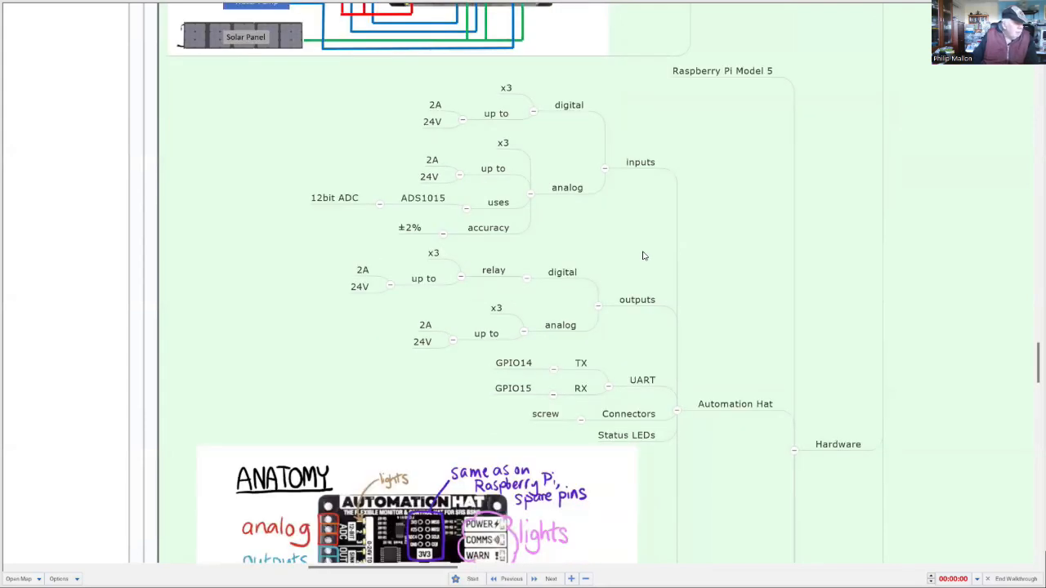
mouse_move(657, 268)
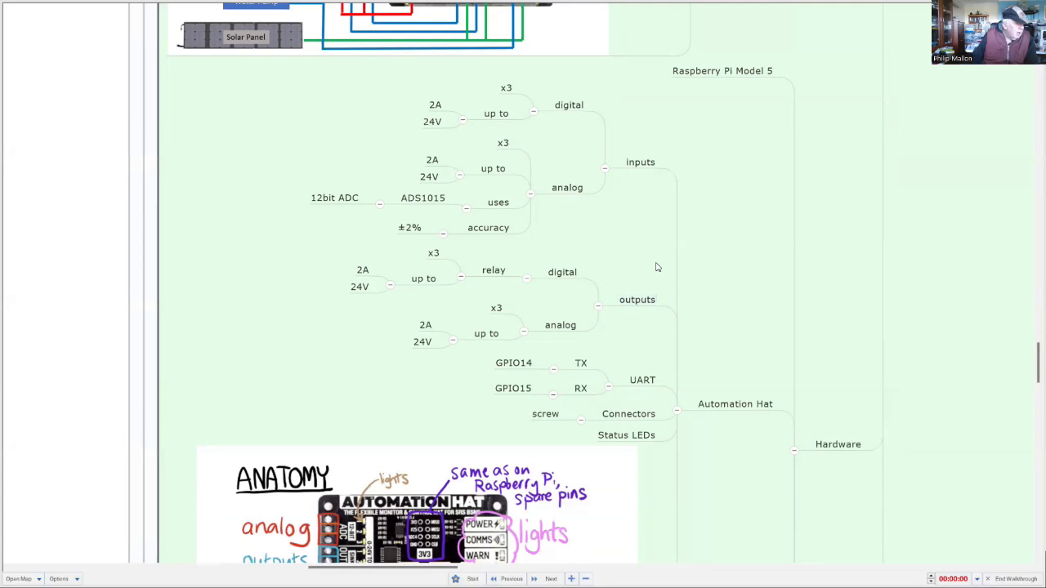
mouse_move(660, 271)
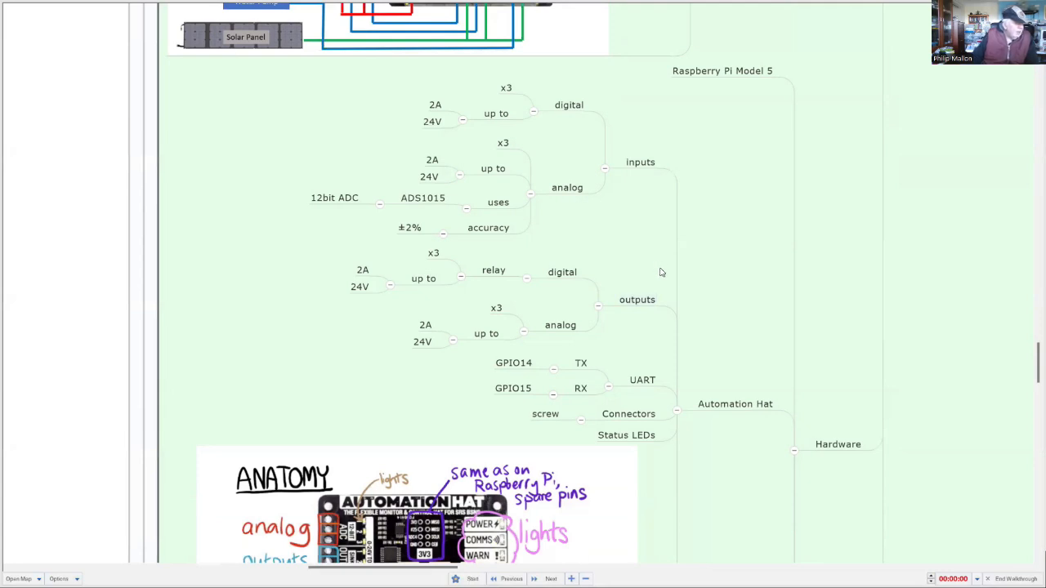
mouse_move(656, 268)
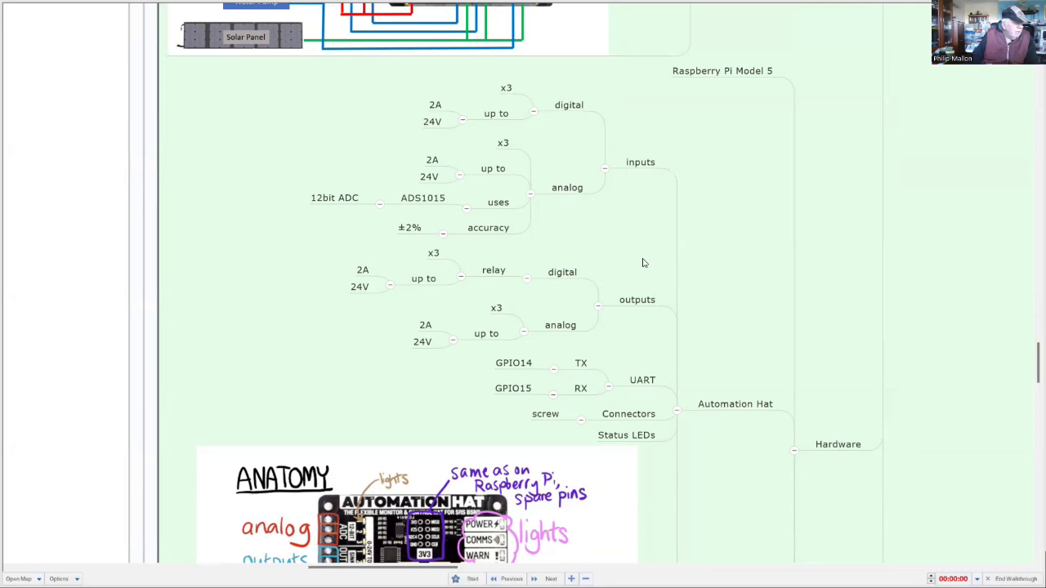
scroll("down", 3)
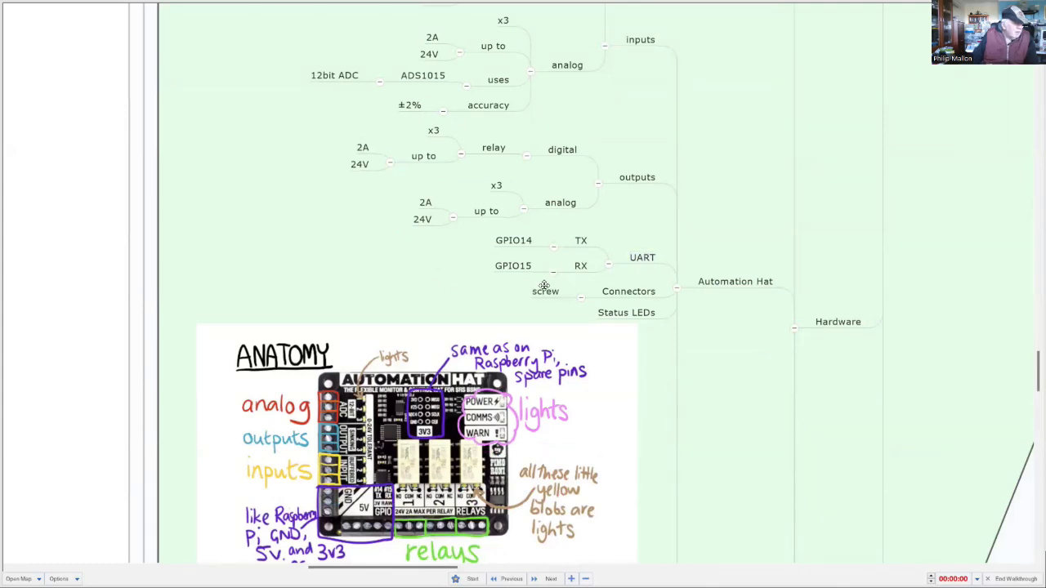
left_click(642, 258)
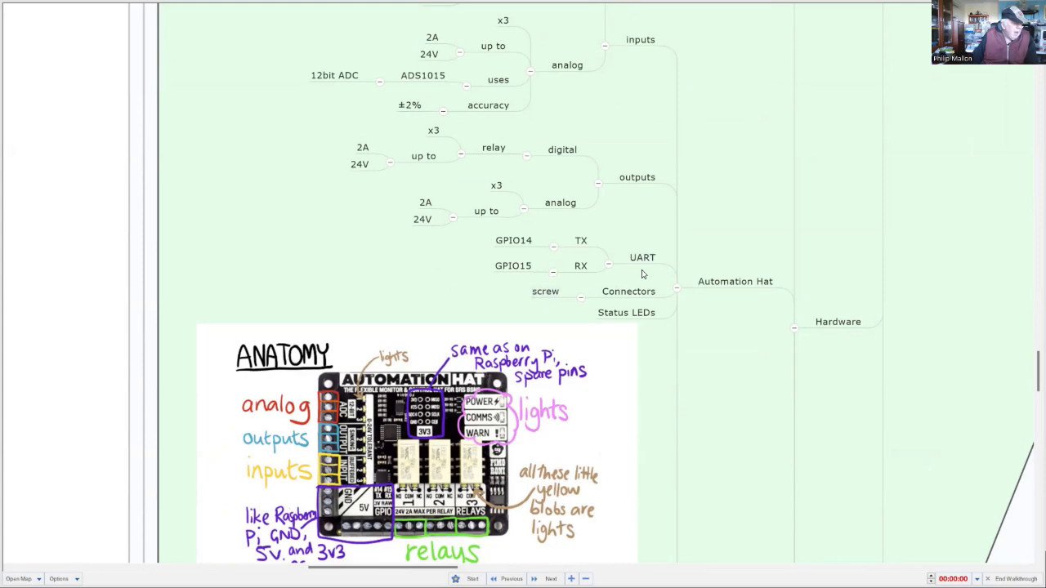
mouse_move(630, 274)
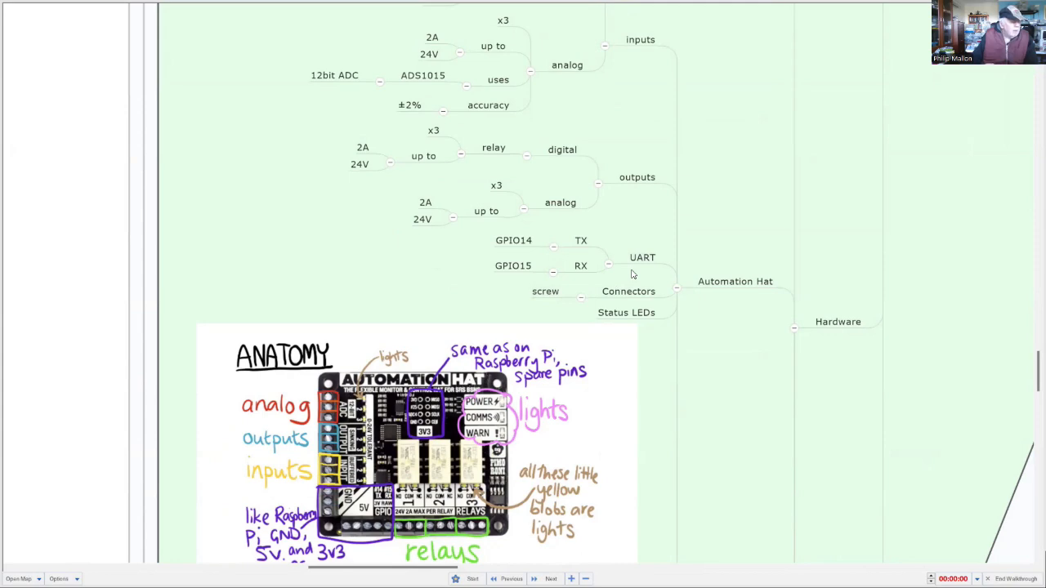
left_click(642, 258)
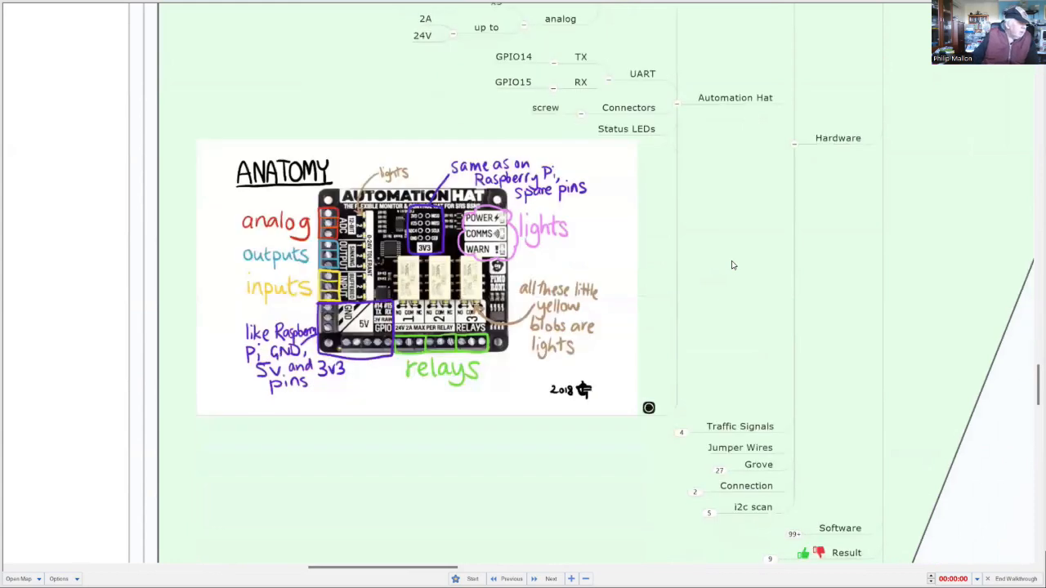
mouse_move(747, 275)
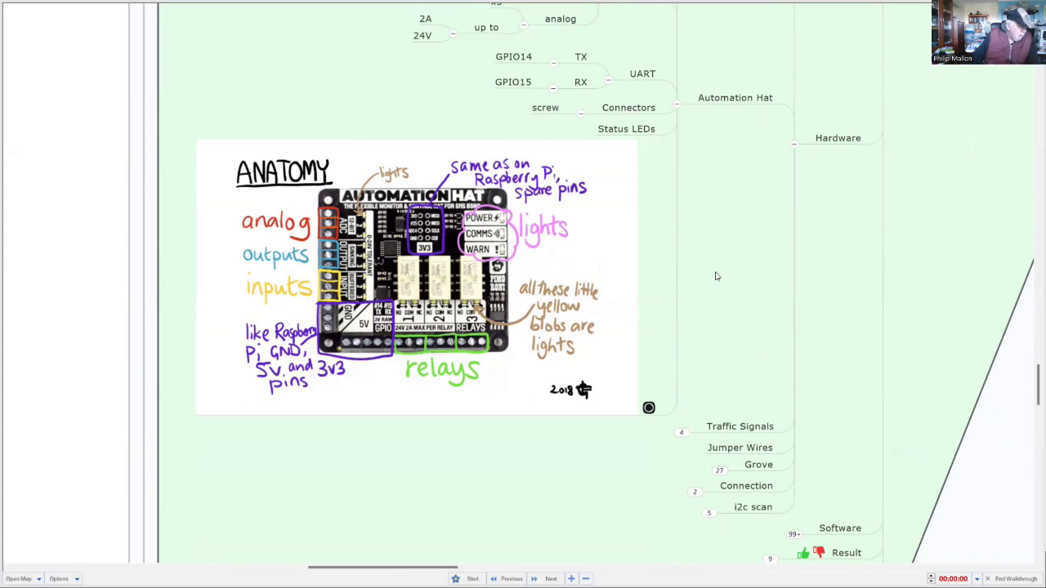
mouse_move(716, 278)
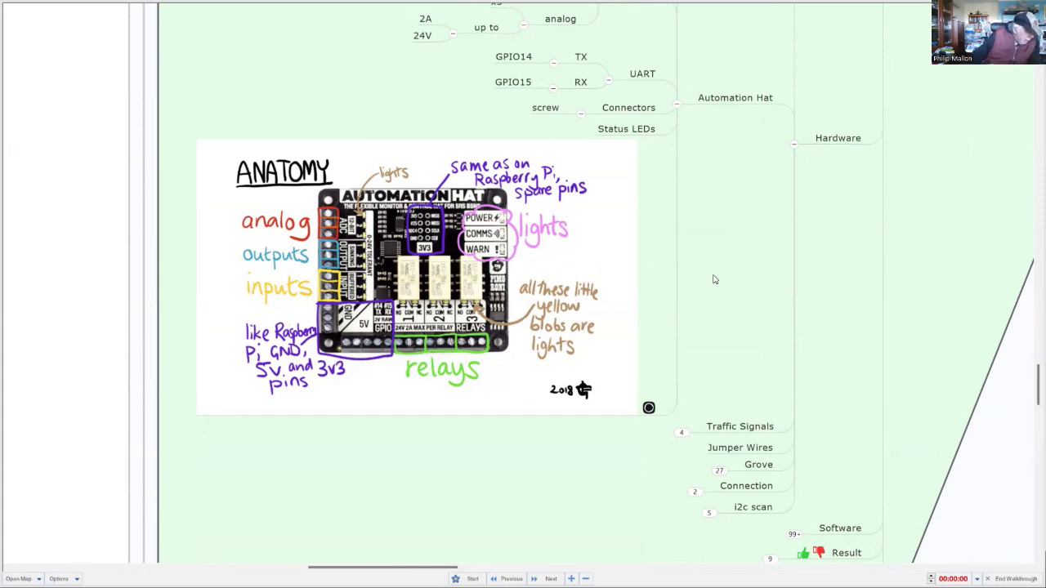
mouse_move(672, 291)
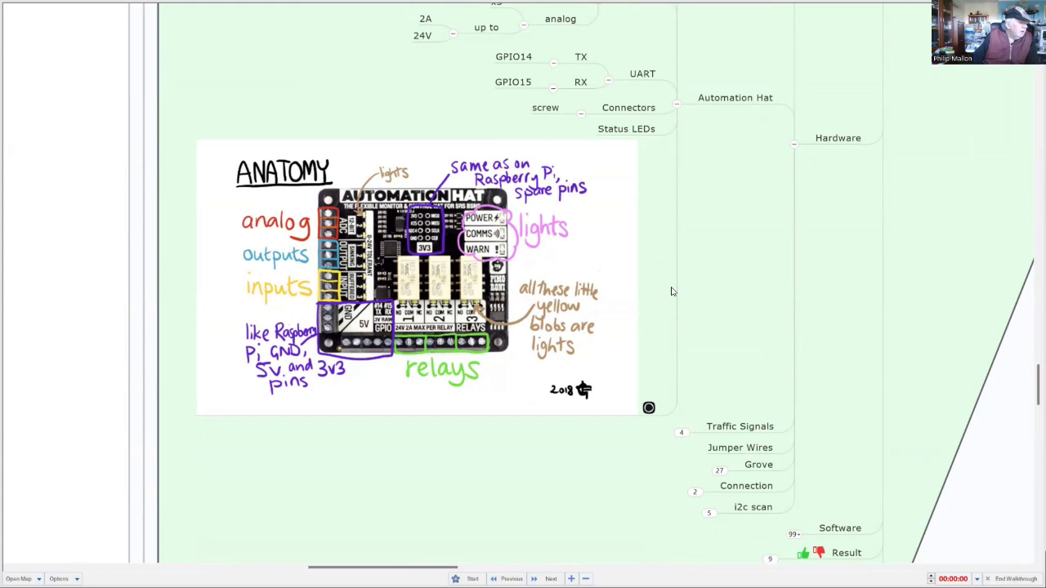
mouse_move(435, 464)
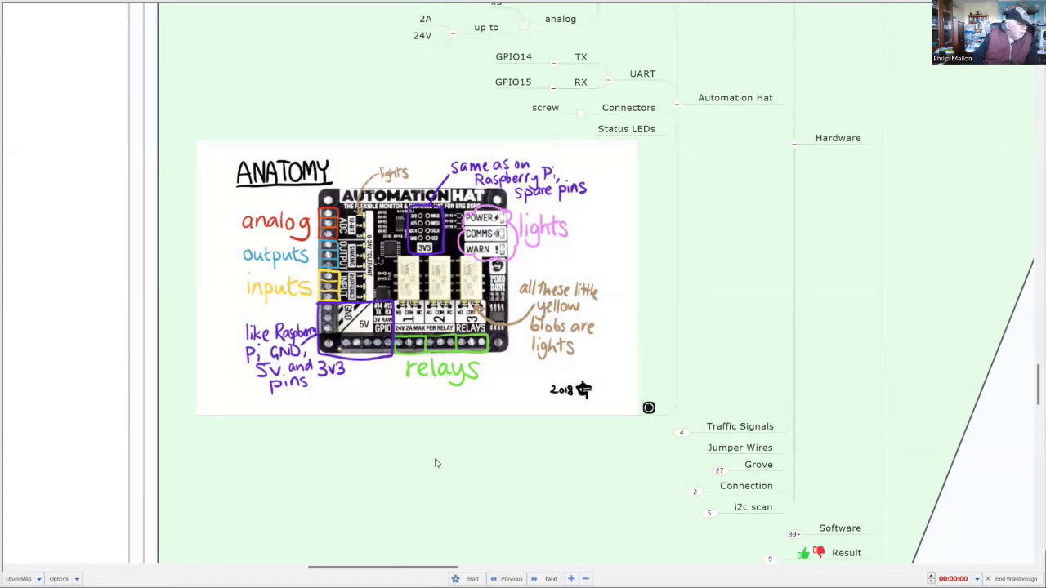
mouse_move(457, 433)
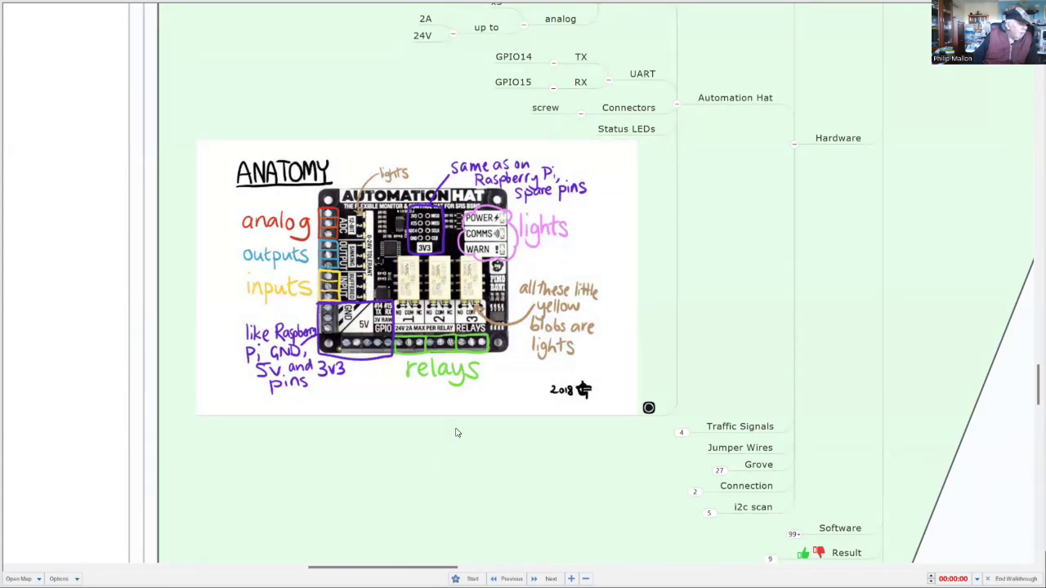
Step: Scroll past the anatomy image to the Traffic Signals topic with the Kitronik STOP:bit
scroll("down", 3)
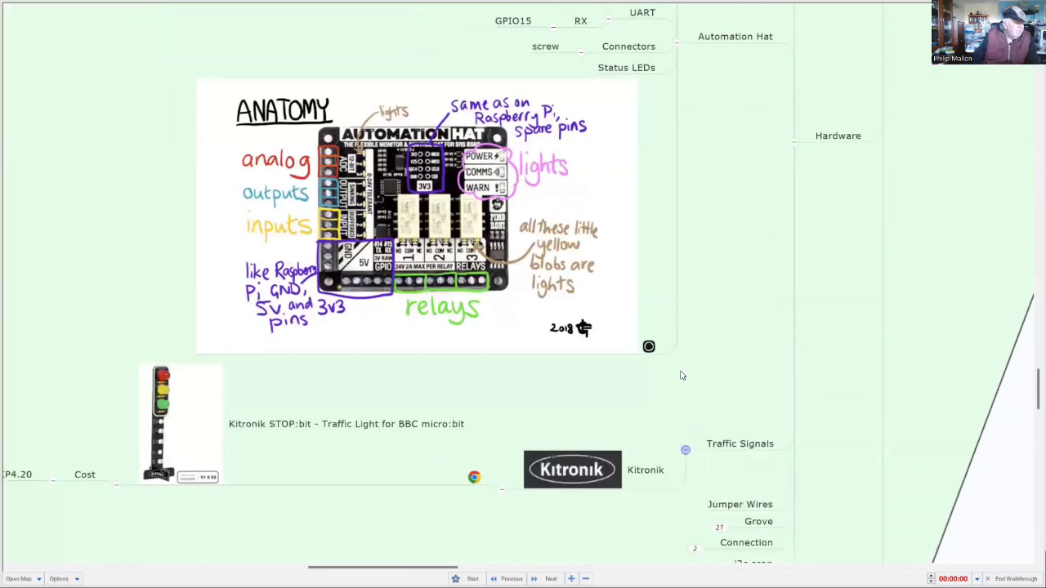
Step: Scroll to the Grove Rotary Angle Sensor and Grove BME680 topics with their wiring diagrams
scroll("down", 3)
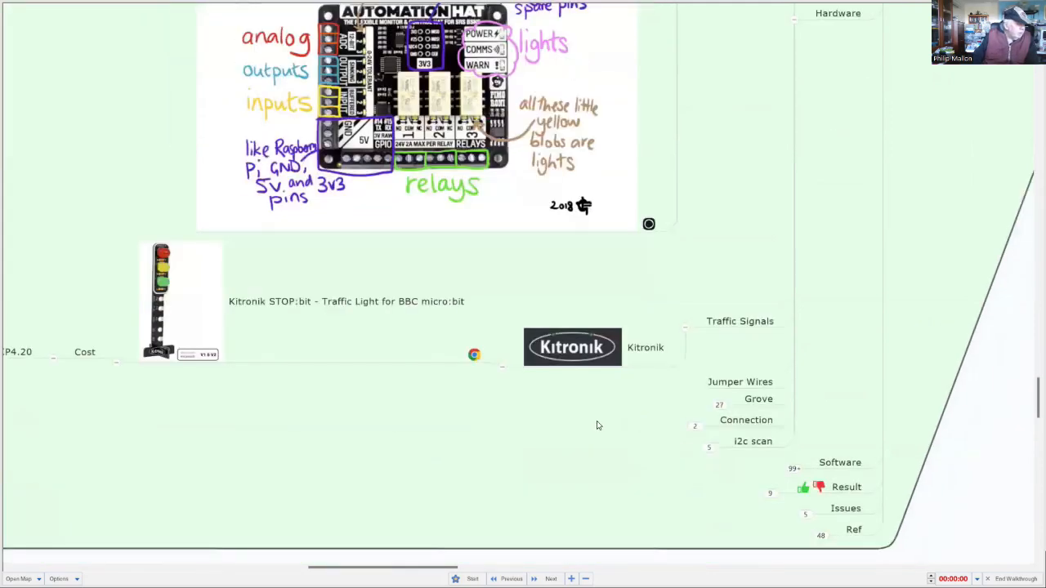
mouse_move(584, 422)
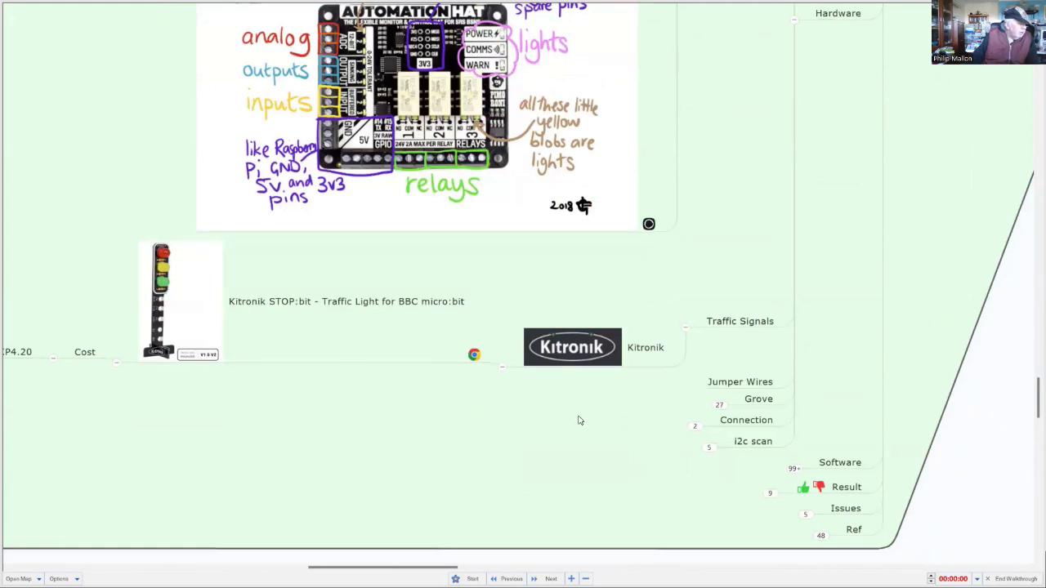
mouse_move(417, 400)
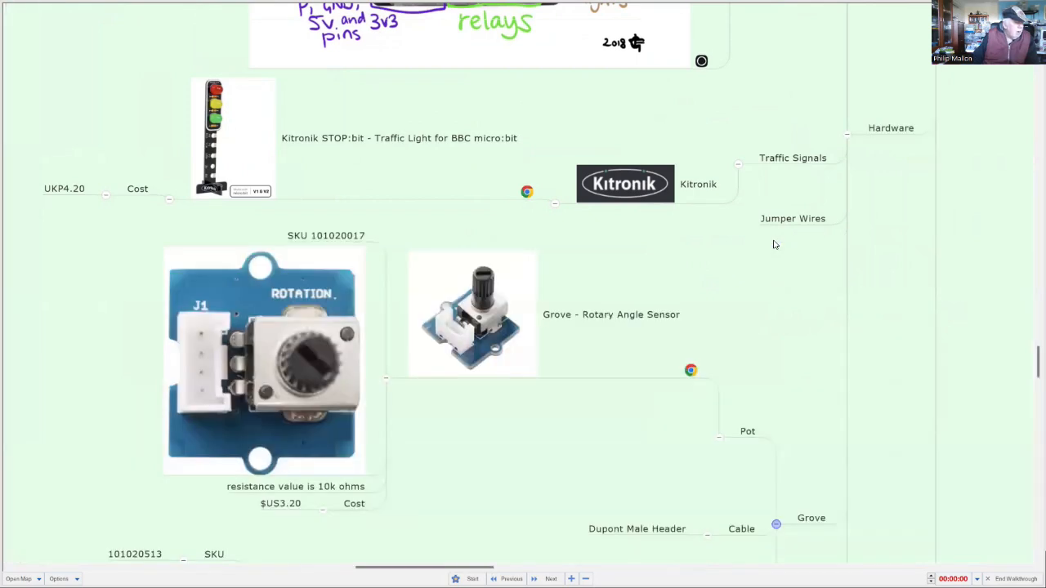
scroll("down", 3)
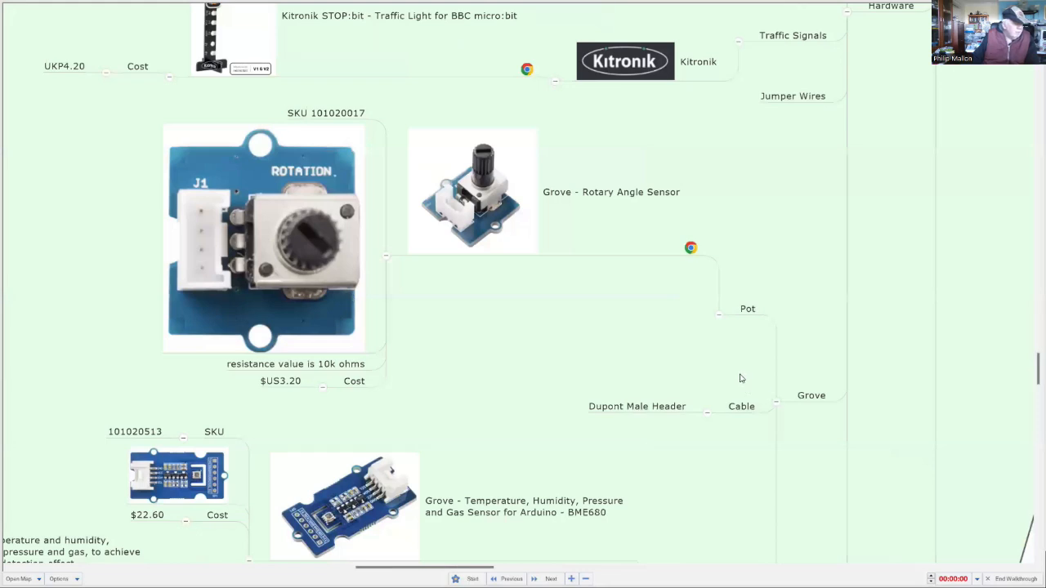
mouse_move(696, 358)
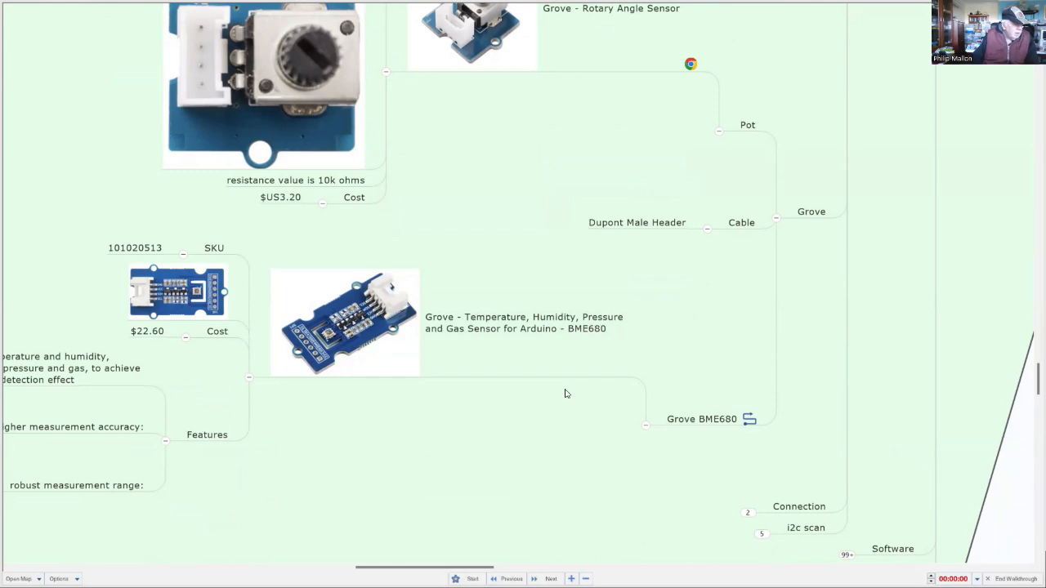
scroll("down", 3)
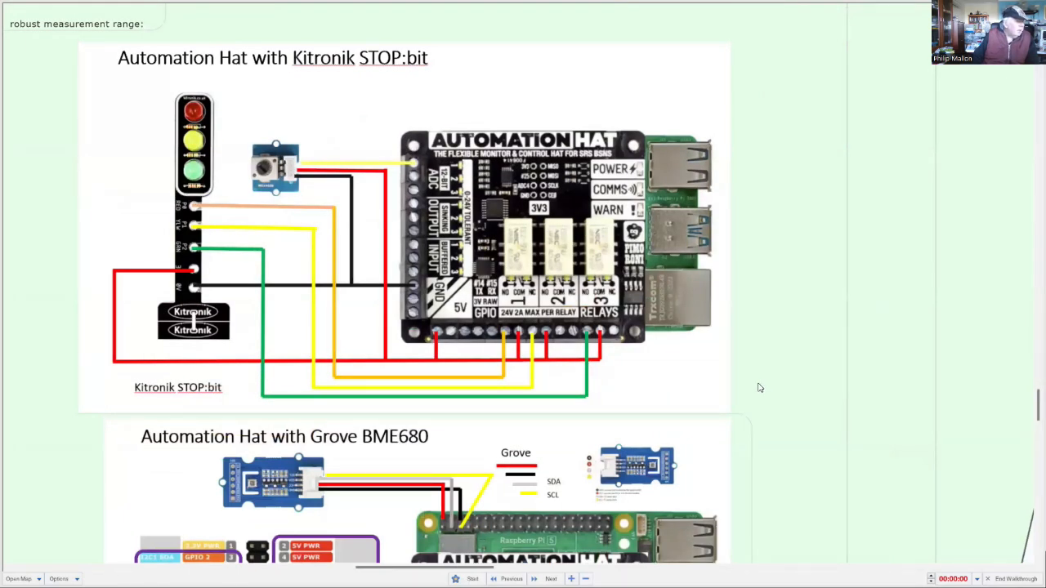
mouse_move(791, 338)
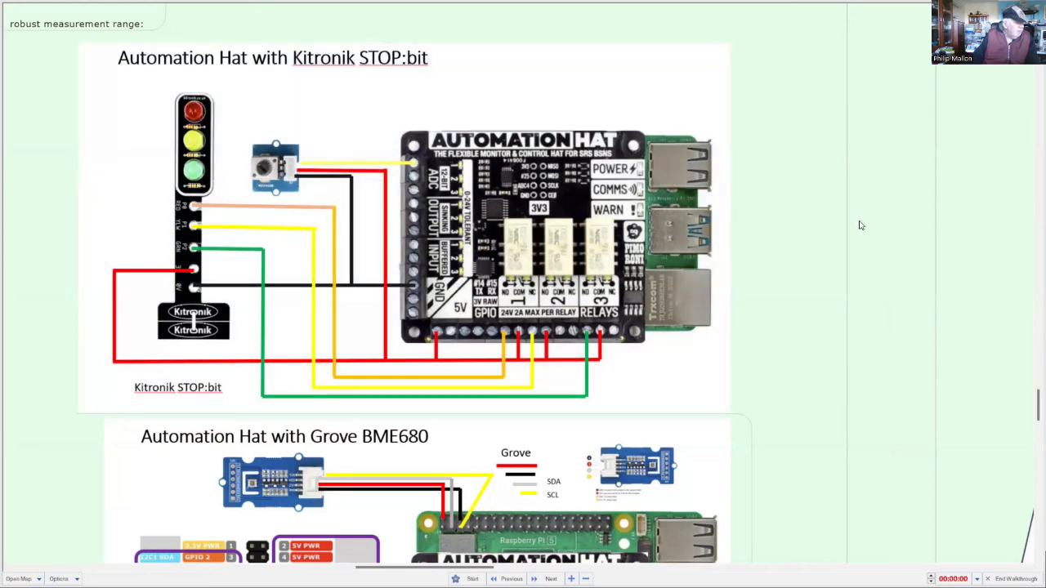
mouse_move(850, 245)
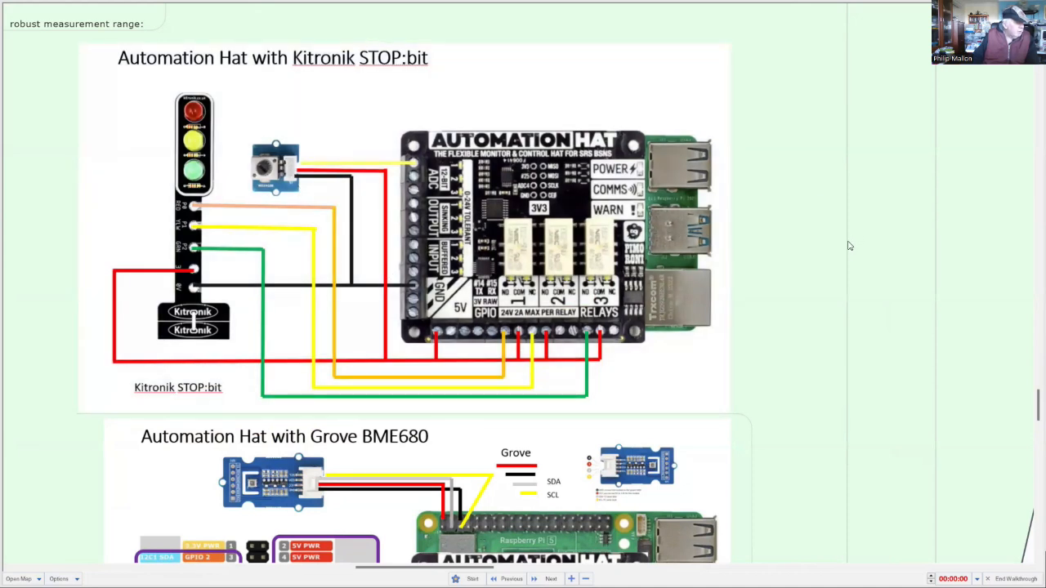
mouse_move(858, 272)
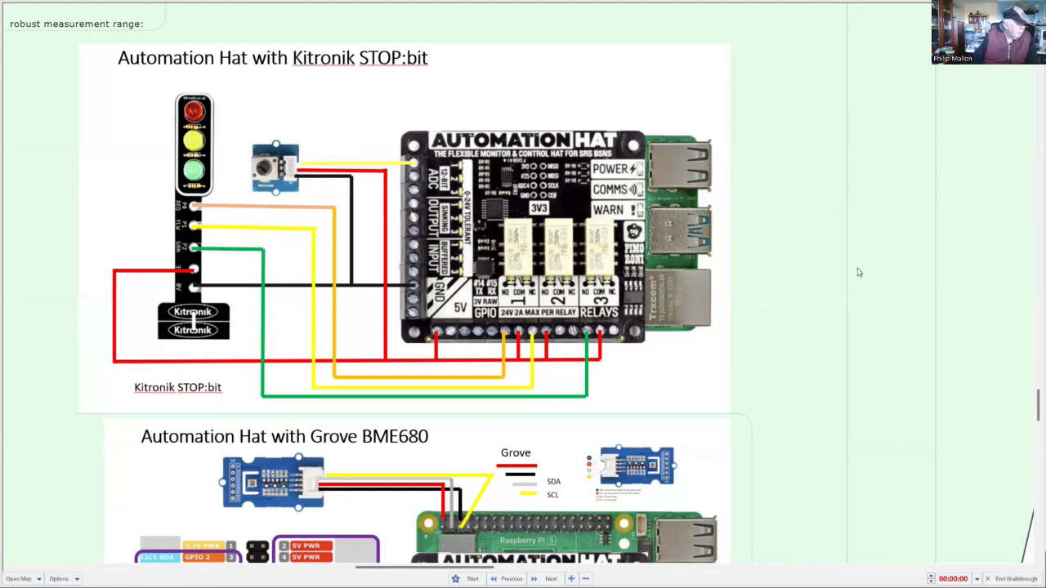
Step: Scroll to the Automation Hat with Grove BME680 wiring diagram and i2c scan result
scroll("down", 3)
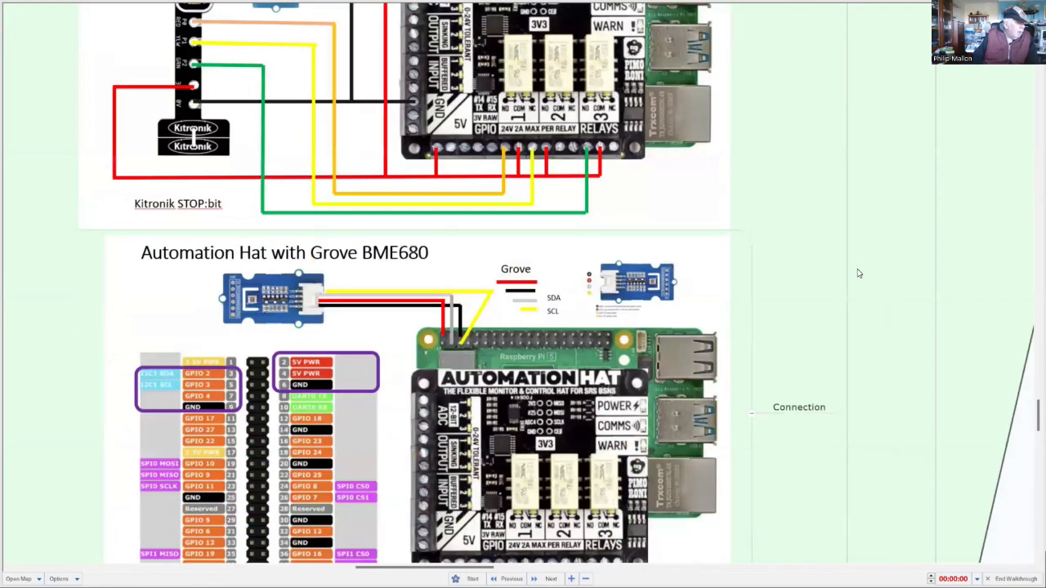
scroll("down", 3)
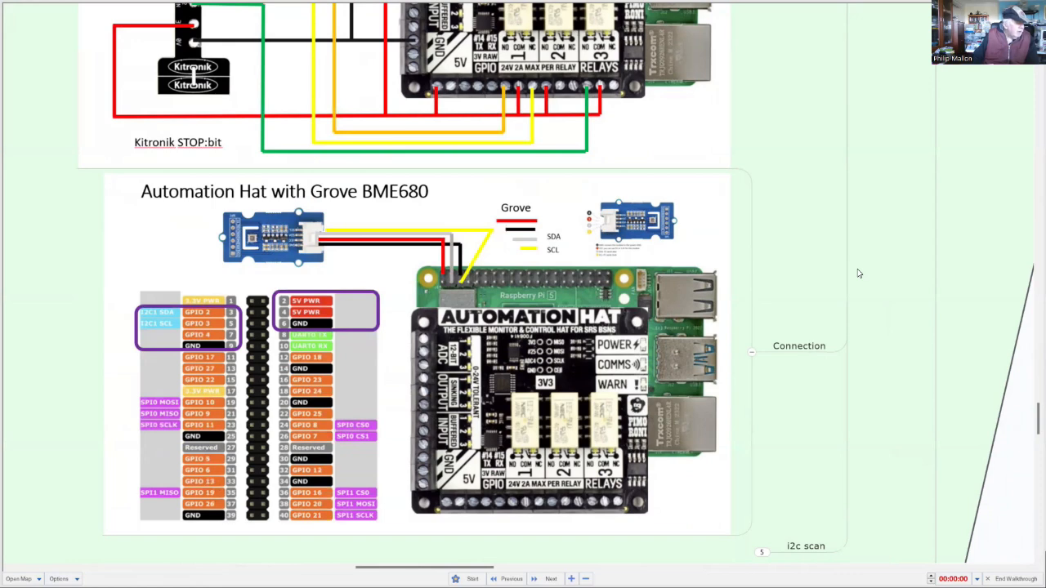
scroll("down", 3)
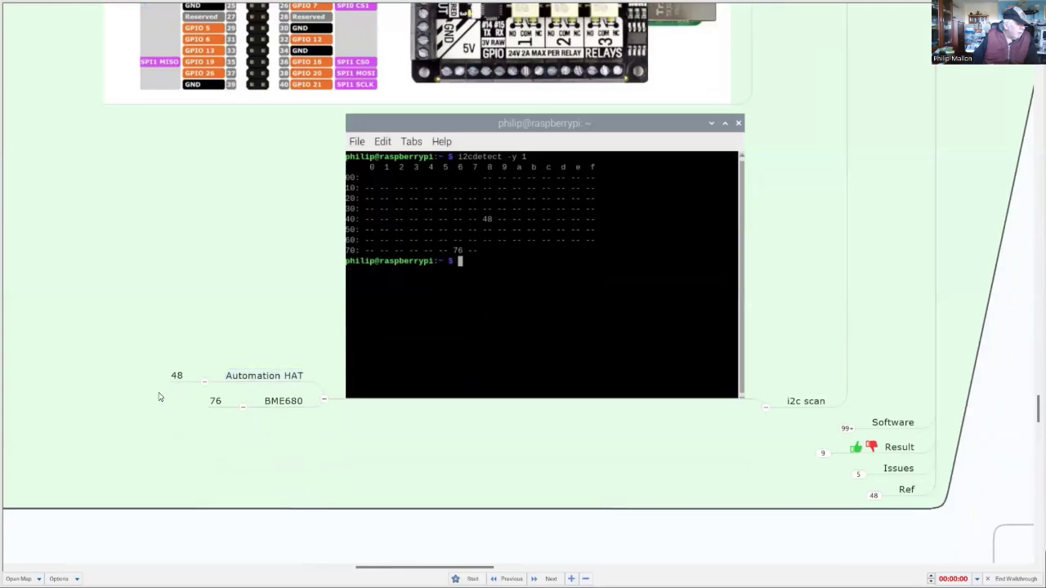
mouse_move(201, 428)
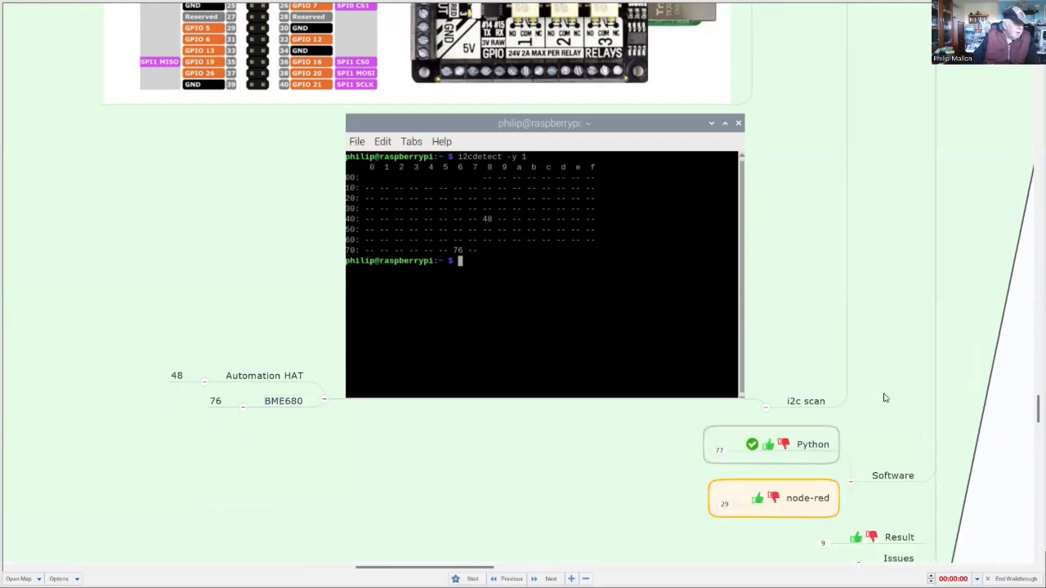
Step: Scroll to the i2c scan addresses 48 and 76 and the Software branch's Python and node-red topics
scroll("down", 3)
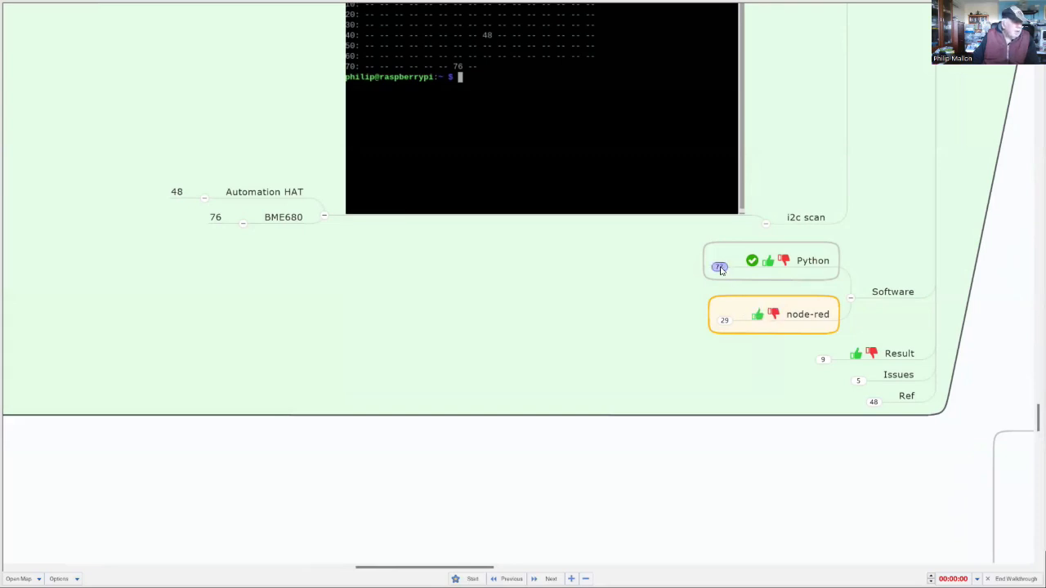
Step: Expand the Python topic and its output.py example to show the script's execution details
left_click(719, 268)
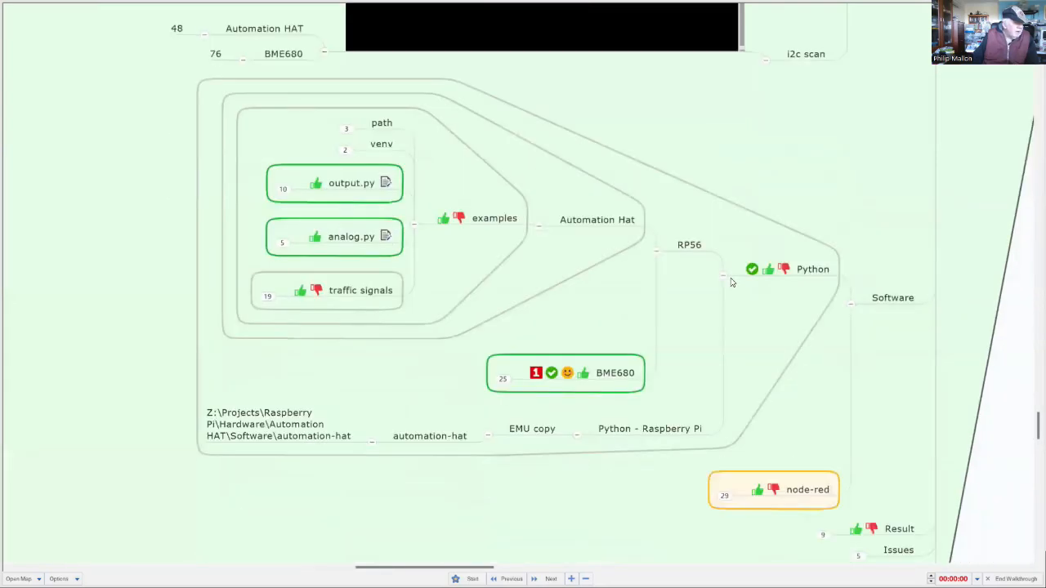
mouse_move(743, 317)
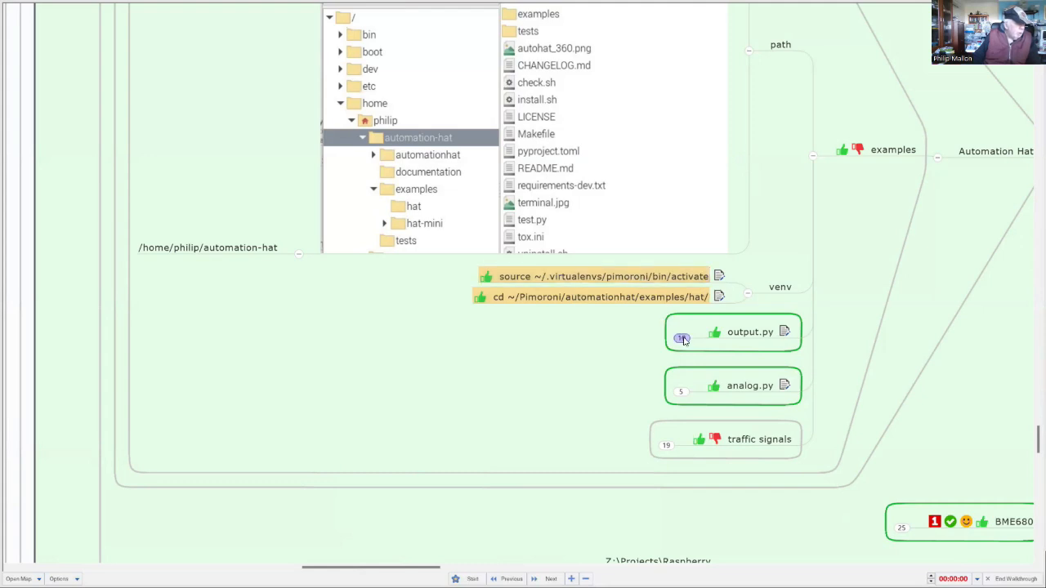
mouse_move(635, 348)
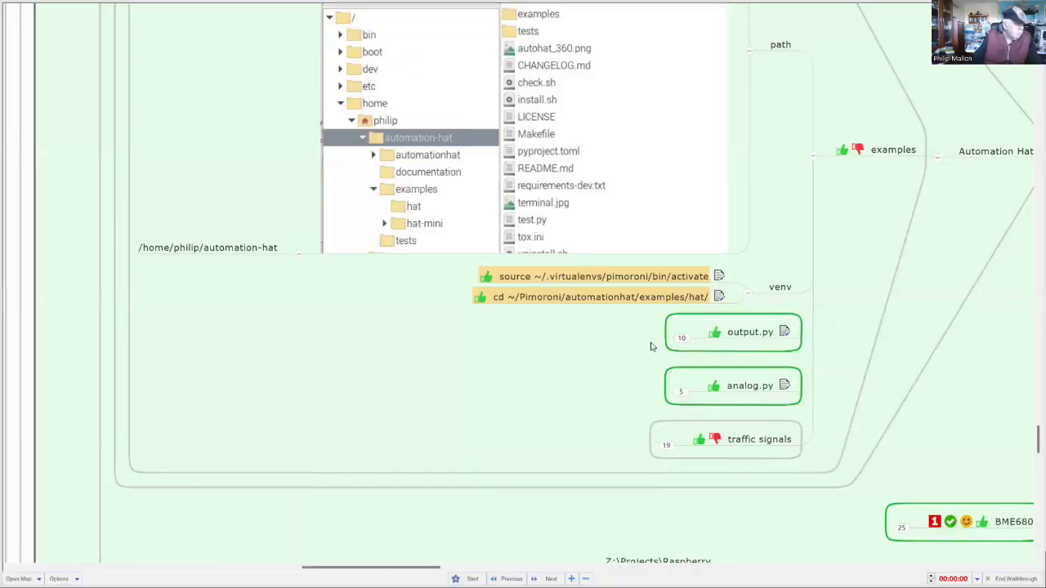
left_click(681, 338)
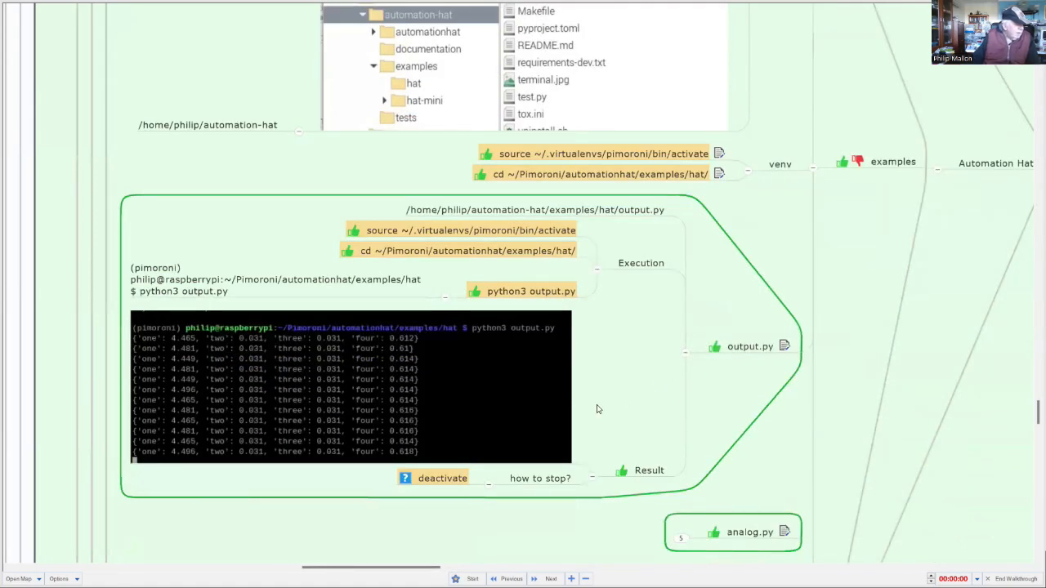
mouse_move(526, 382)
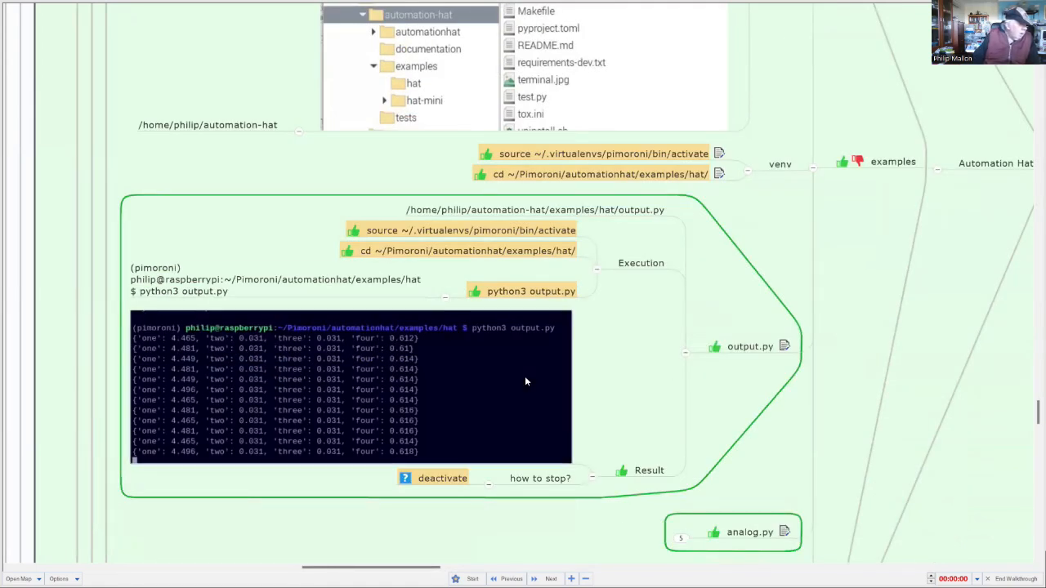
mouse_move(569, 384)
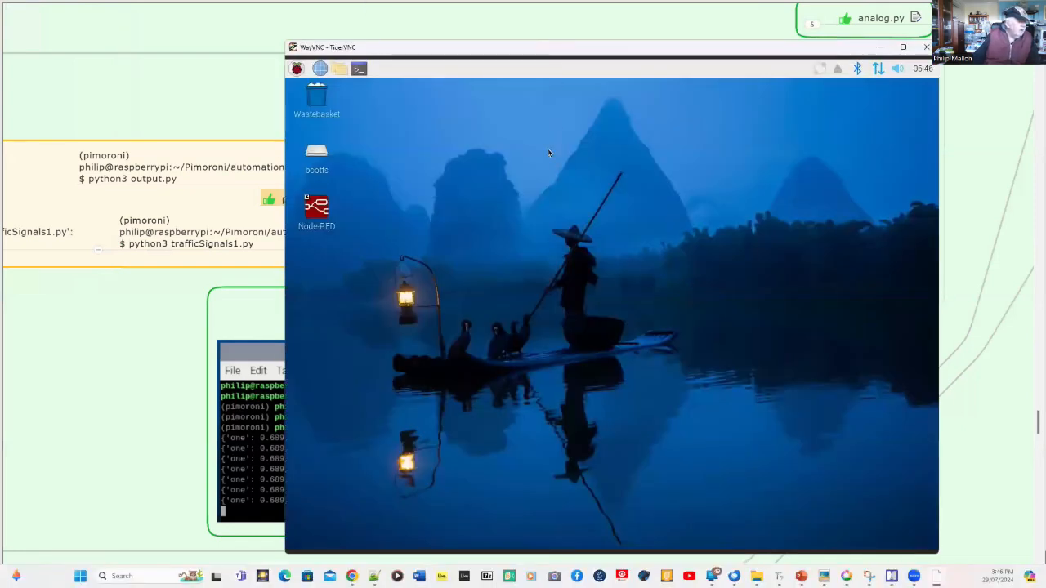
mouse_move(539, 157)
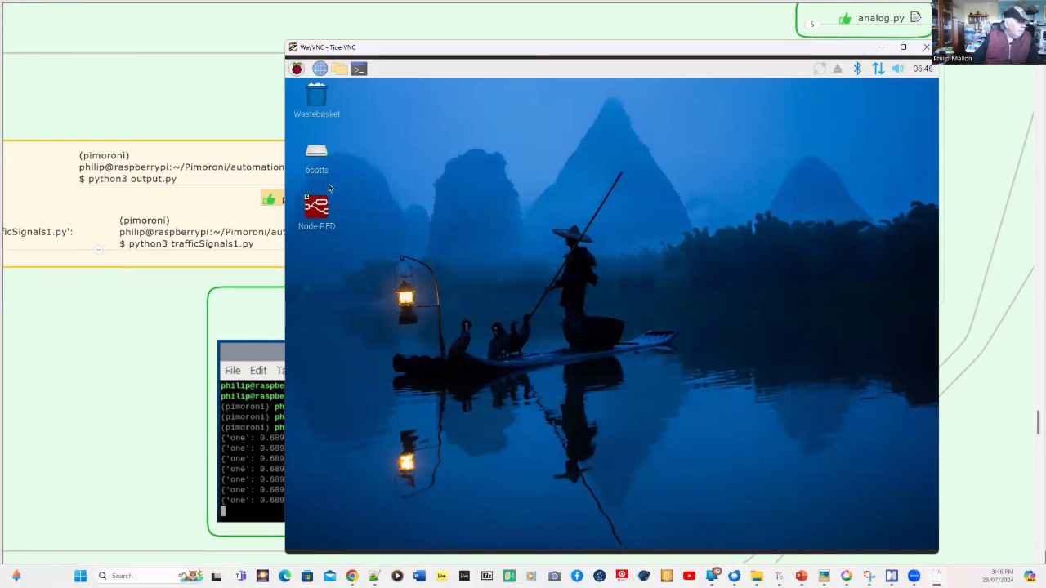
Step: Launch Node-RED from the Pi desktop icon so its console log appears
double_click(317, 206)
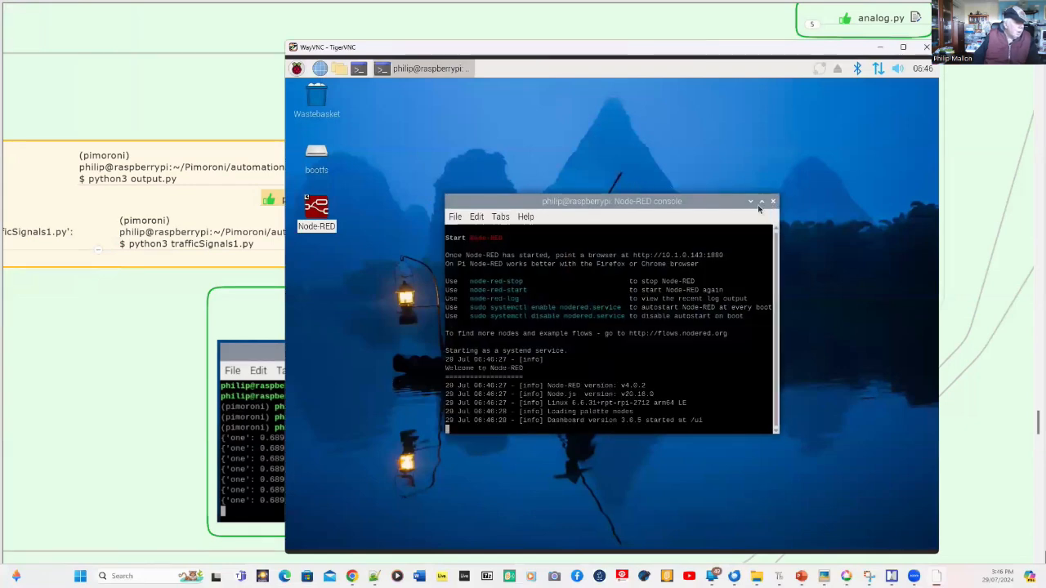
left_click(762, 201)
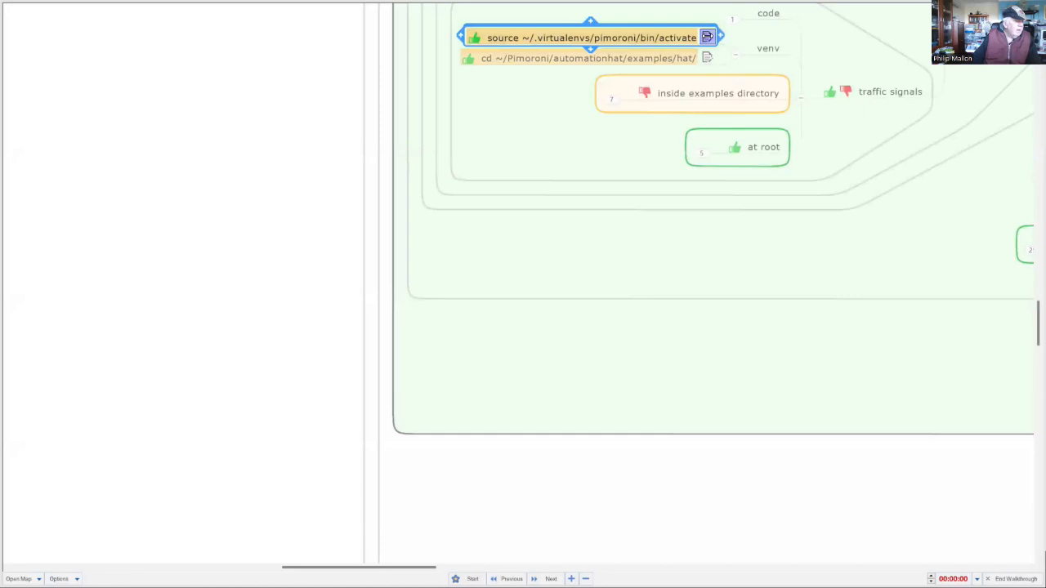
Step: Copy the 'source ~/.virtualenvs/pimoroni/bin/activate' command from the topic's notes
right_click(707, 36)
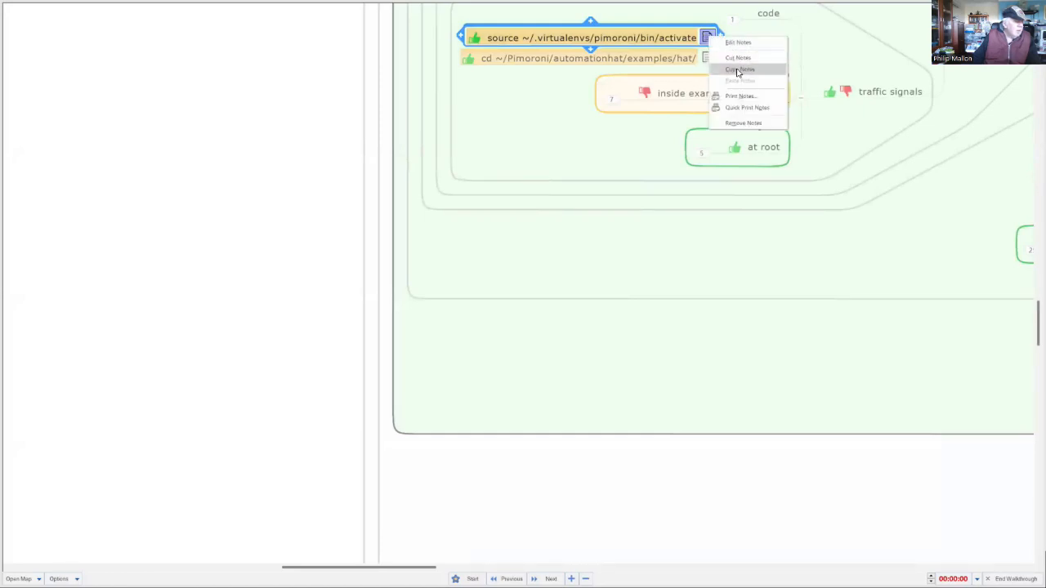
left_click(739, 69)
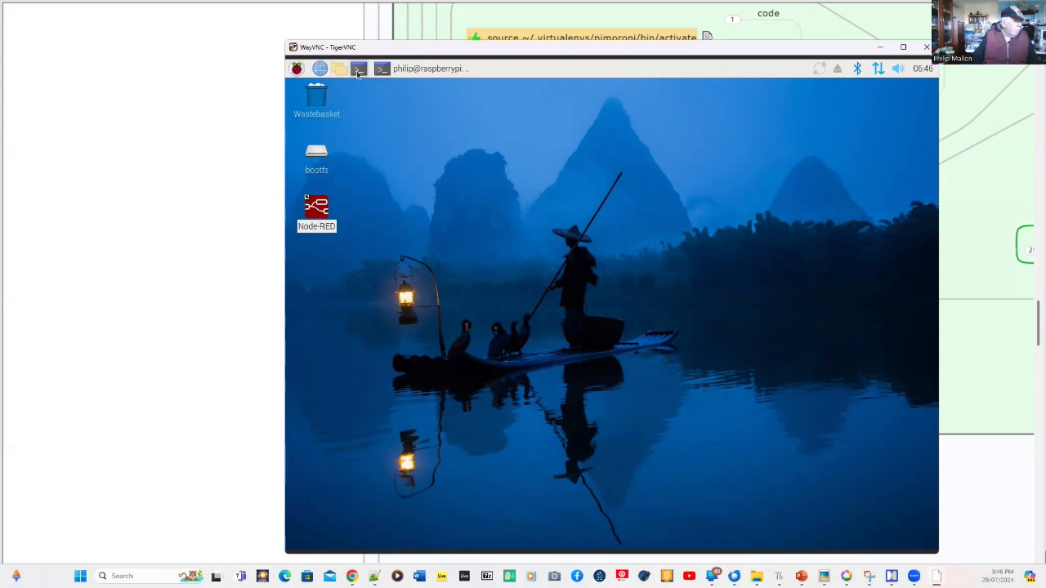
Step: In a new Pi terminal, activate the pimoroni venv and cd to ~/Pimoroni/automationhat/examples/hat/
left_click(381, 69)
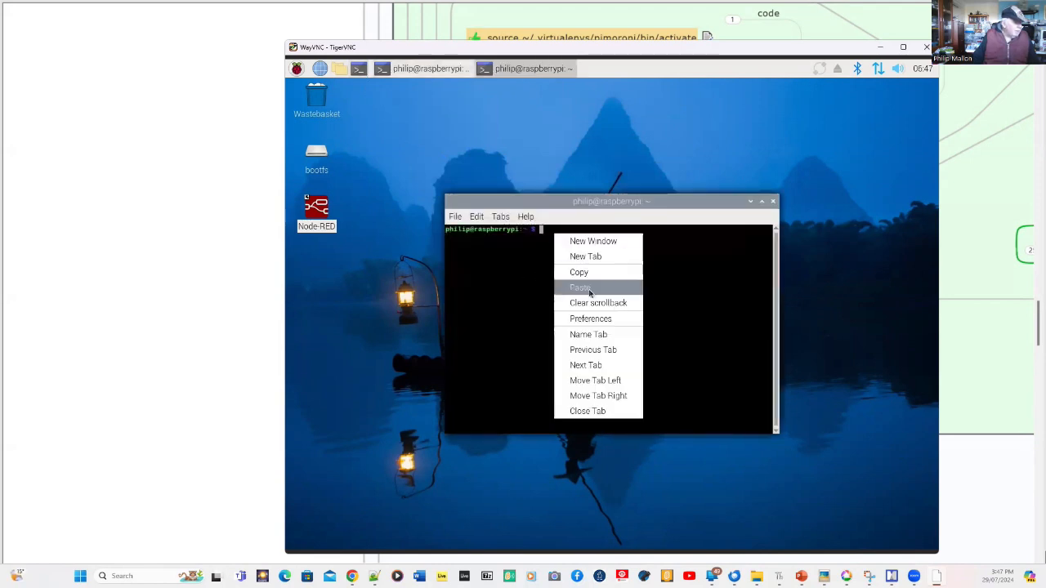
left_click(579, 288)
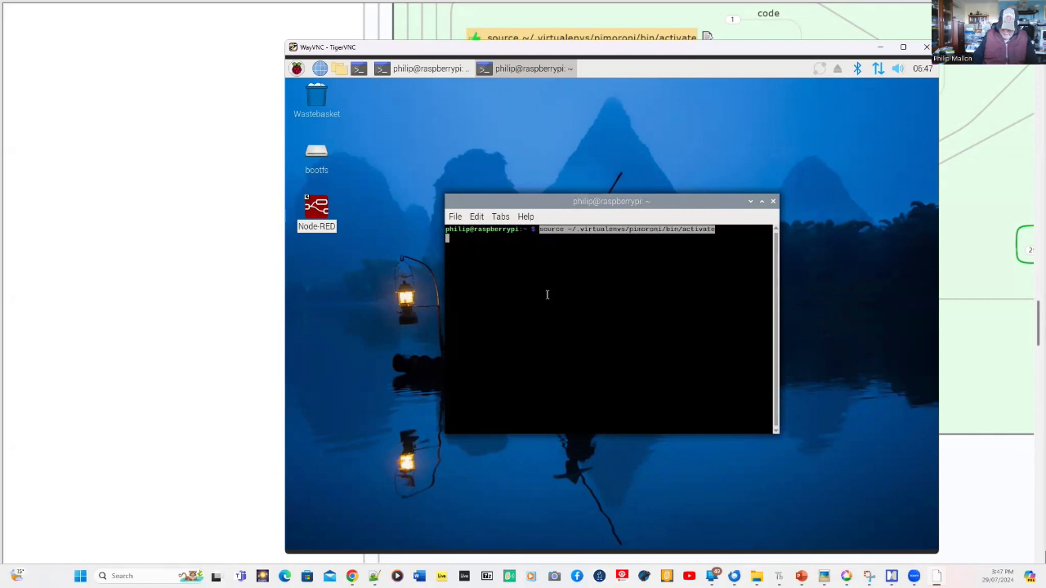
mouse_move(544, 288)
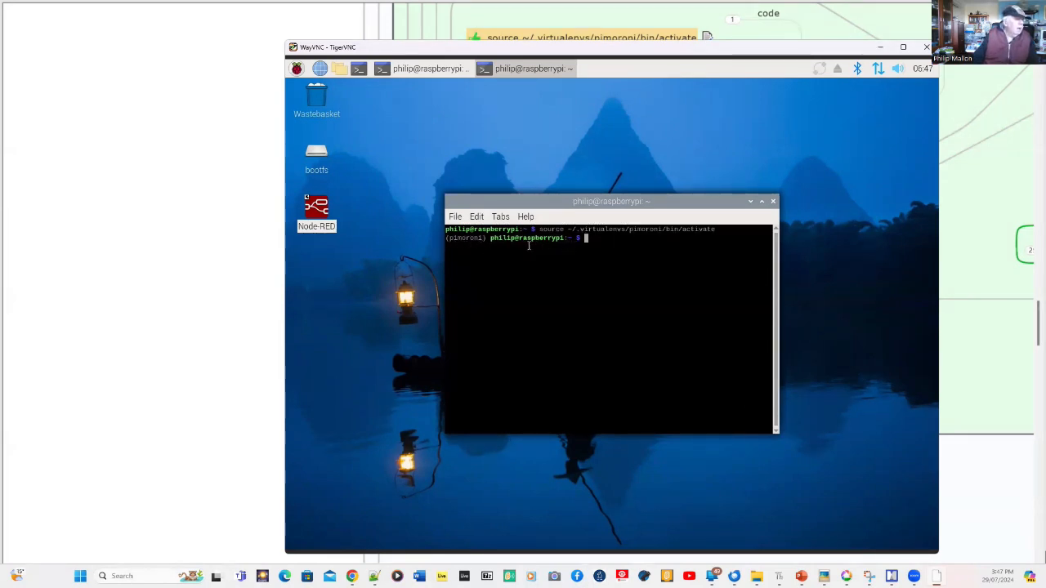
mouse_move(572, 245)
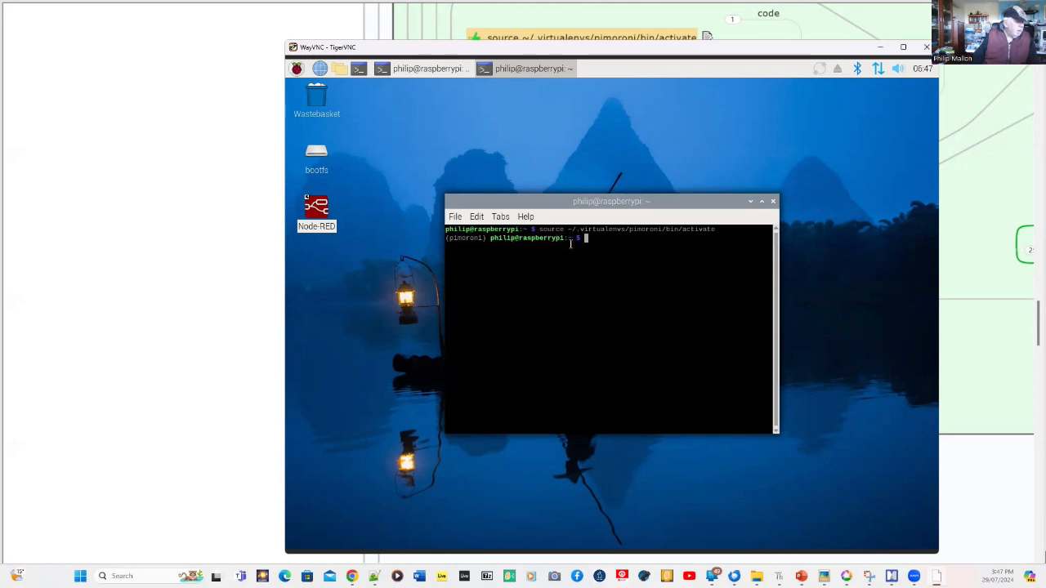
mouse_move(466, 199)
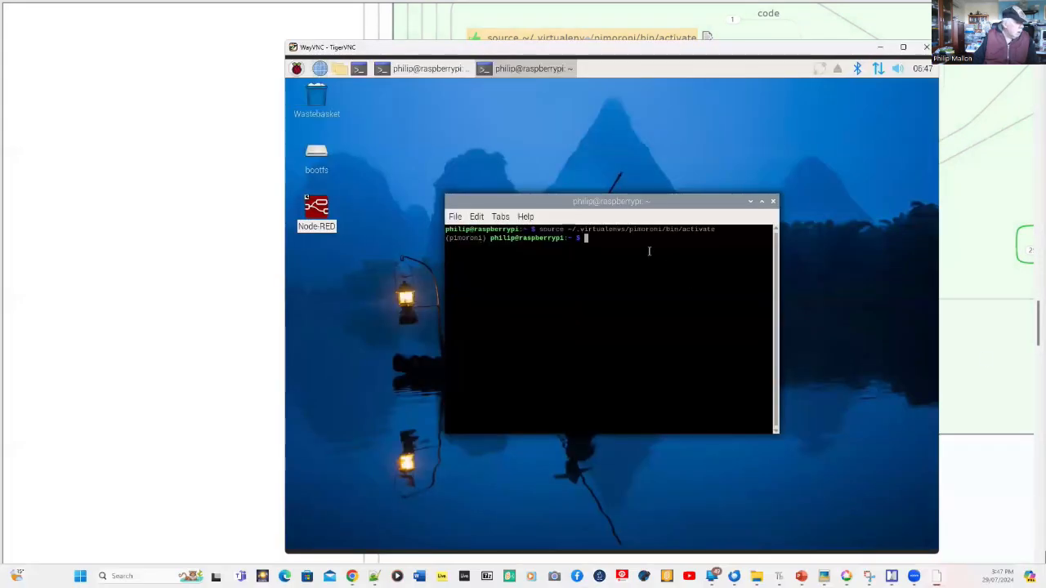
type("cd ~/Pimoroni/automationhat/examples/hat/")
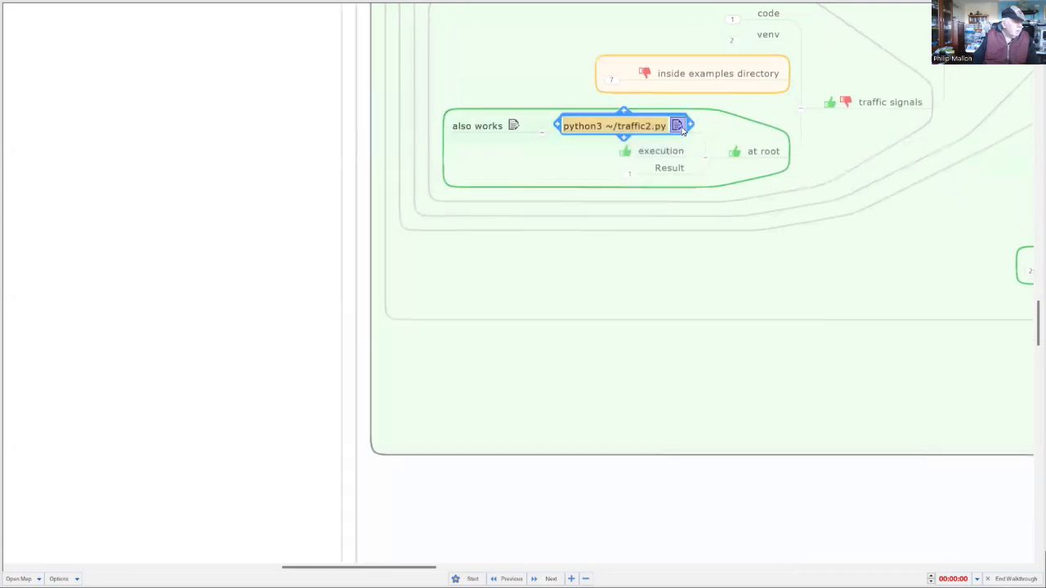
Step: Copy the 'python3 ~/traffic2.py' command from the traffic2.py topic's notes
right_click(679, 126)
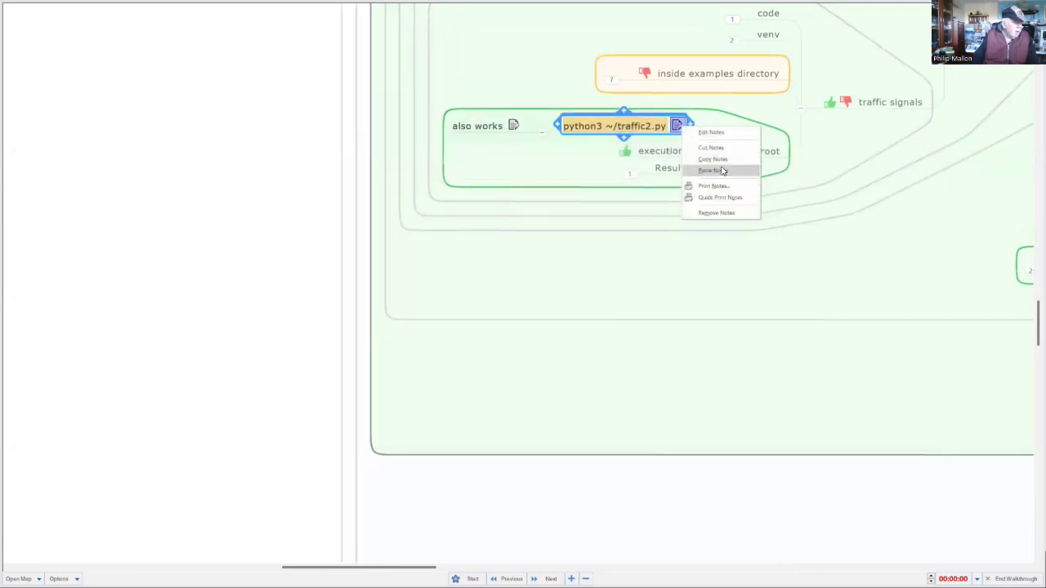
mouse_move(712, 161)
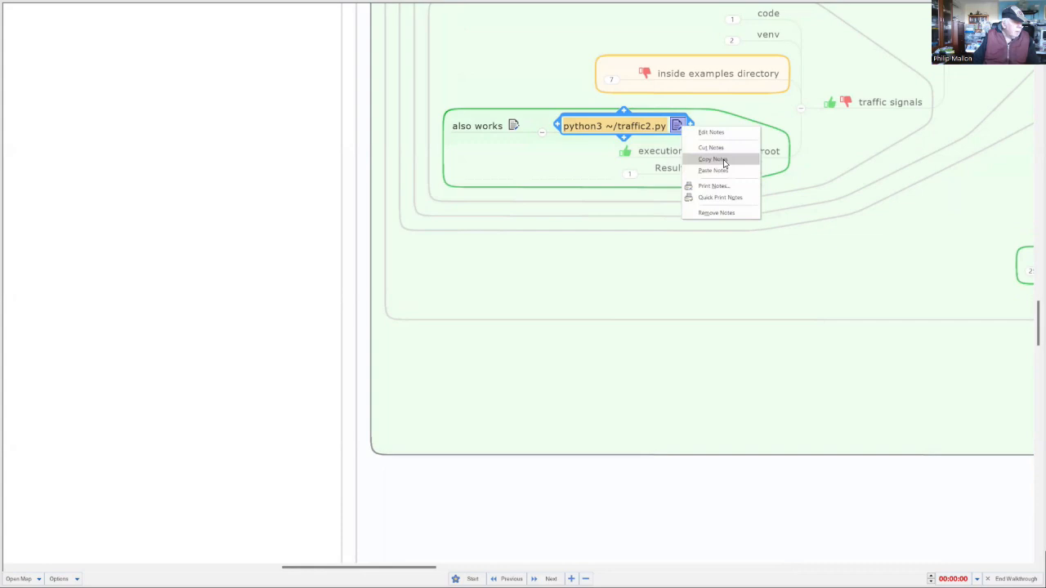
left_click(712, 158)
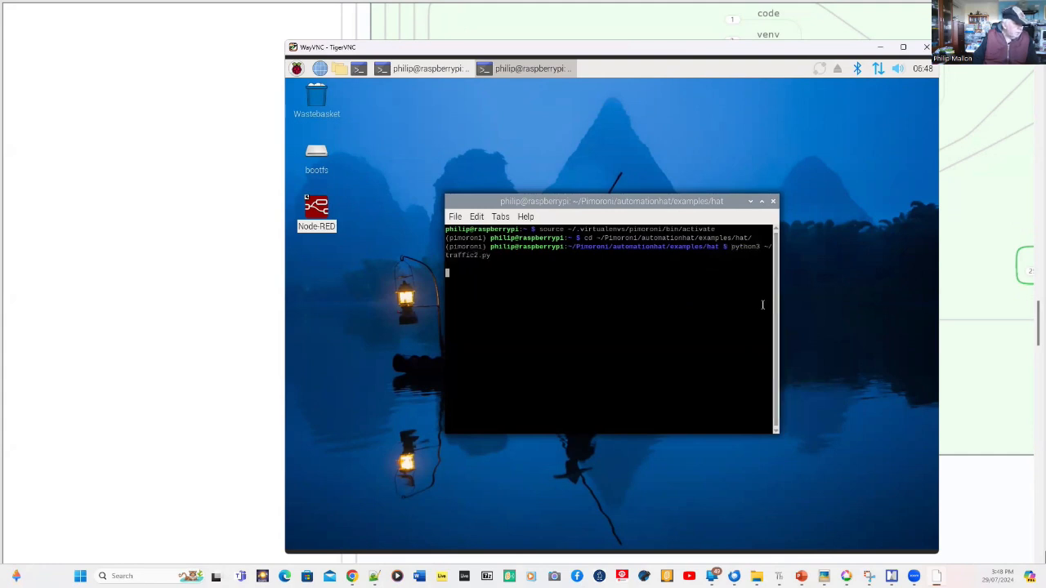
mouse_move(757, 314)
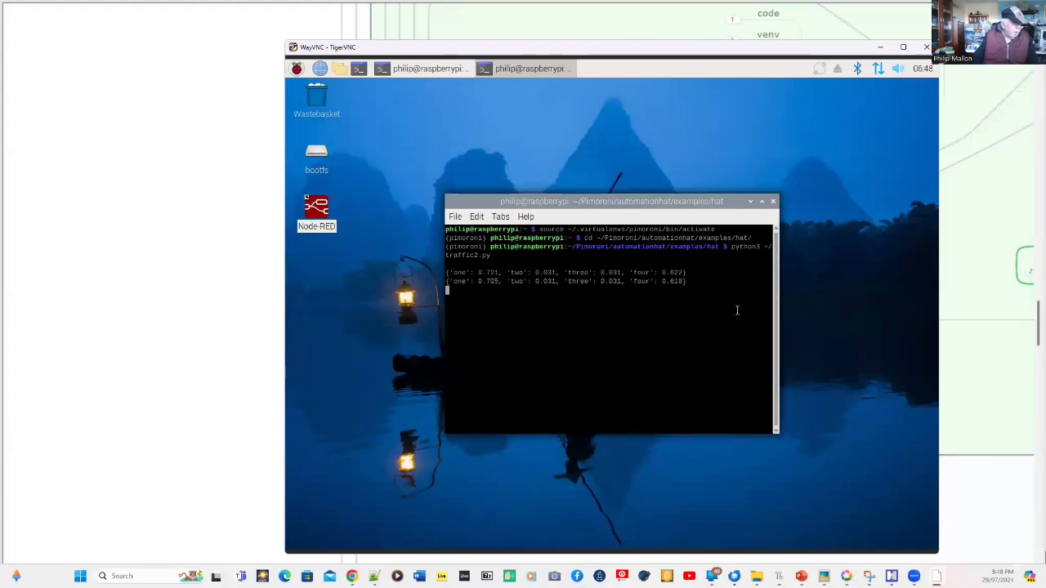
mouse_move(786, 376)
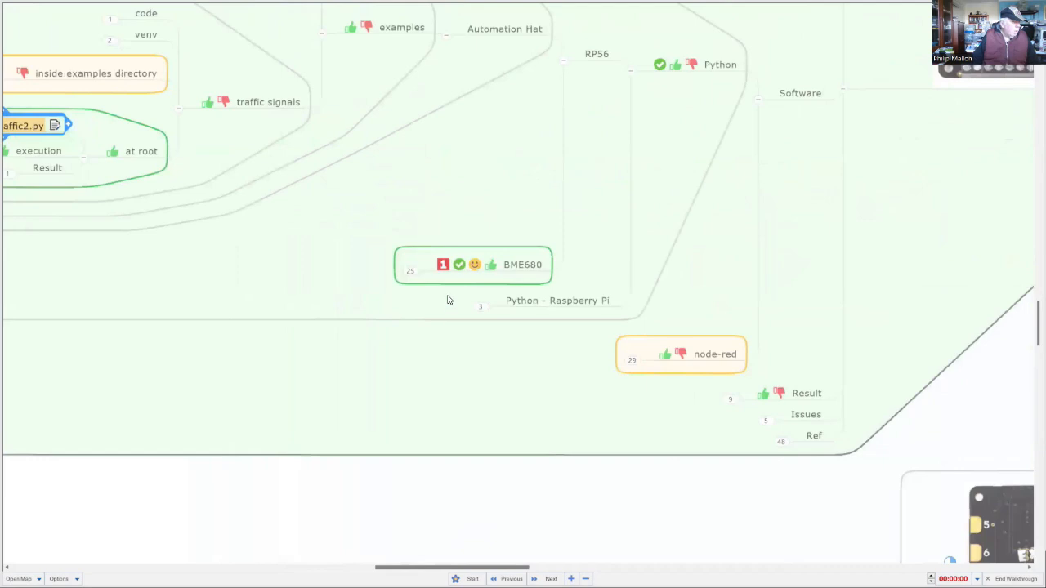
Step: Copy the BME680 activation command, stop traffic2.py with Ctrl+C and paste the source command at the prompt
left_click(472, 265)
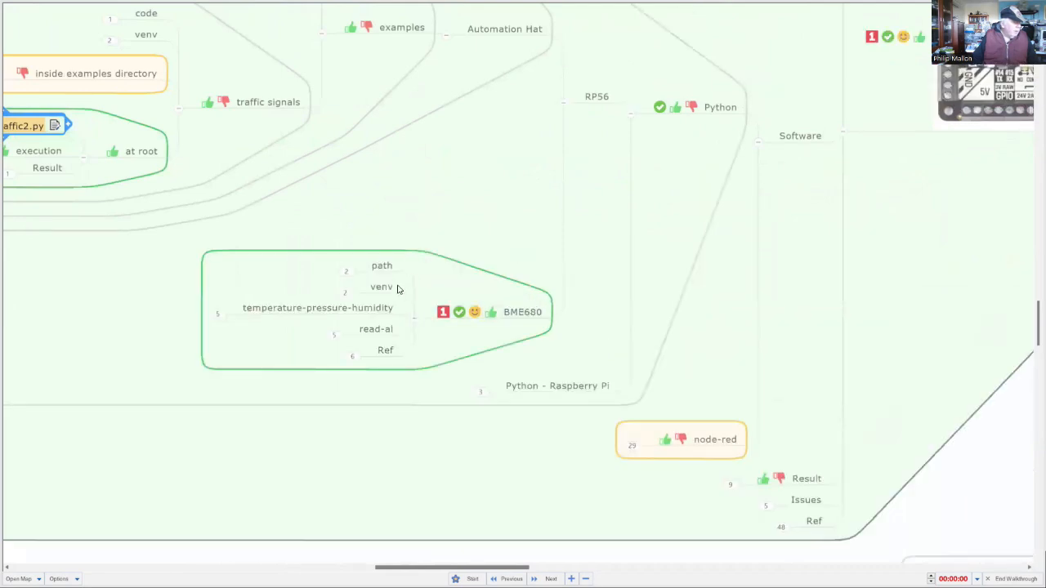
mouse_move(526, 346)
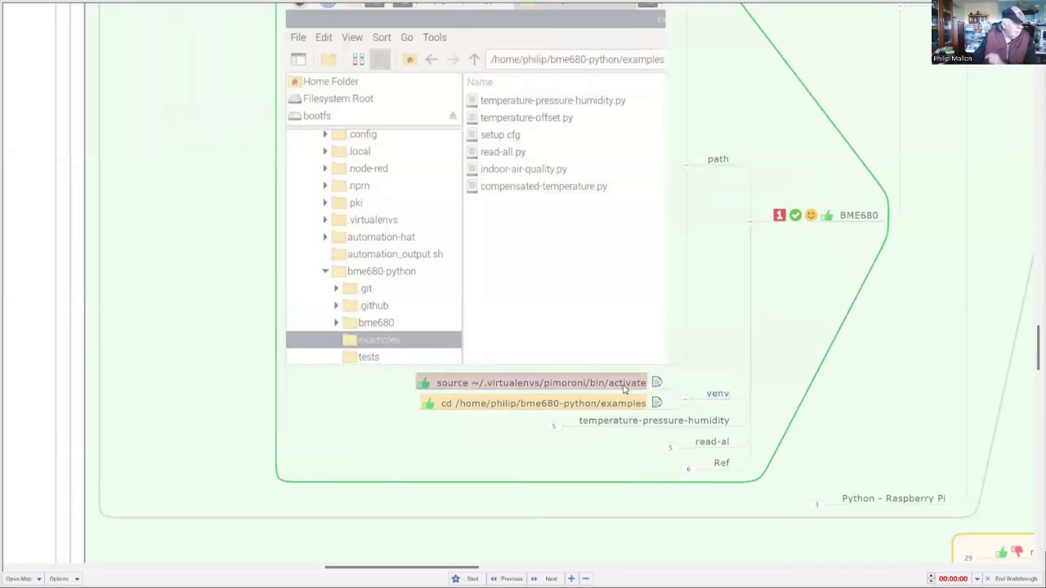
mouse_move(628, 387)
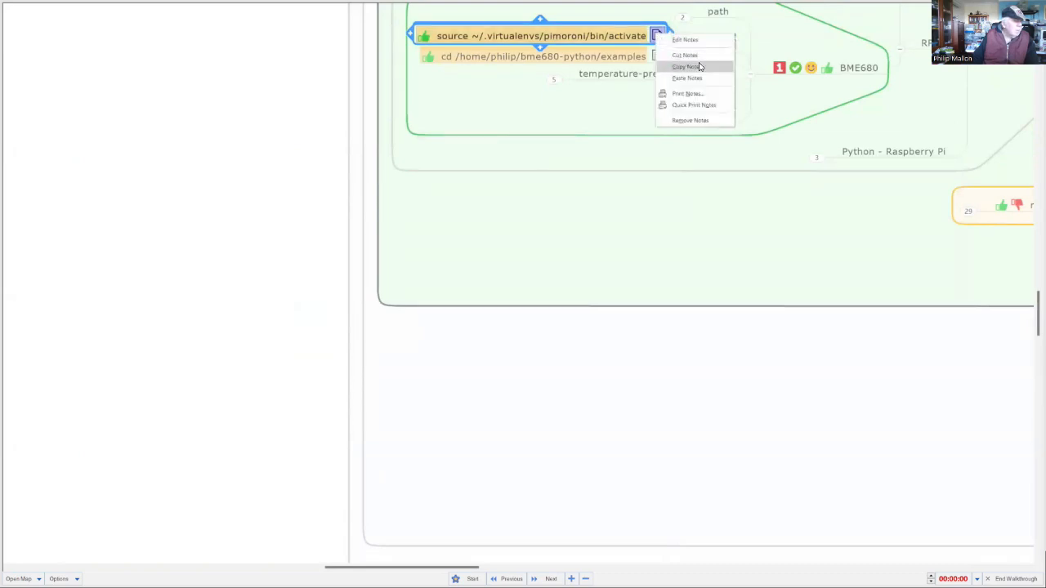
left_click(685, 65)
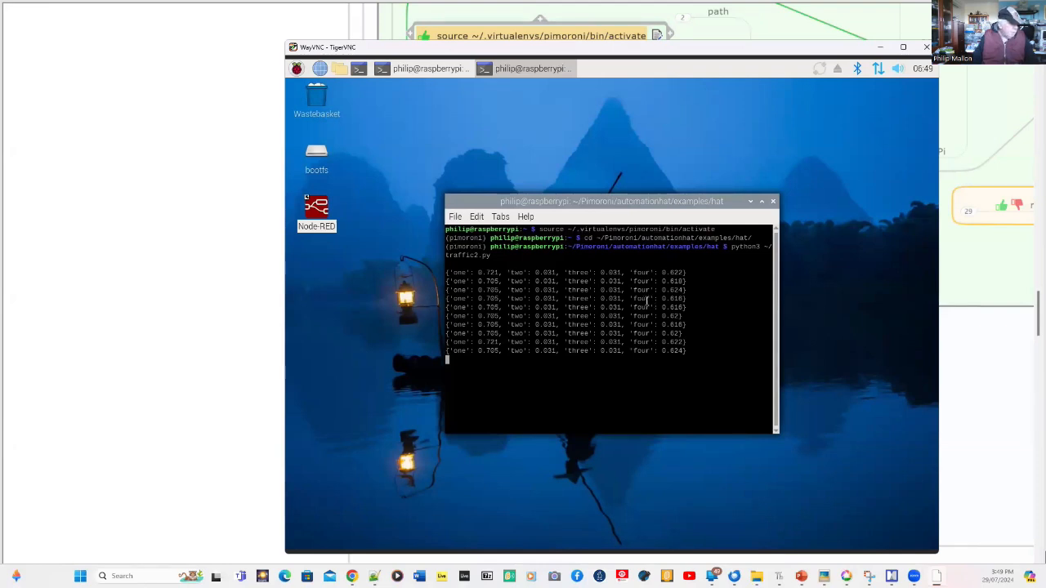
key("ctrl+c")
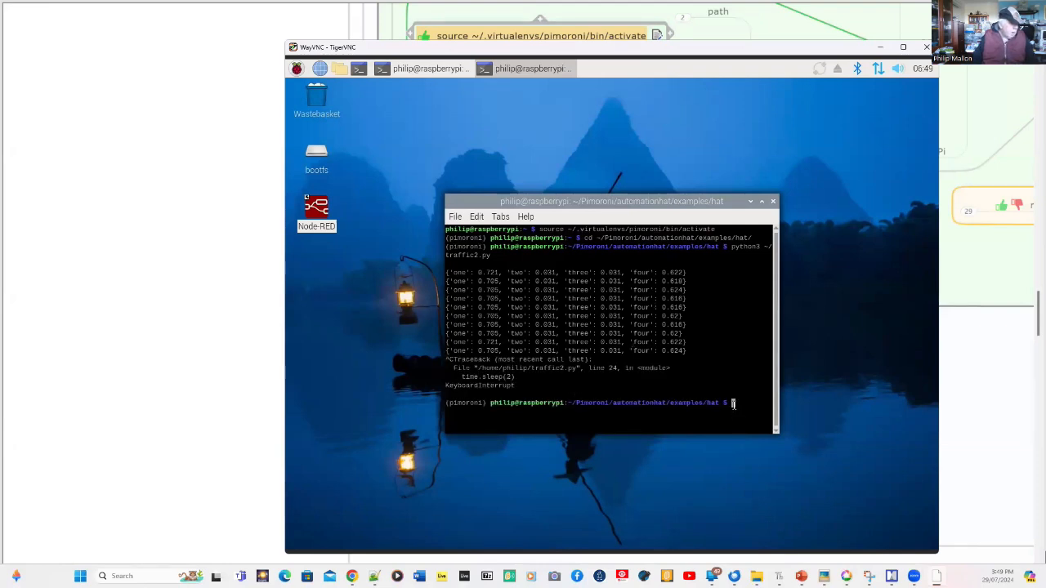
right_click(733, 402)
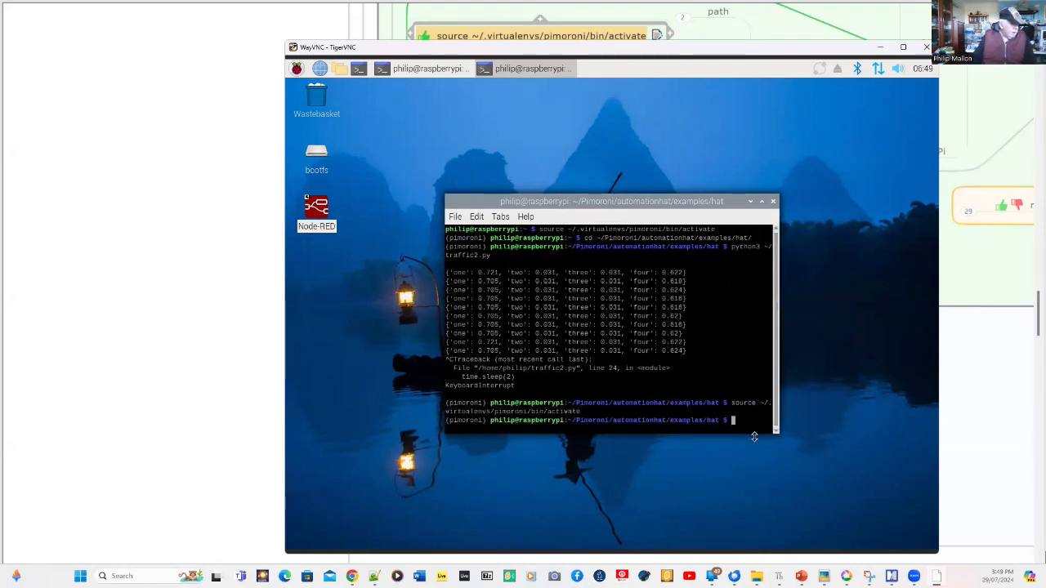
mouse_move(935, 576)
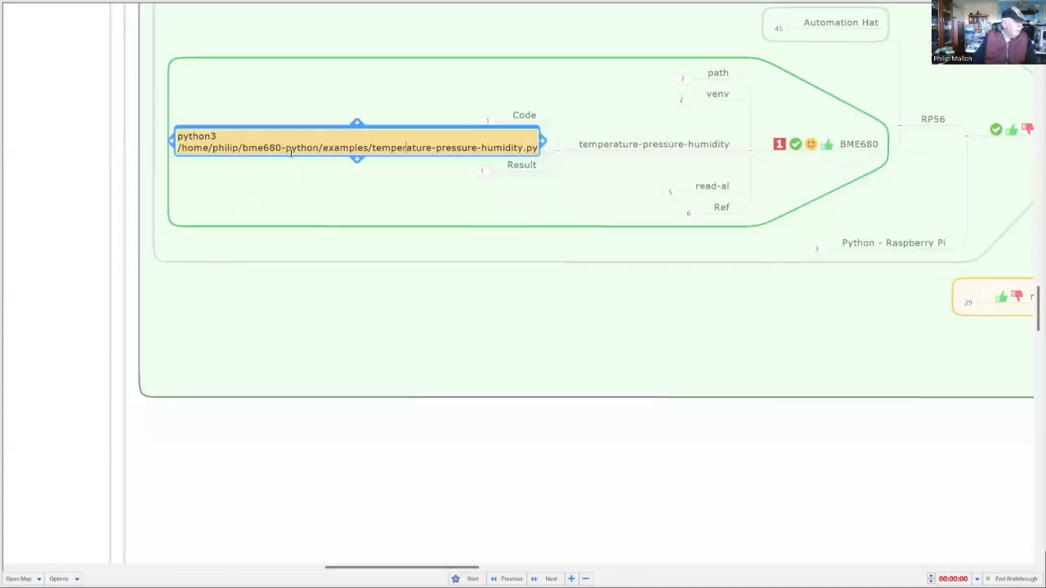
Step: Enter 'python3 /home/philip/bme680-python/examples/temperature-pressure-humidity.py' in the Pi terminal
double_click(356, 147)
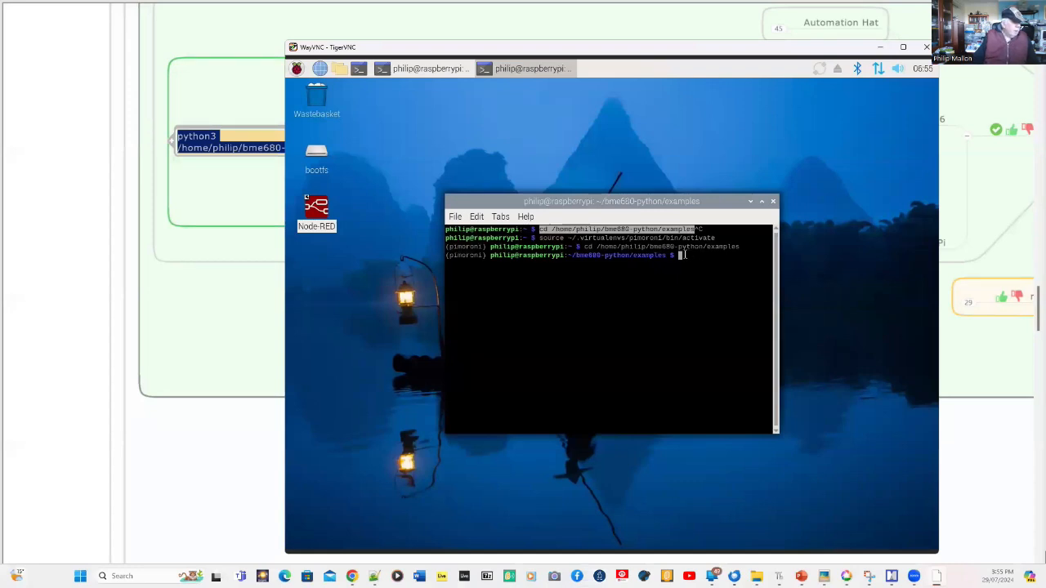
type("python3 /home/philip/bme680-python/examples/temperature-pressure-humidity.py")
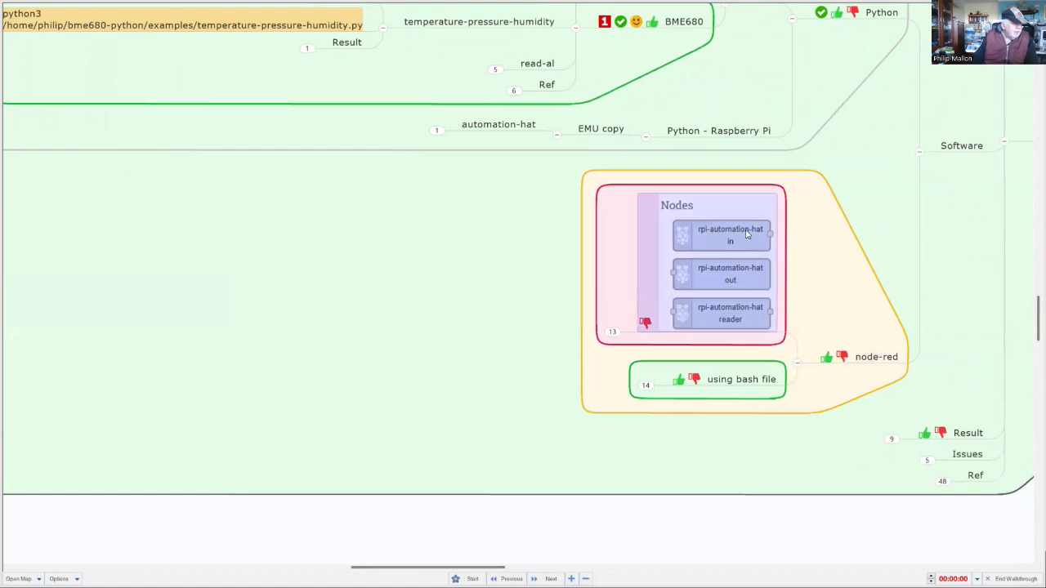
mouse_move(706, 330)
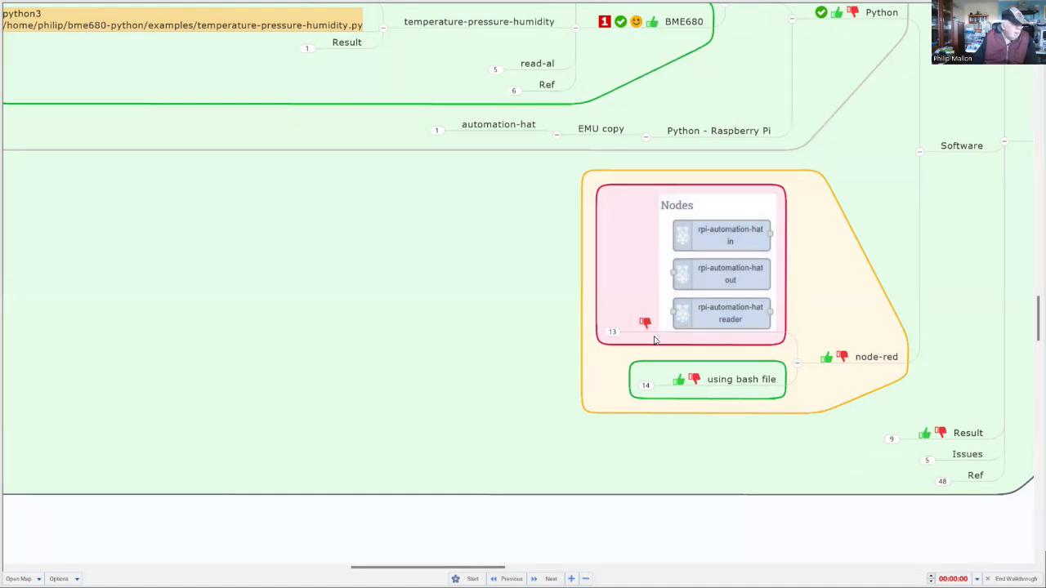
mouse_move(660, 380)
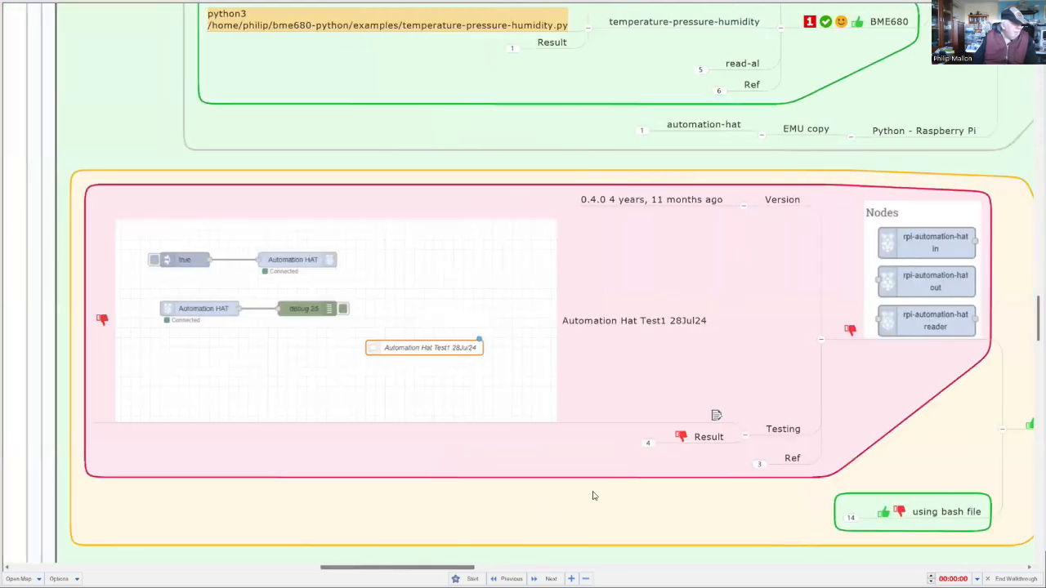
Step: Scroll down through the Automation Hat Test1–Test5 Node-RED flow images
scroll("down", 3)
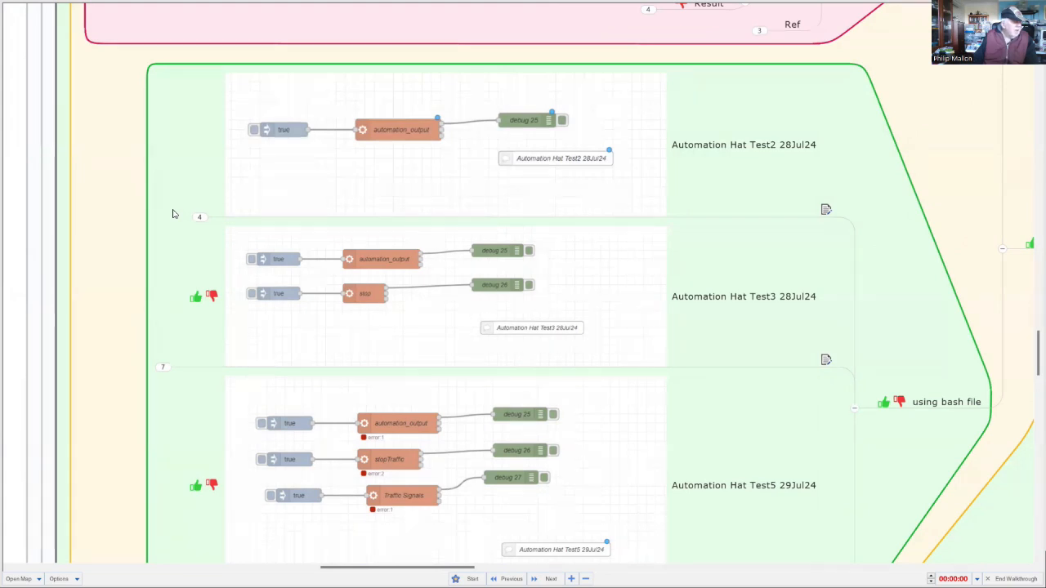
mouse_move(164, 226)
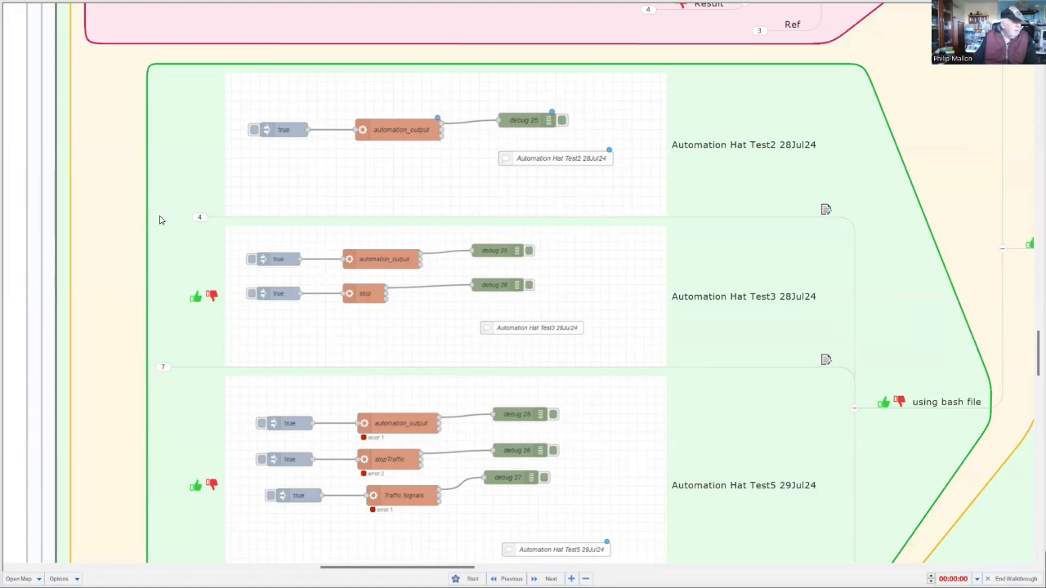
mouse_move(854, 414)
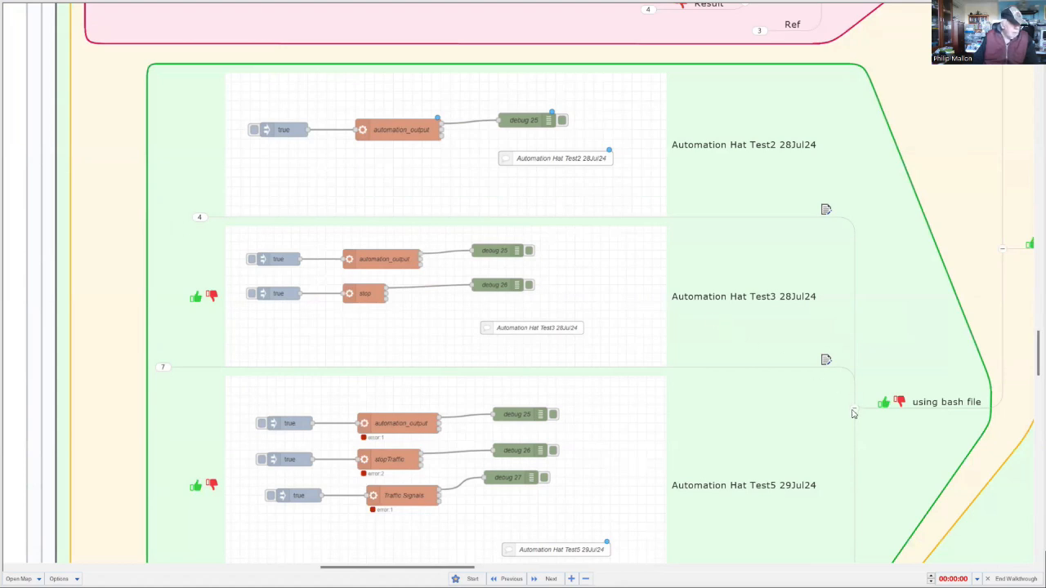
scroll("down", 3)
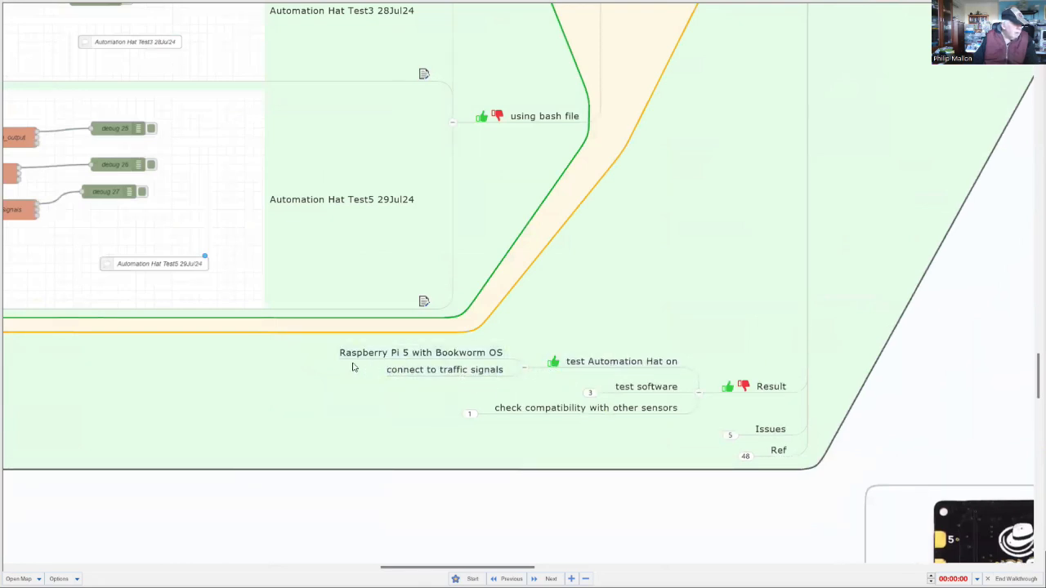
Step: Select the traffic signals result and expand 'test software' into python and node-red entries
left_click(445, 369)
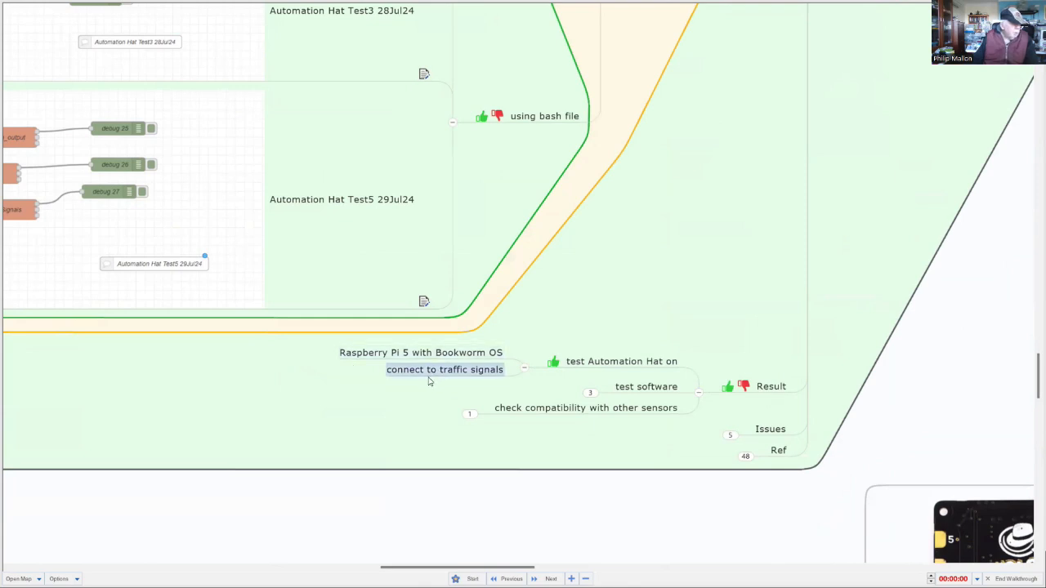
left_click(585, 409)
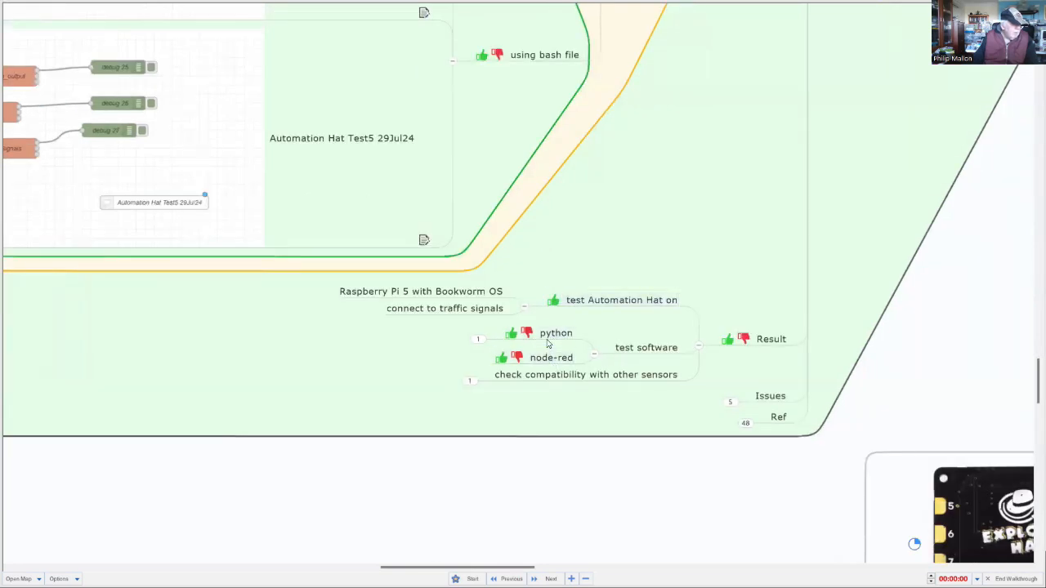
left_click(556, 333)
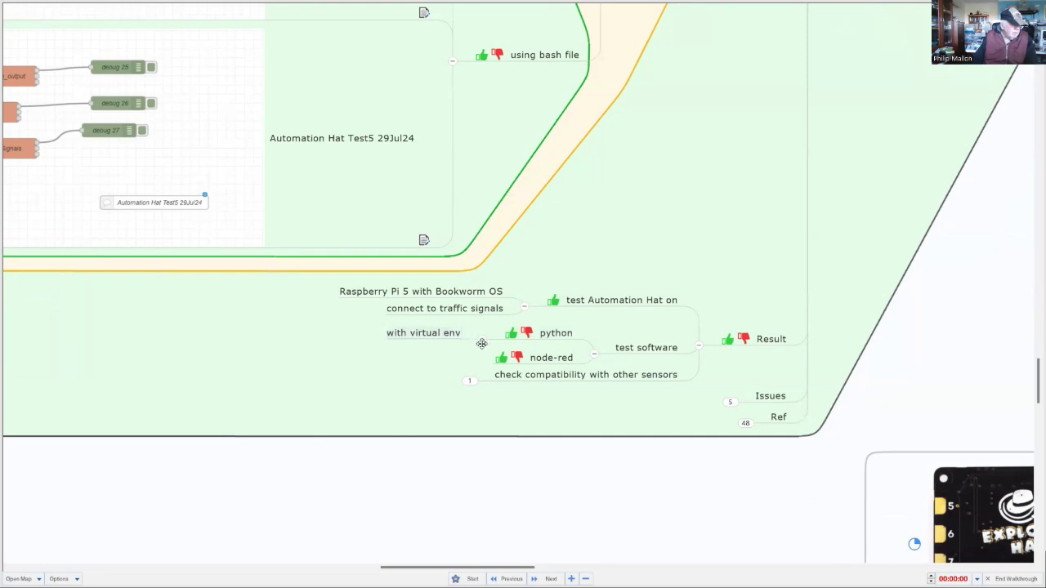
mouse_move(739, 411)
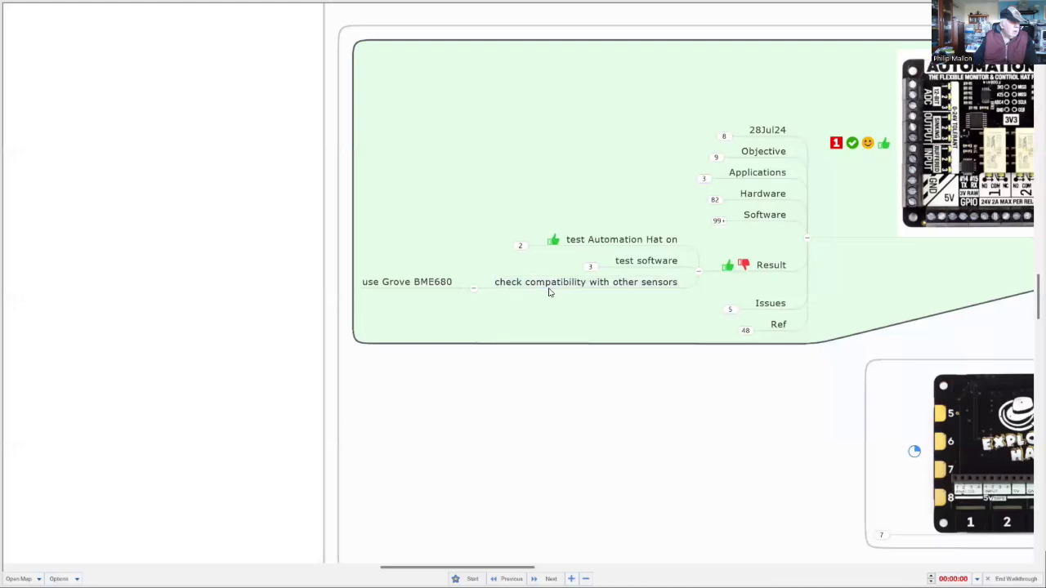
mouse_move(710, 298)
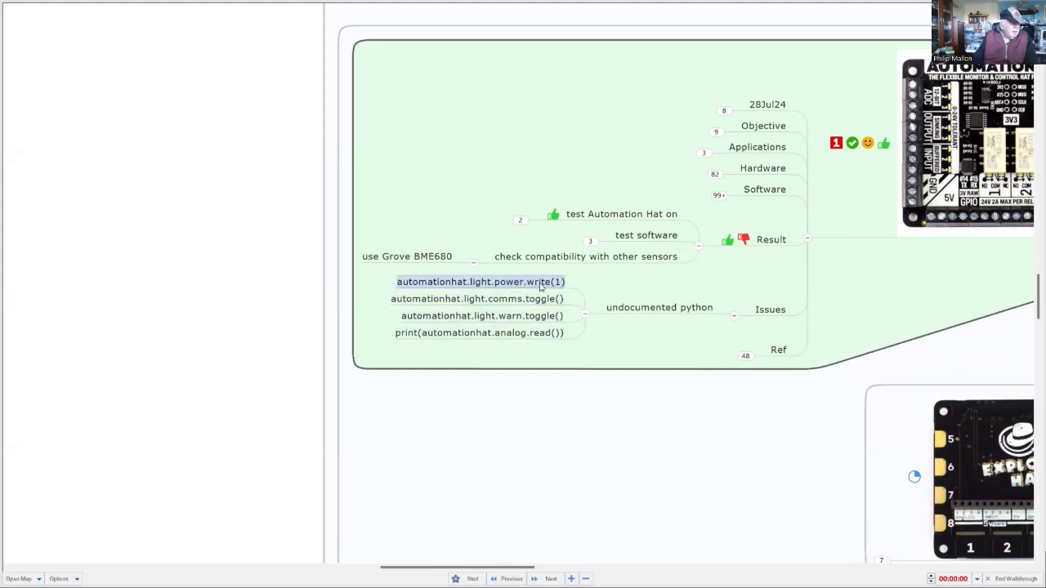
Step: Select the comms light, warn light and next automationhat command subtopics under undocumented python
left_click(477, 298)
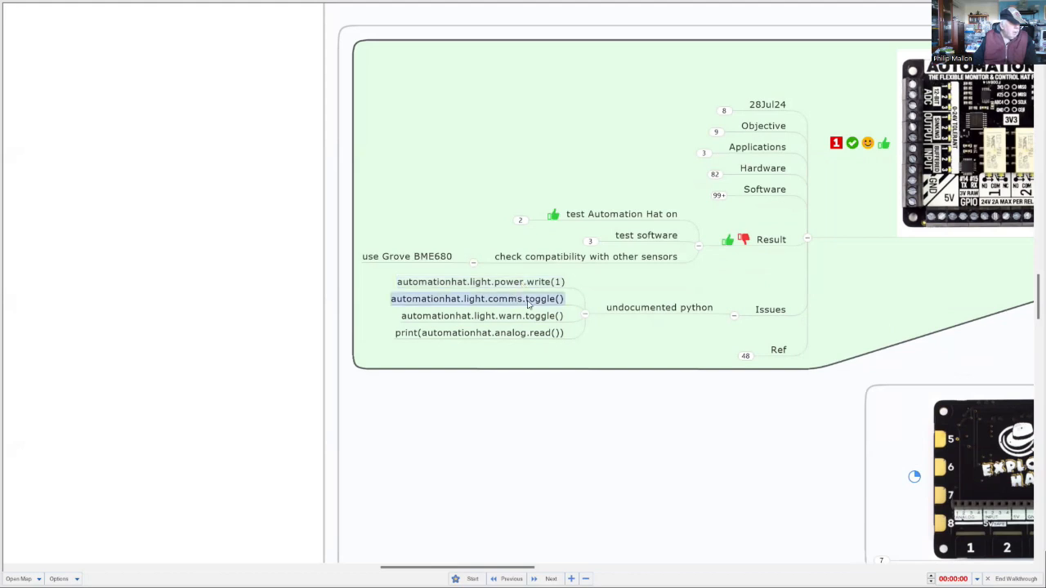
left_click(481, 315)
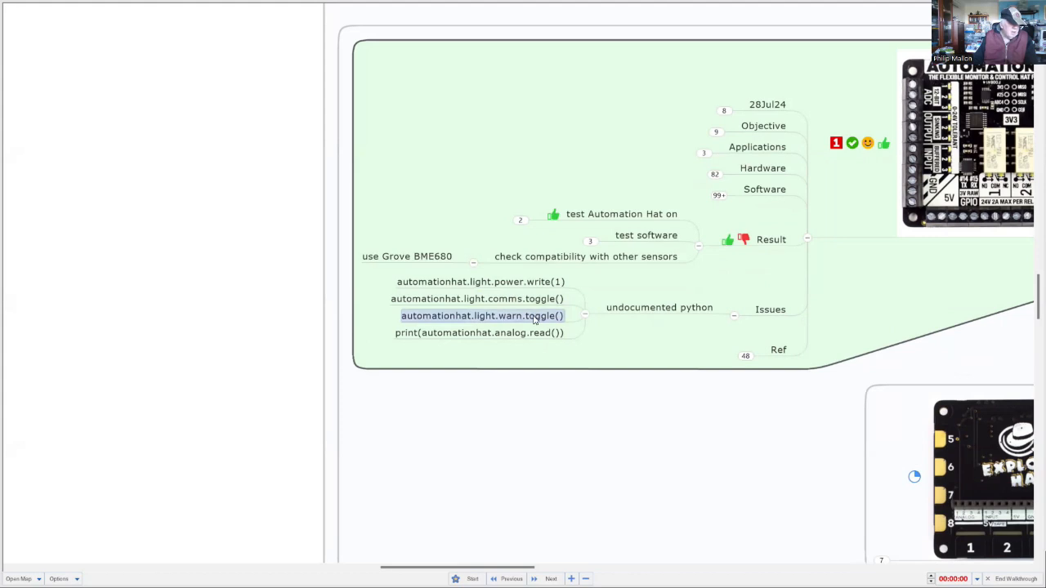
mouse_move(510, 337)
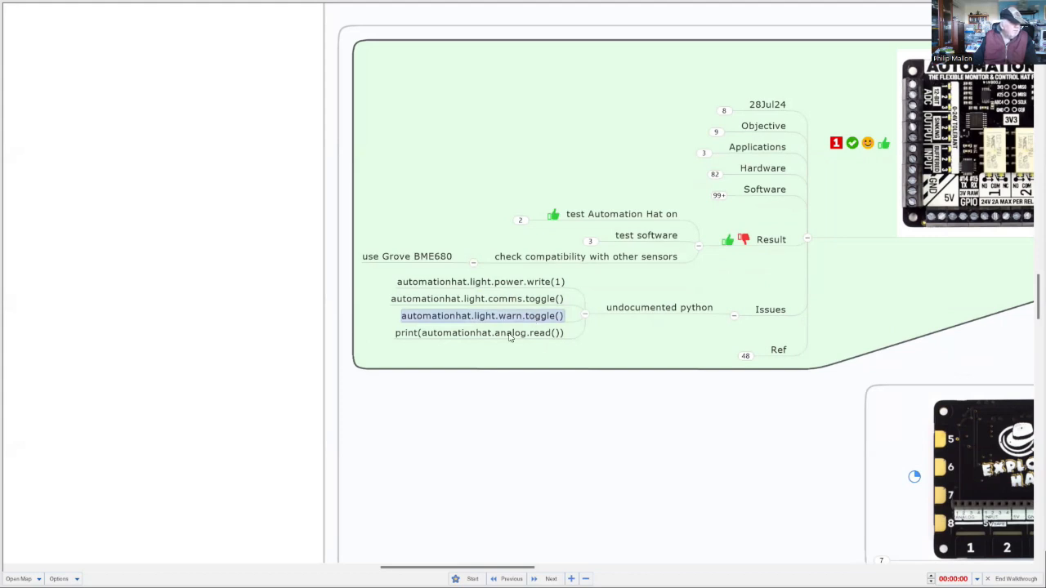
left_click(479, 334)
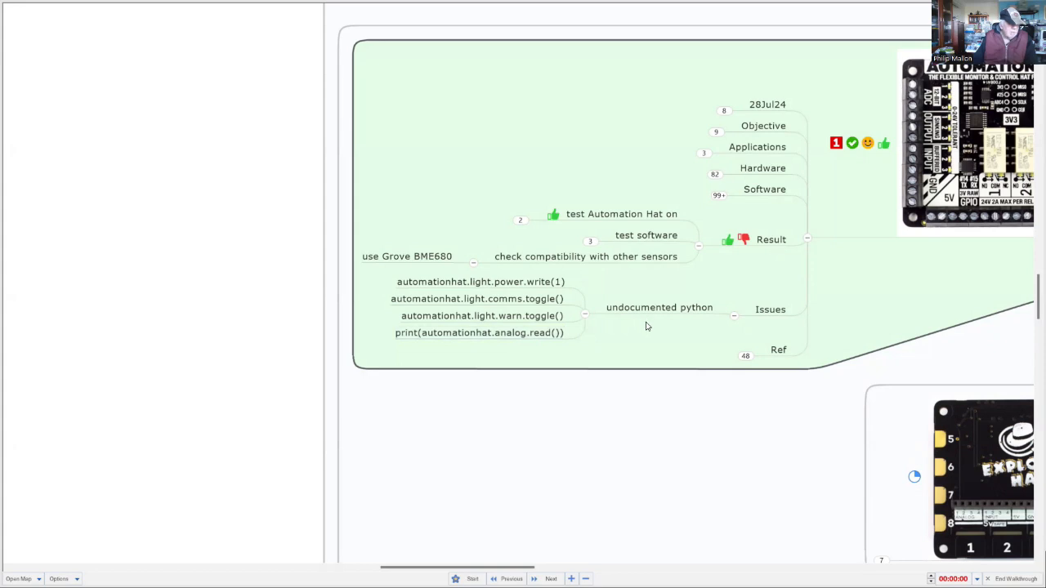
mouse_move(691, 350)
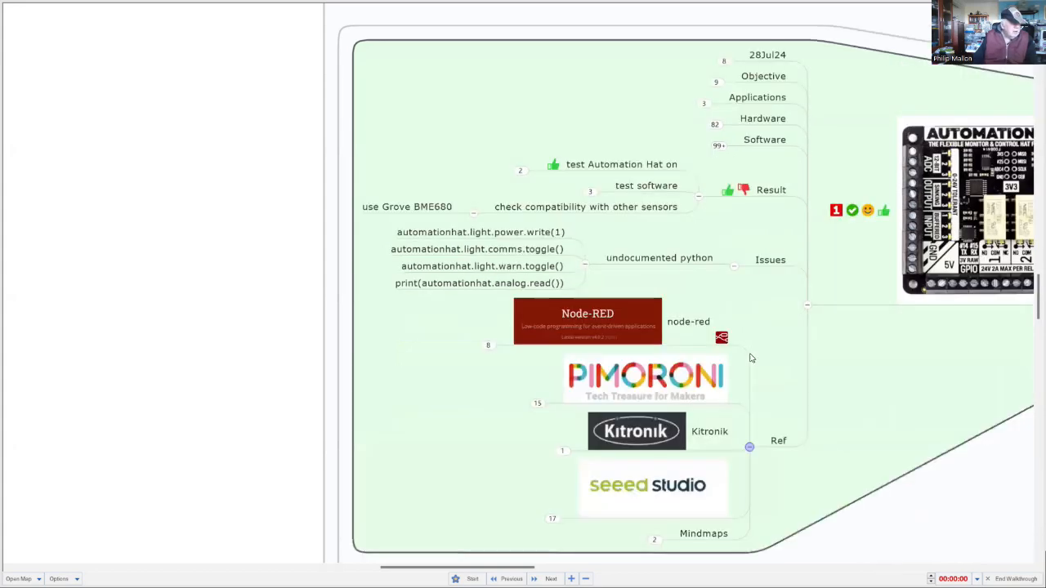
Step: Reveal the Pimoroni Automation HAT, BME680 and Seeed Grove BME680 references and select the bme680-python link
scroll("down", 3)
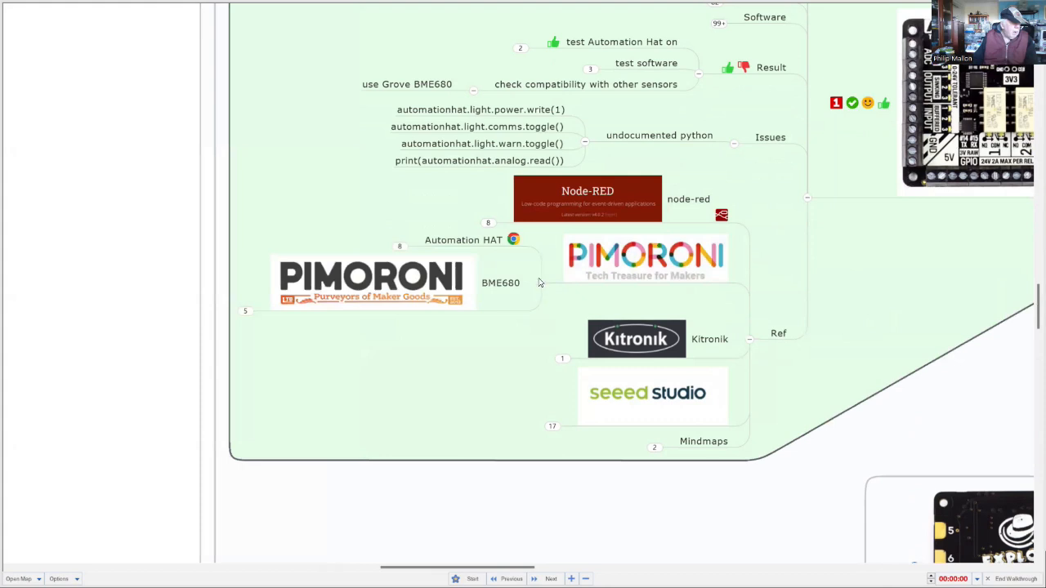
mouse_move(523, 340)
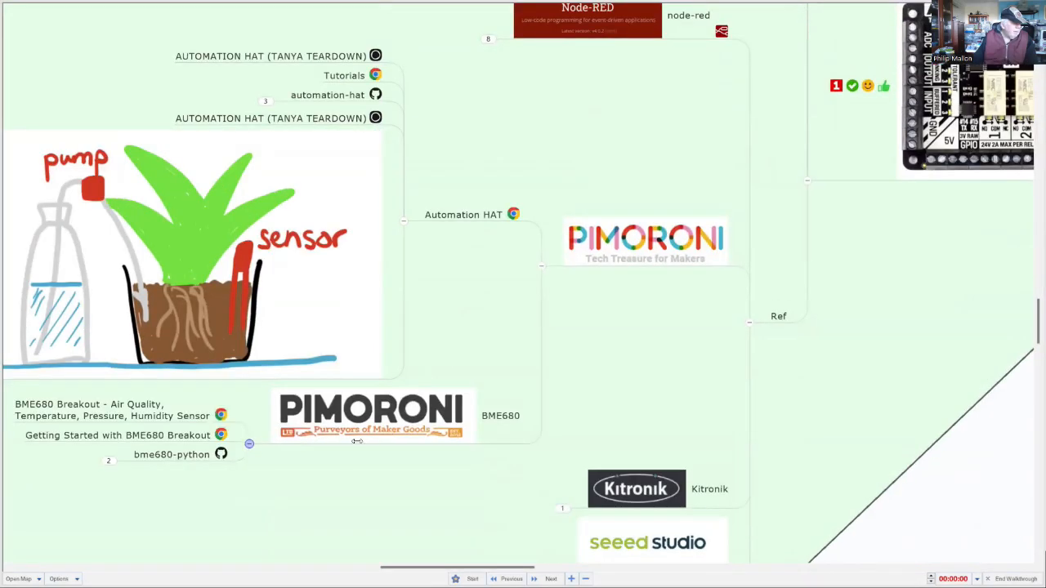
scroll("down", 3)
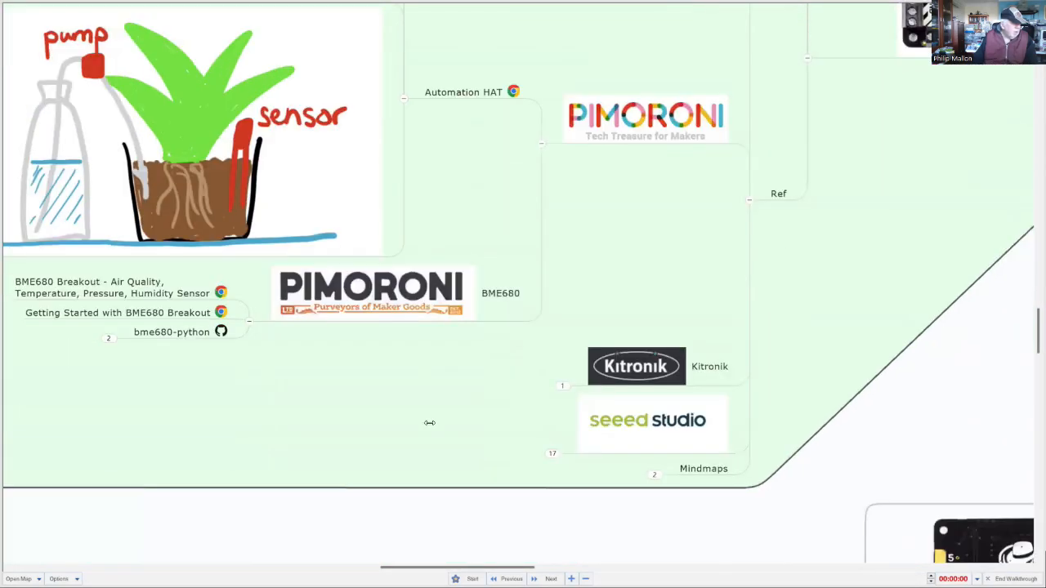
mouse_move(175, 360)
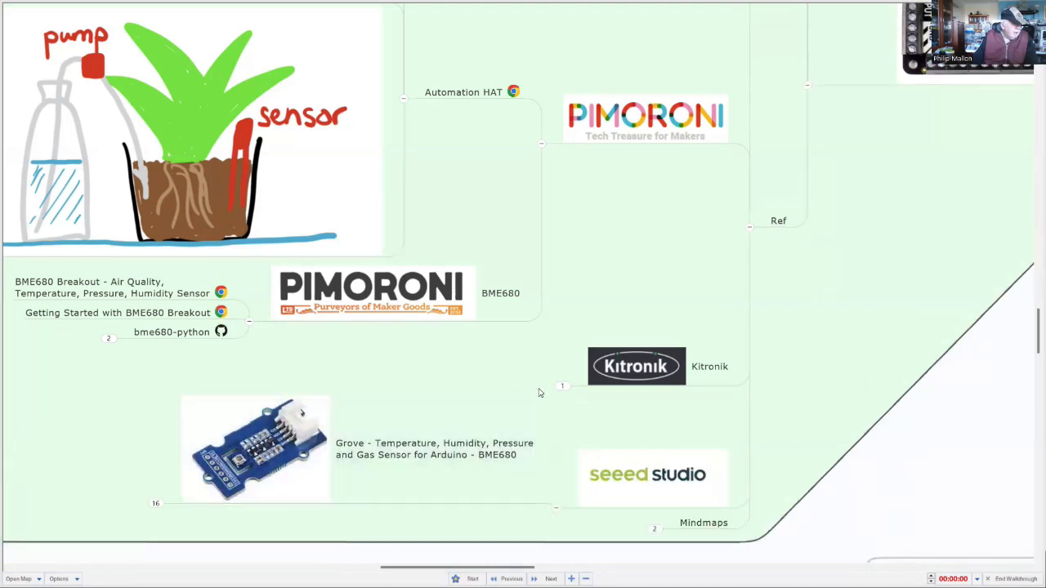
mouse_move(487, 359)
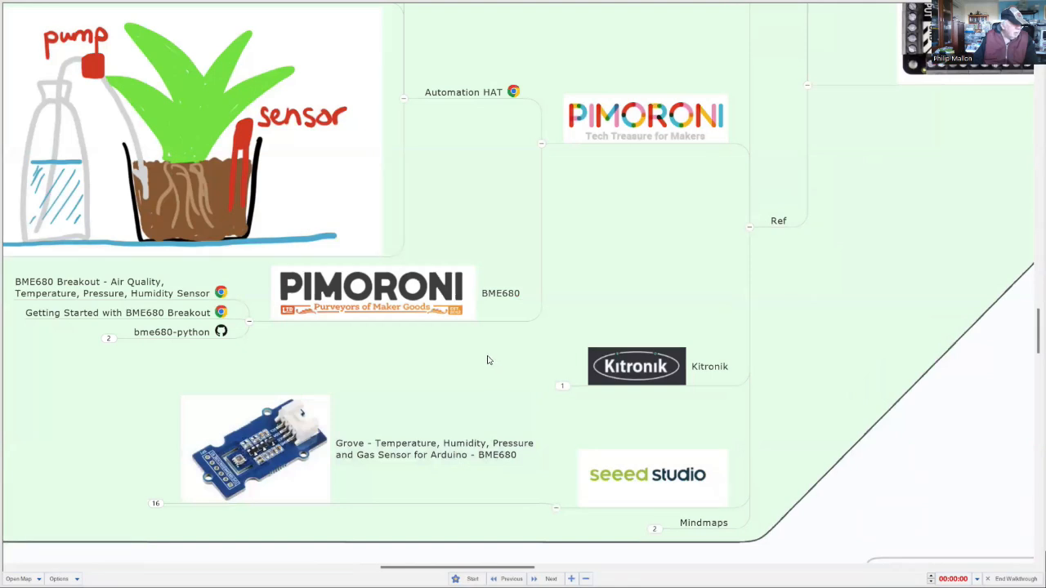
mouse_move(479, 361)
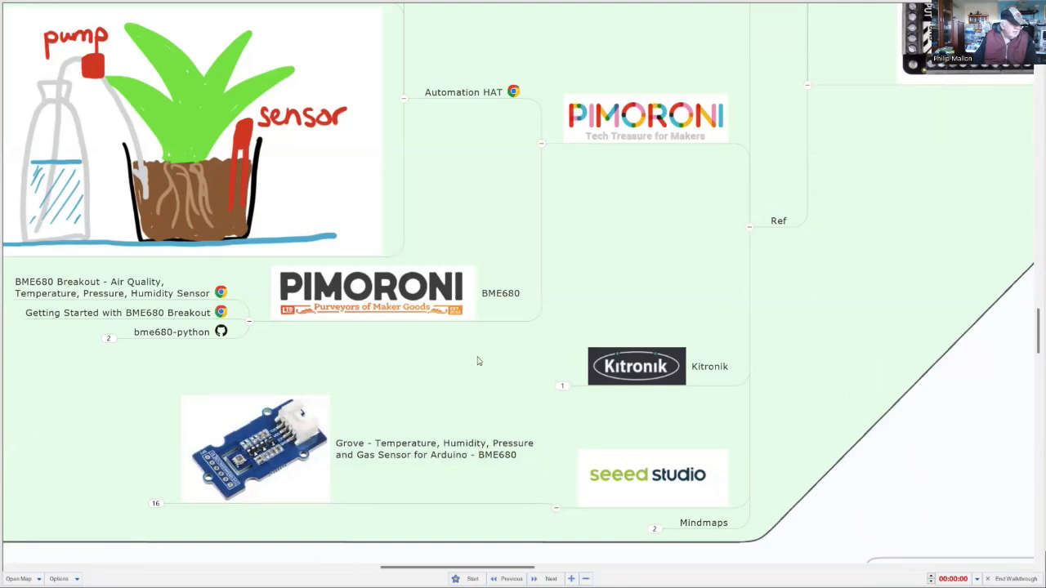
left_click(172, 332)
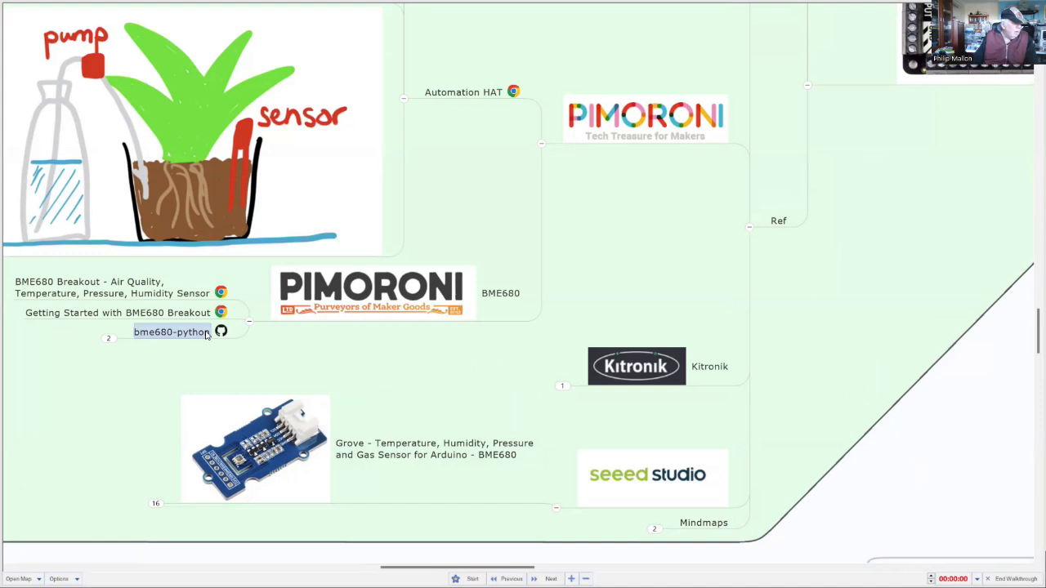